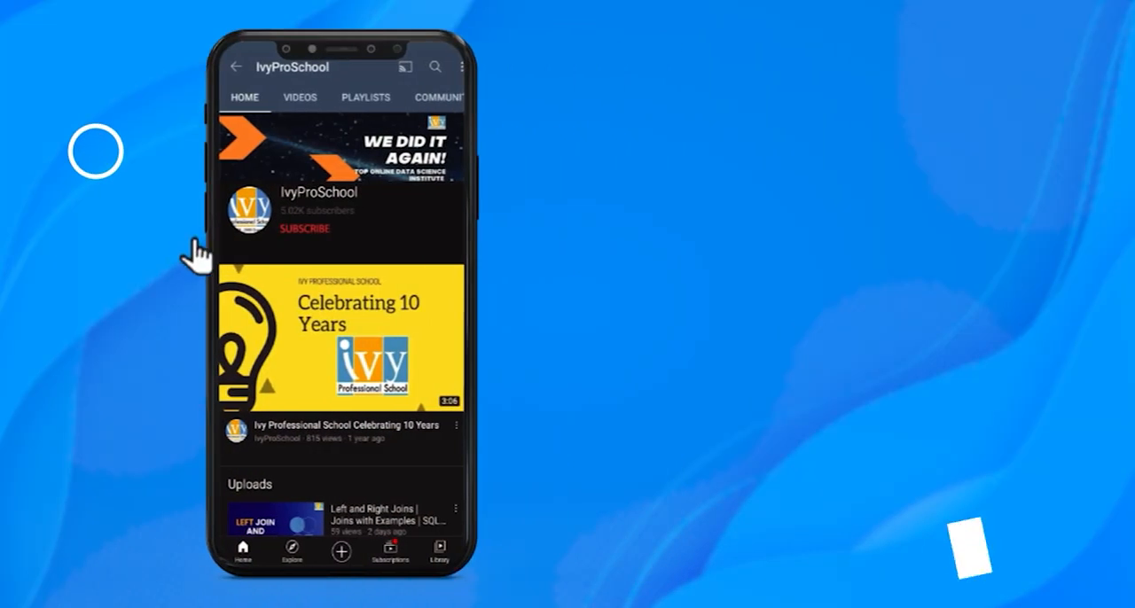
# Step: Walk the deck from the Netflix title slide through Contents to the Objectives slide
pyautogui.click(304, 229)
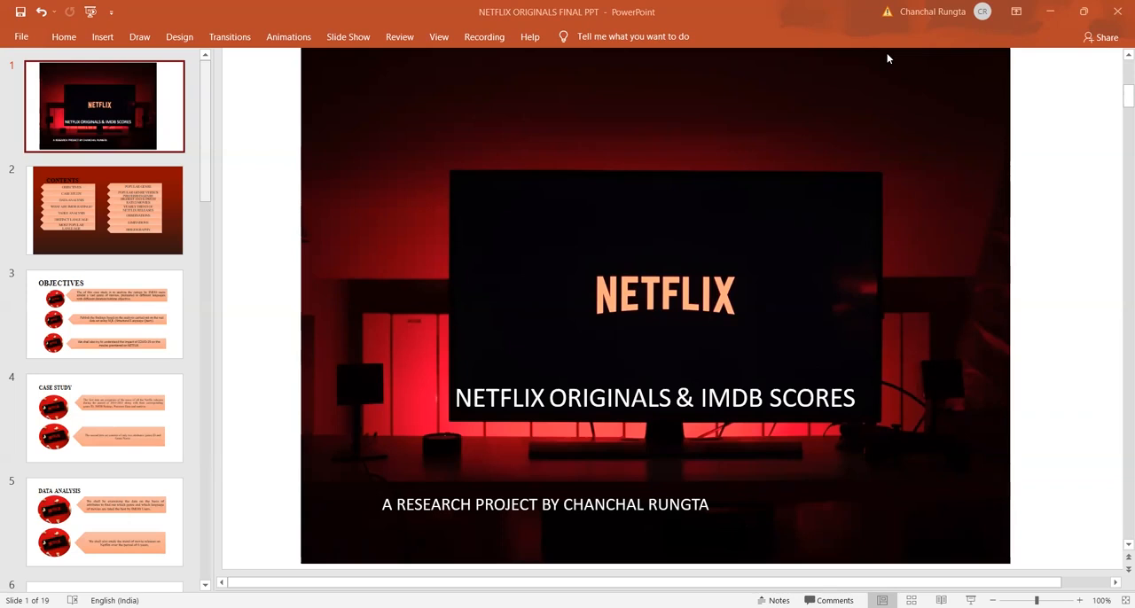
pyautogui.moveTo(164, 211)
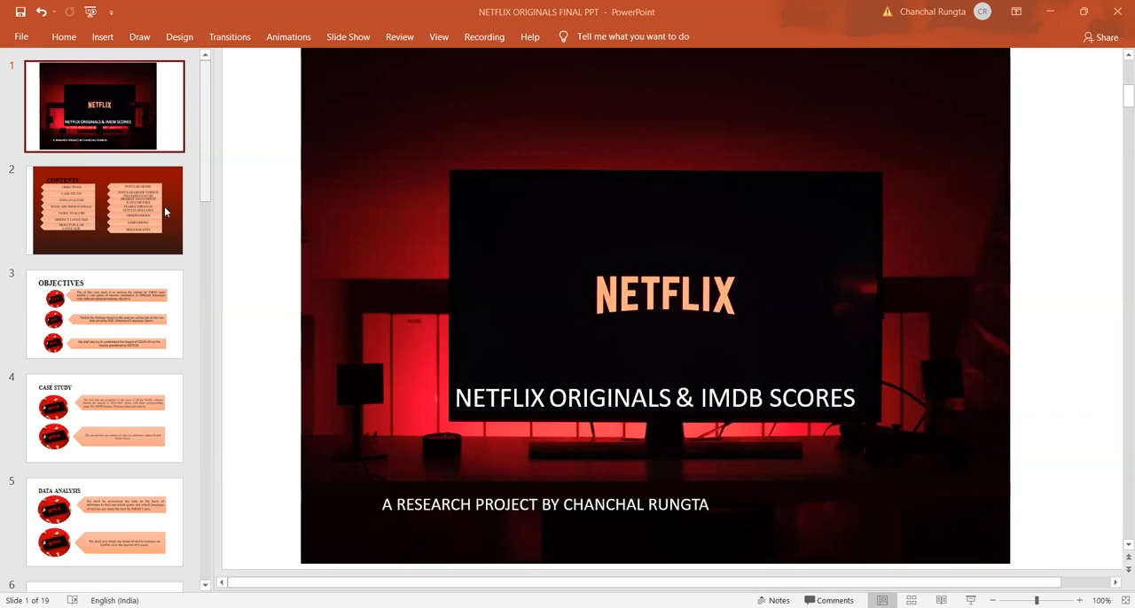
pyautogui.click(104, 210)
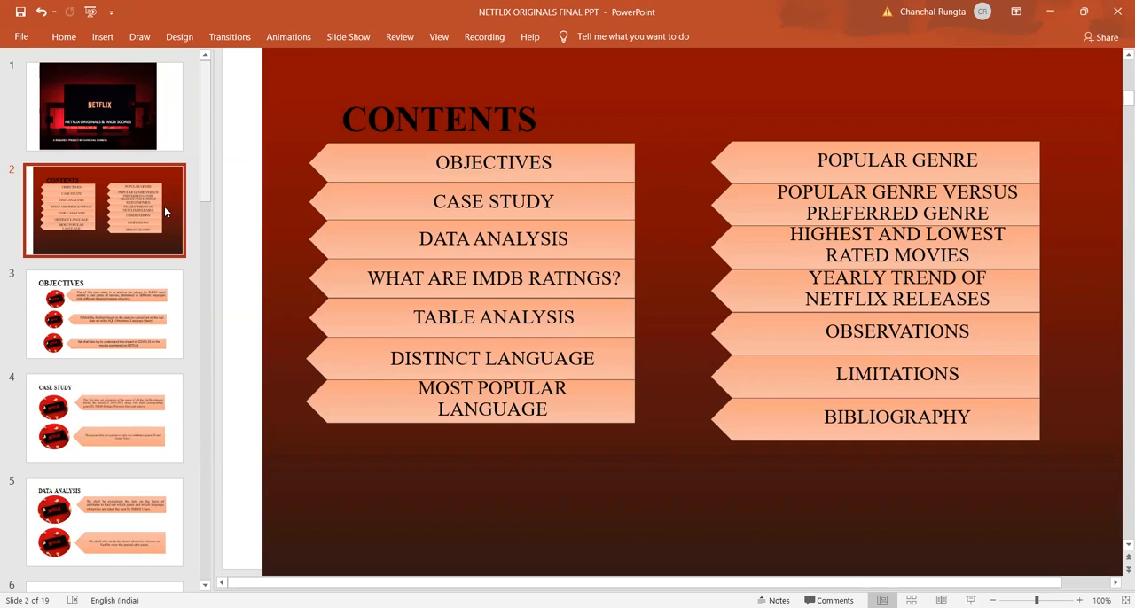
pyautogui.click(104, 314)
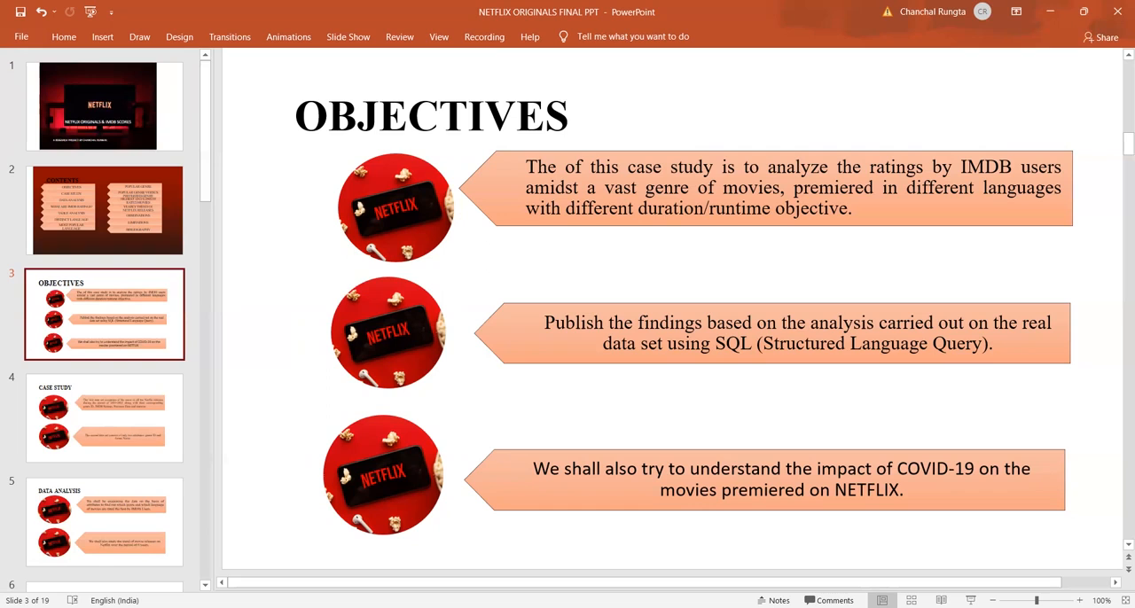
pyautogui.moveTo(660, 588)
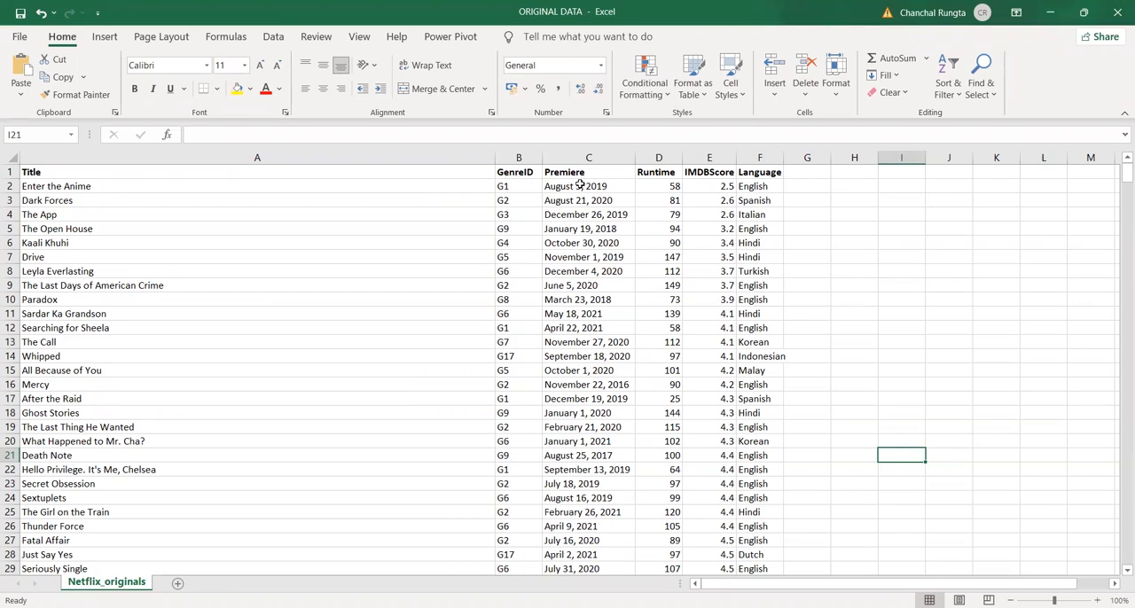
pyautogui.moveTo(653, 180)
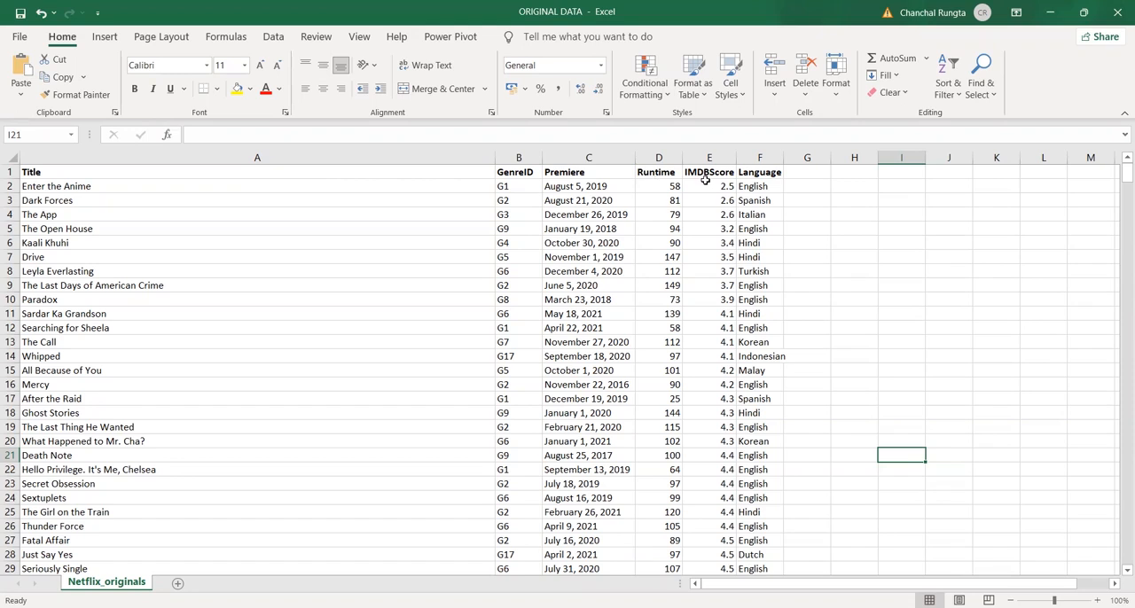
pyautogui.moveTo(648, 383)
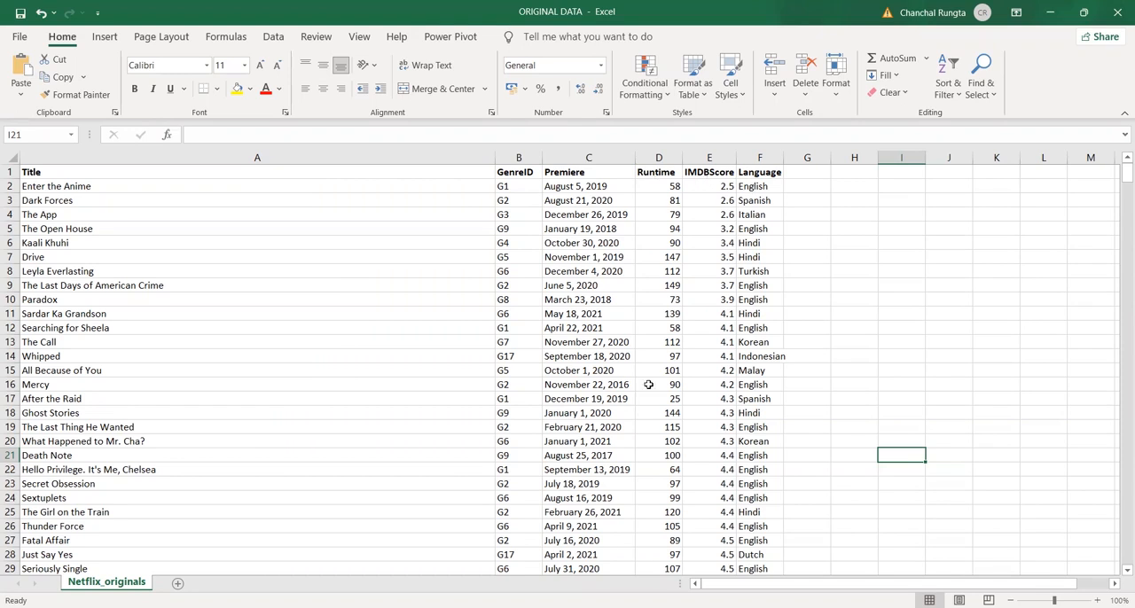
pyautogui.moveTo(648, 384)
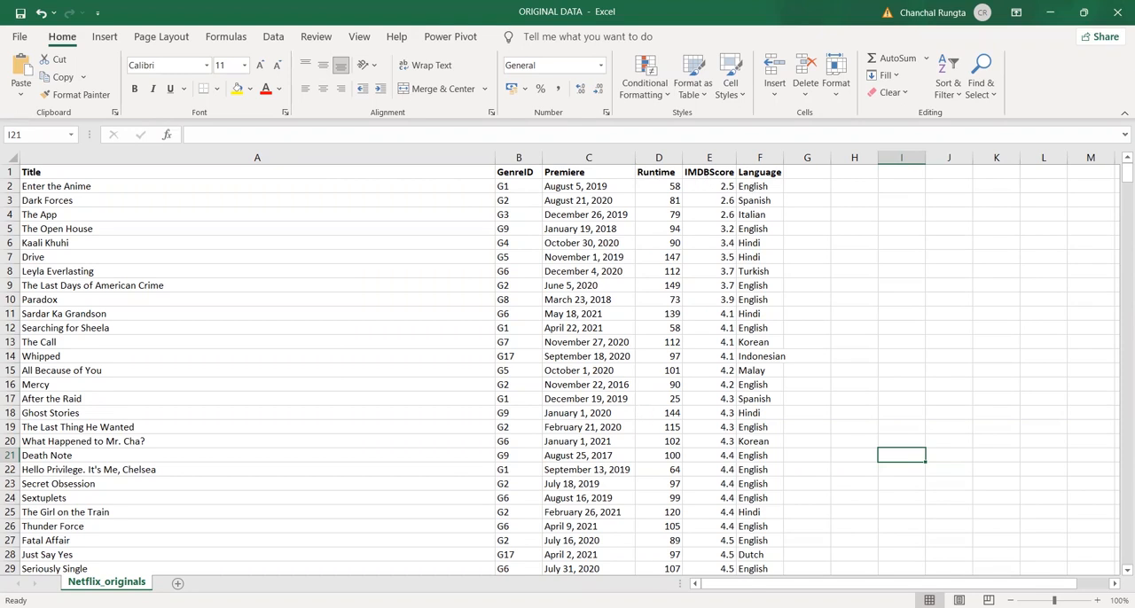
# Step: Switch from the ORIGINAL DATA workbook to the Genre_Details workbook listing 19 genres
pyautogui.click(100, 582)
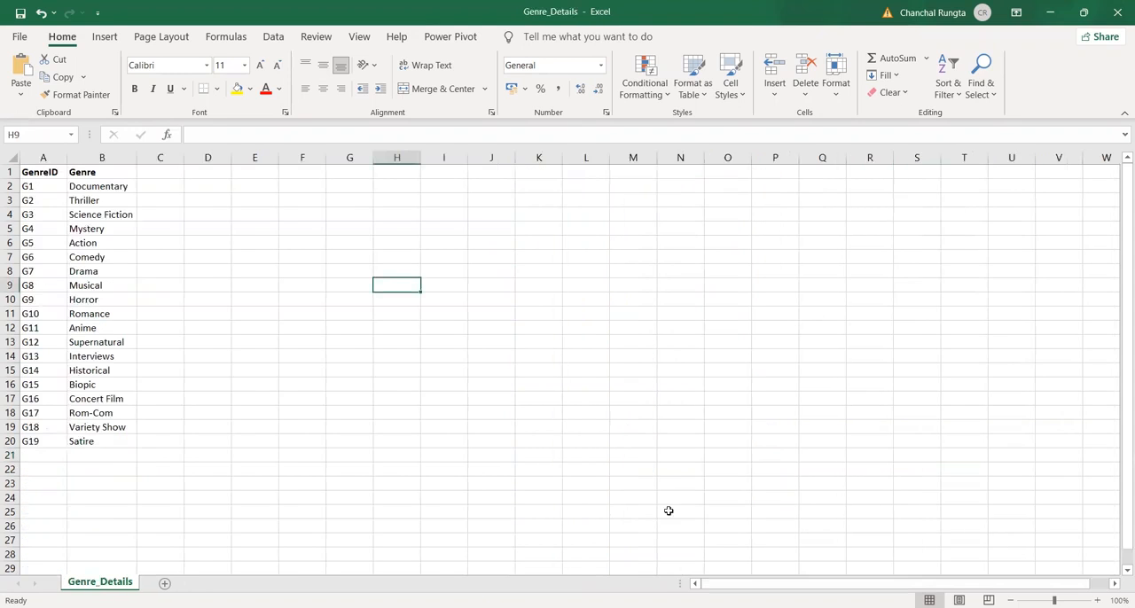
pyautogui.moveTo(379, 403)
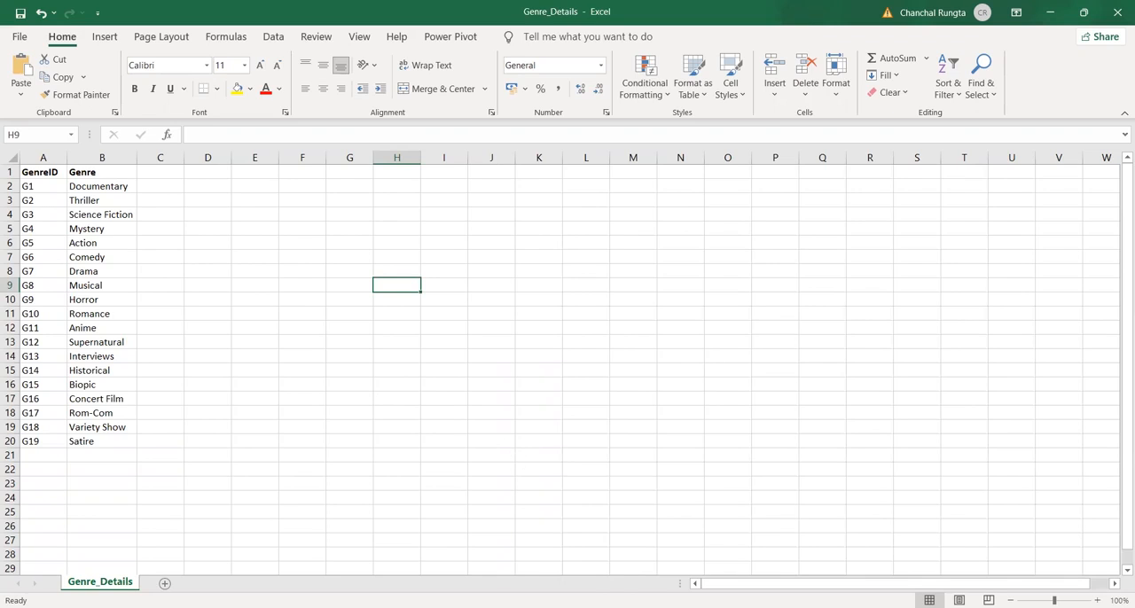
pyautogui.moveTo(620, 581)
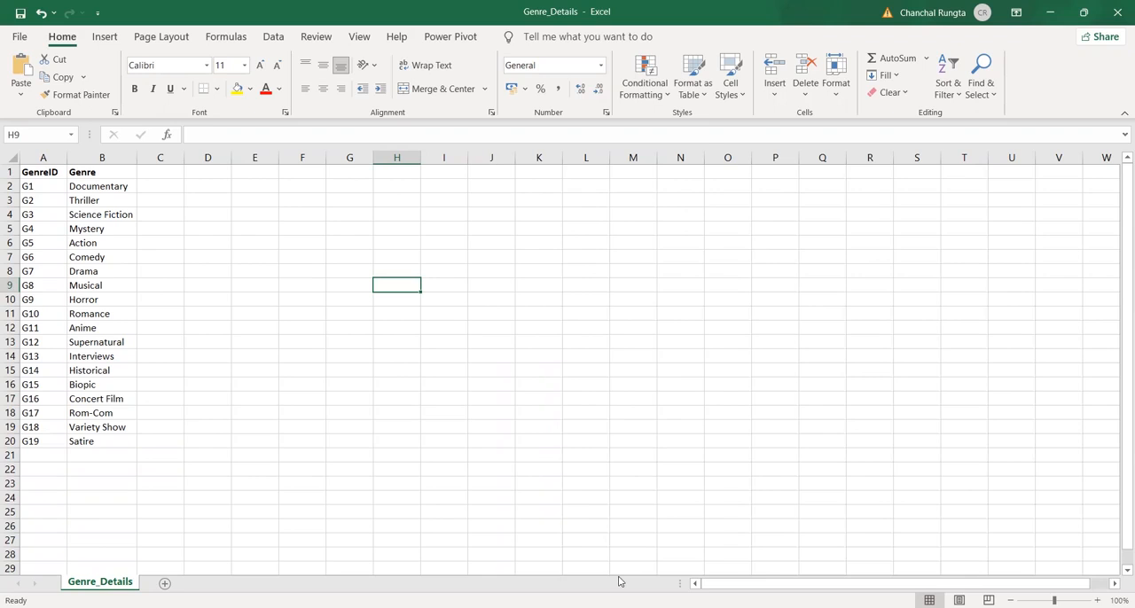
# Step: Show the Netflix SQL script and inspect the netflix schema's tables in the Navigator
pyautogui.click(99, 581)
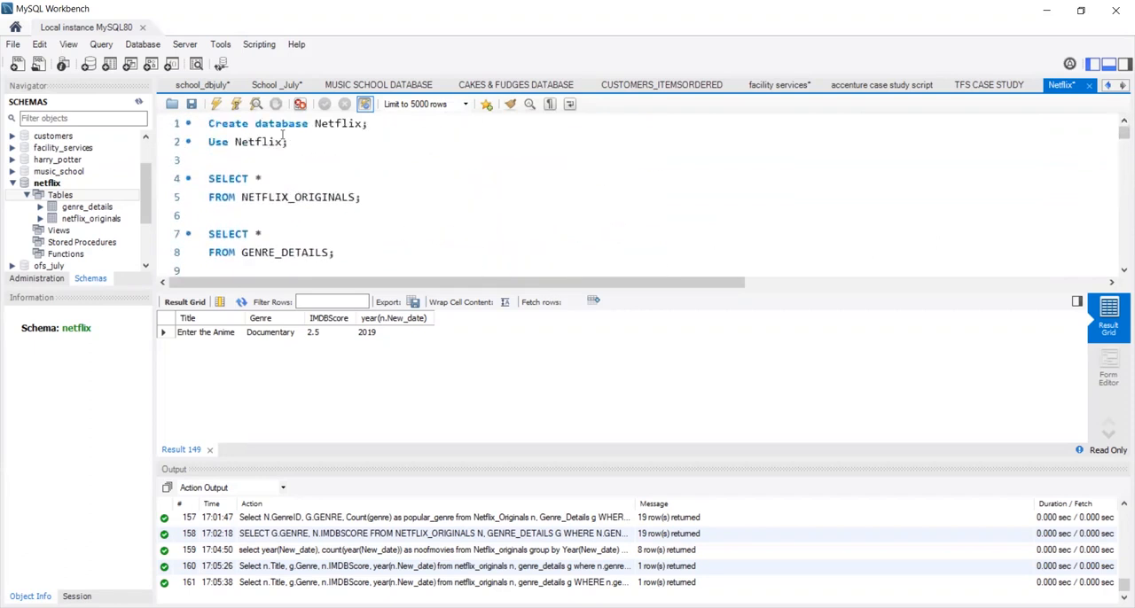
pyautogui.moveTo(282, 134)
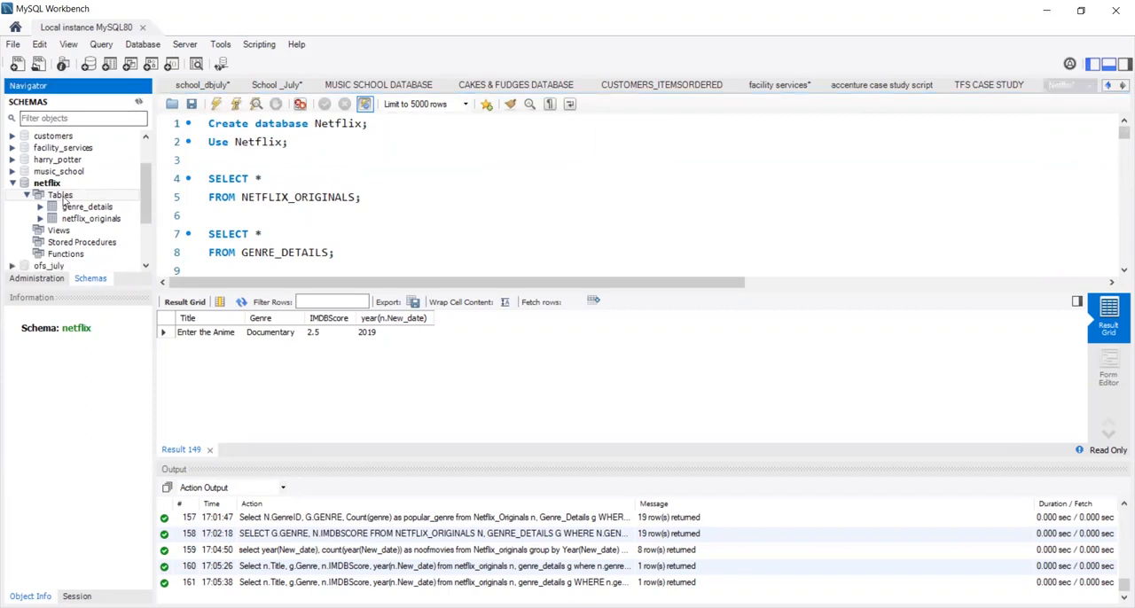
pyautogui.rightClick(59, 194)
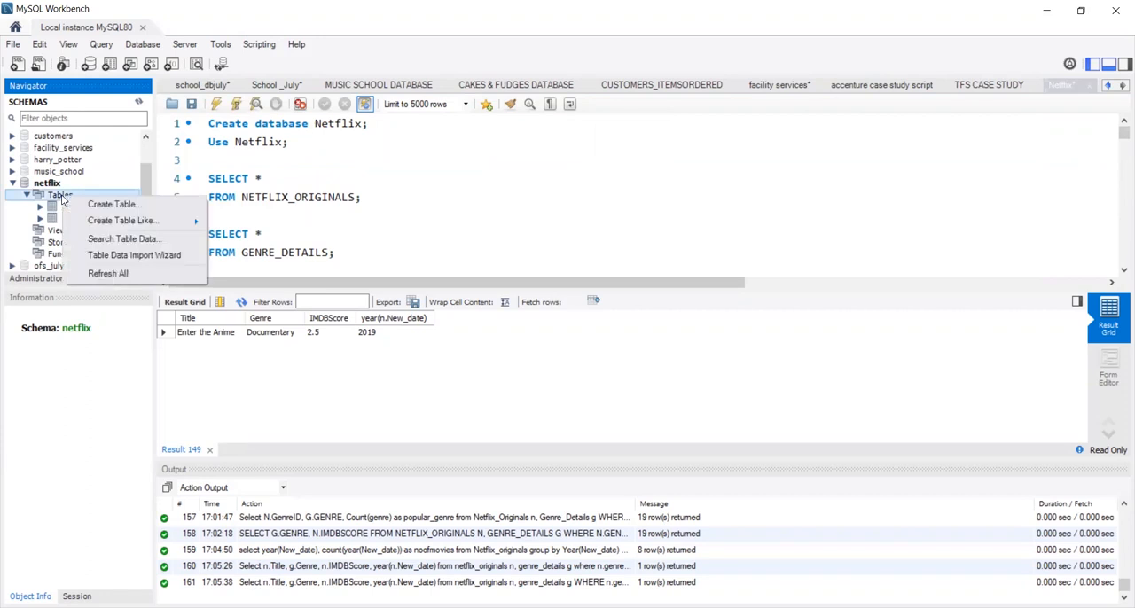
pyautogui.moveTo(133, 256)
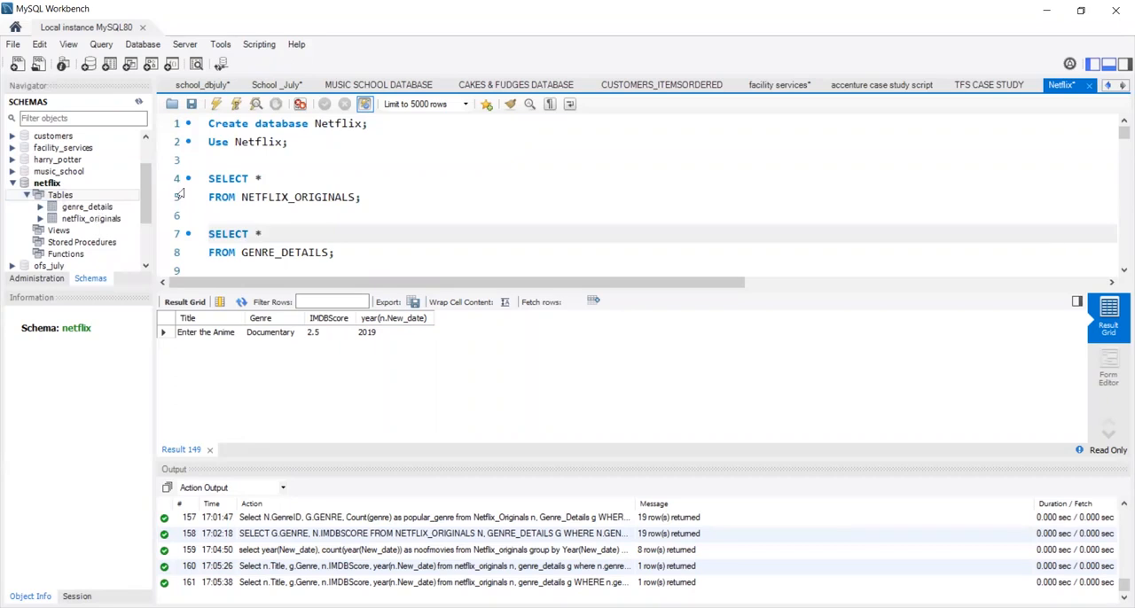
# Step: Run SELECT * on netflix_originals (584 rows) and genre_details (19 rows)
pyautogui.moveTo(207, 178); pyautogui.dragTo(359, 197)
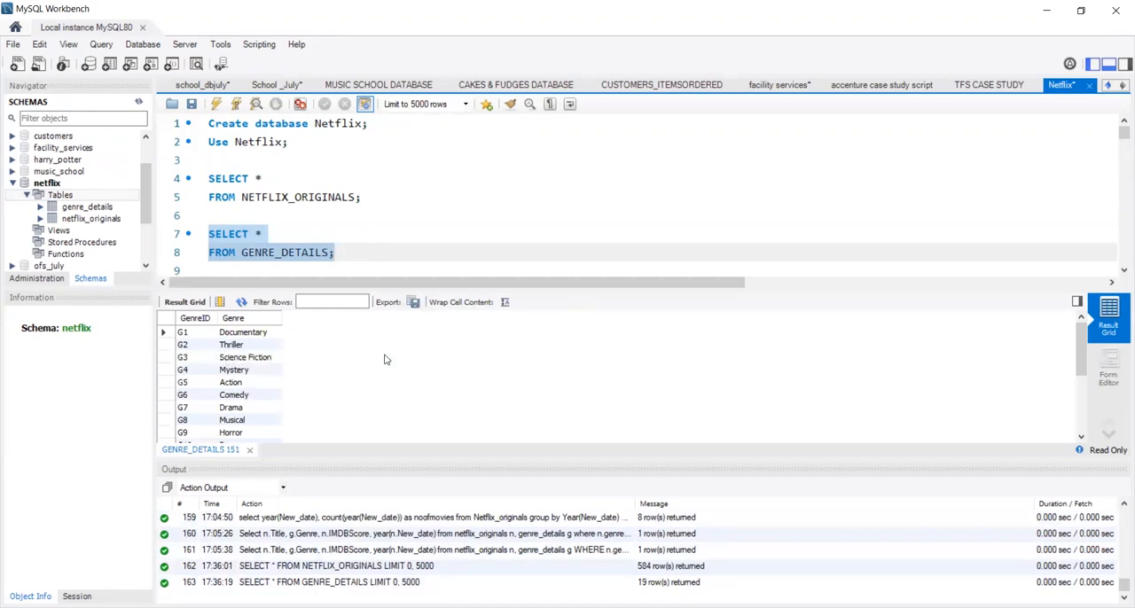
pyautogui.moveTo(585, 409)
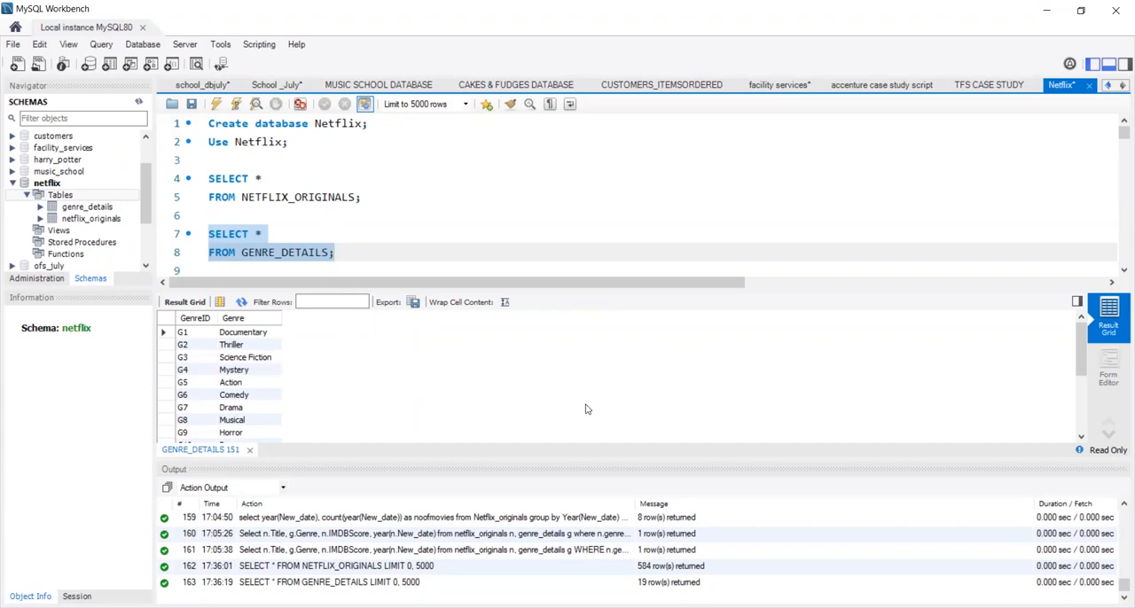
pyautogui.click(334, 253)
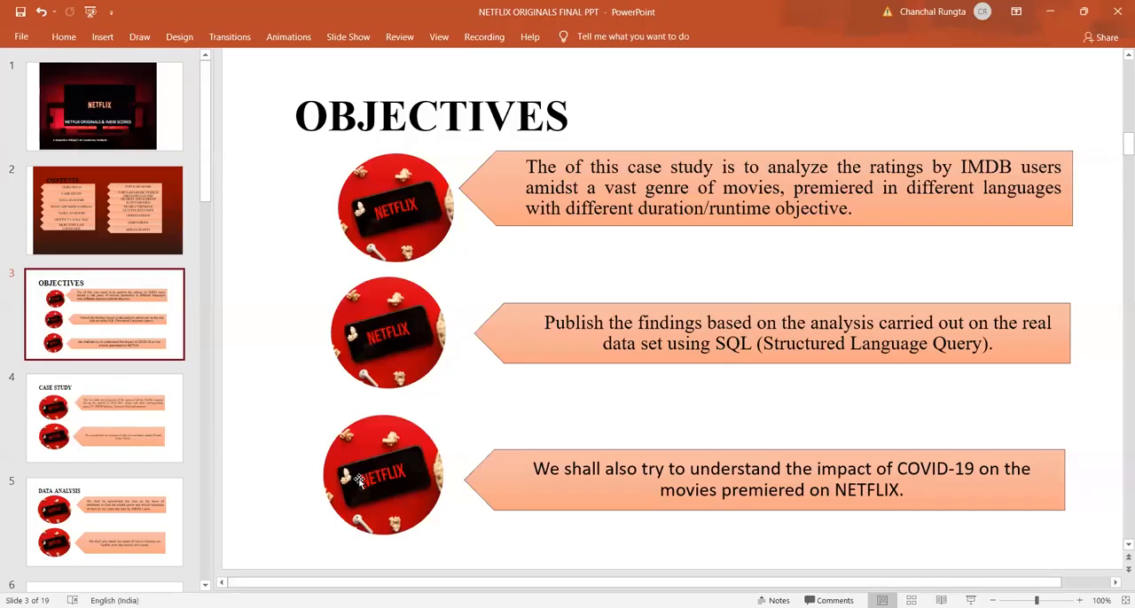
# Step: Show the Case Study slide describing the two data sets
pyautogui.click(103, 417)
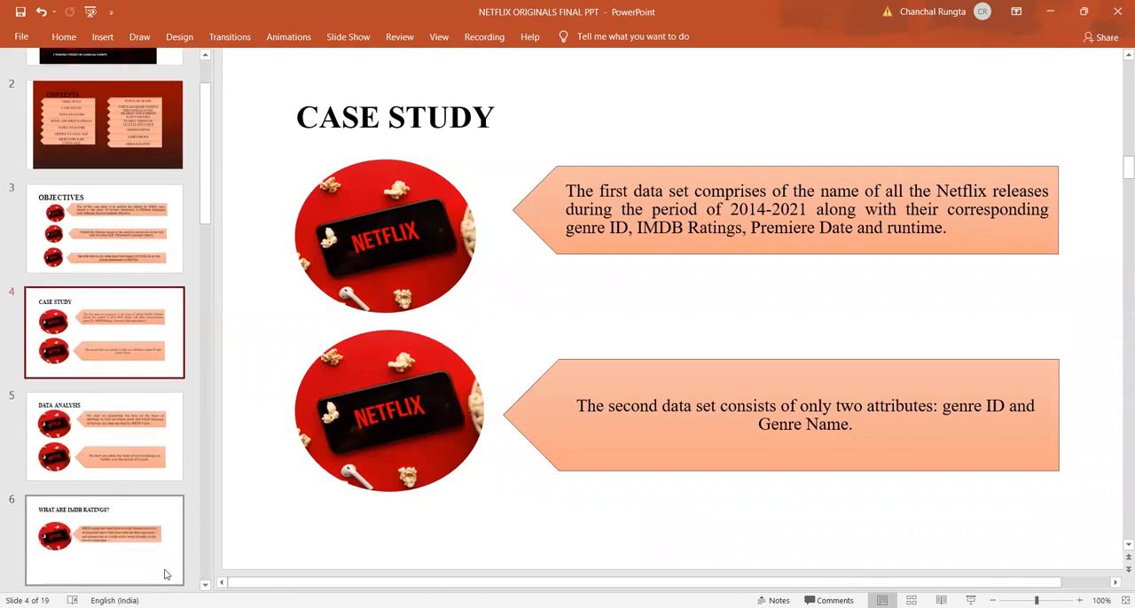
pyautogui.click(105, 540)
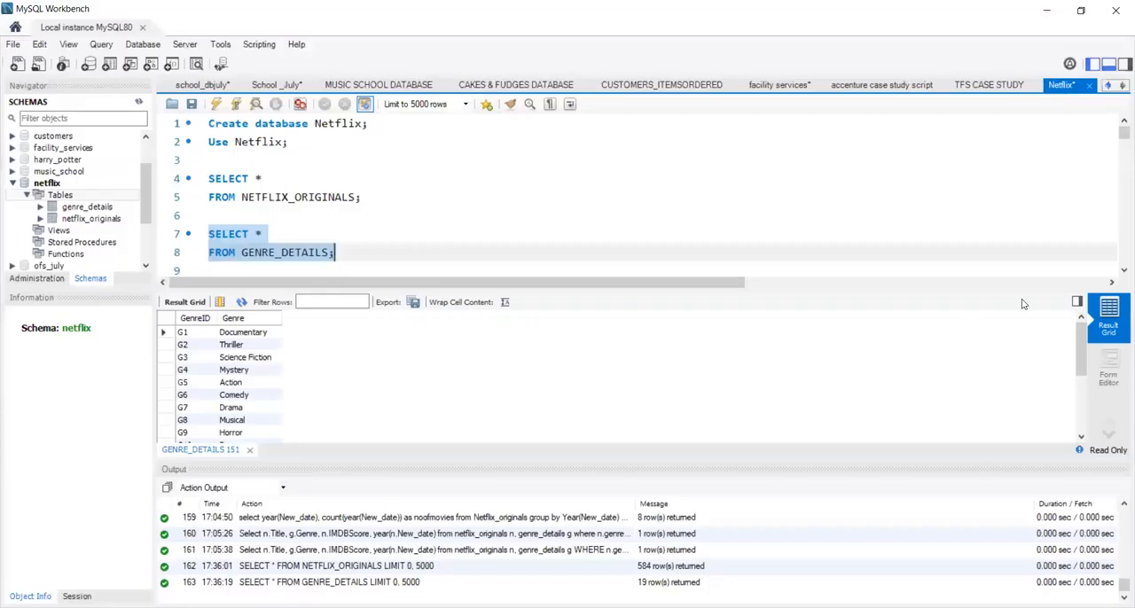
# Step: Run the COUNT(*) queries on both tables, genre_details returning 19
pyautogui.scroll(-3)
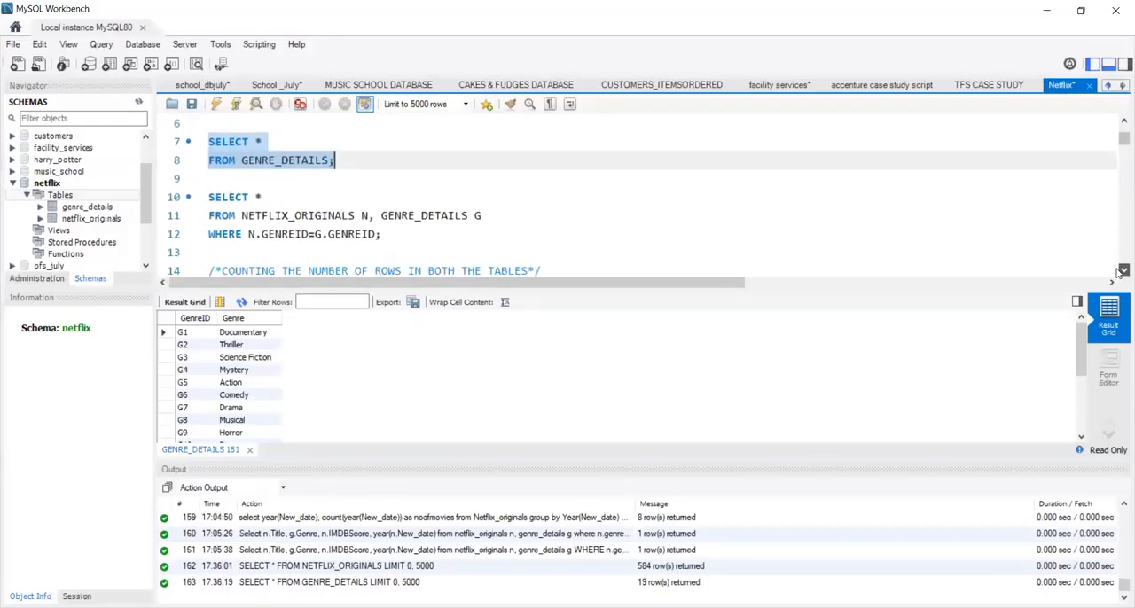
pyautogui.scroll(-3)
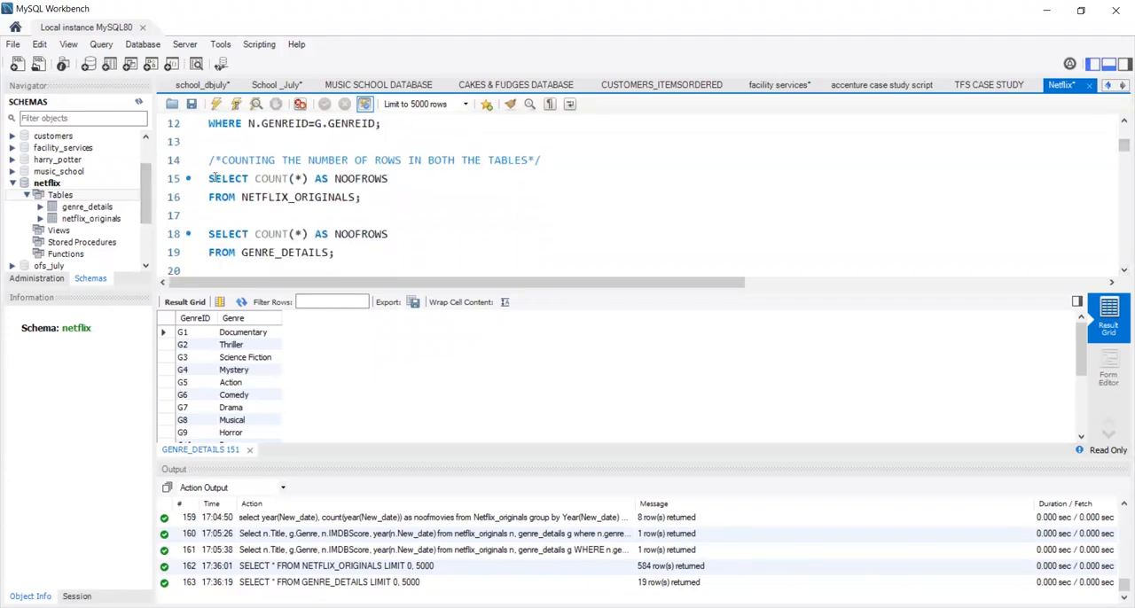
pyautogui.moveTo(207, 178); pyautogui.dragTo(361, 197)
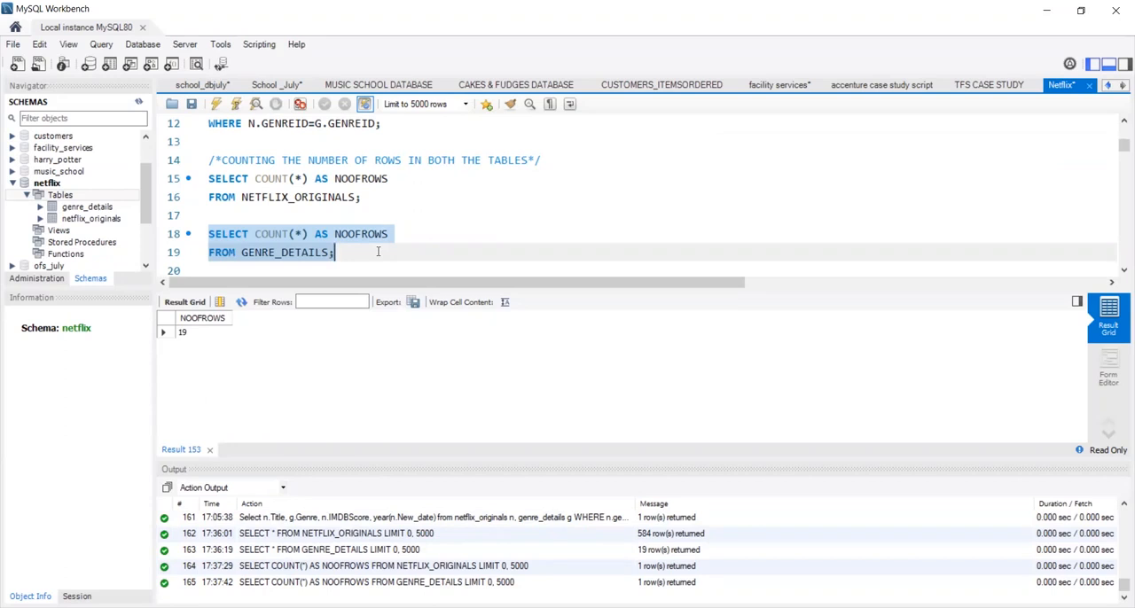
pyautogui.scroll(-3)
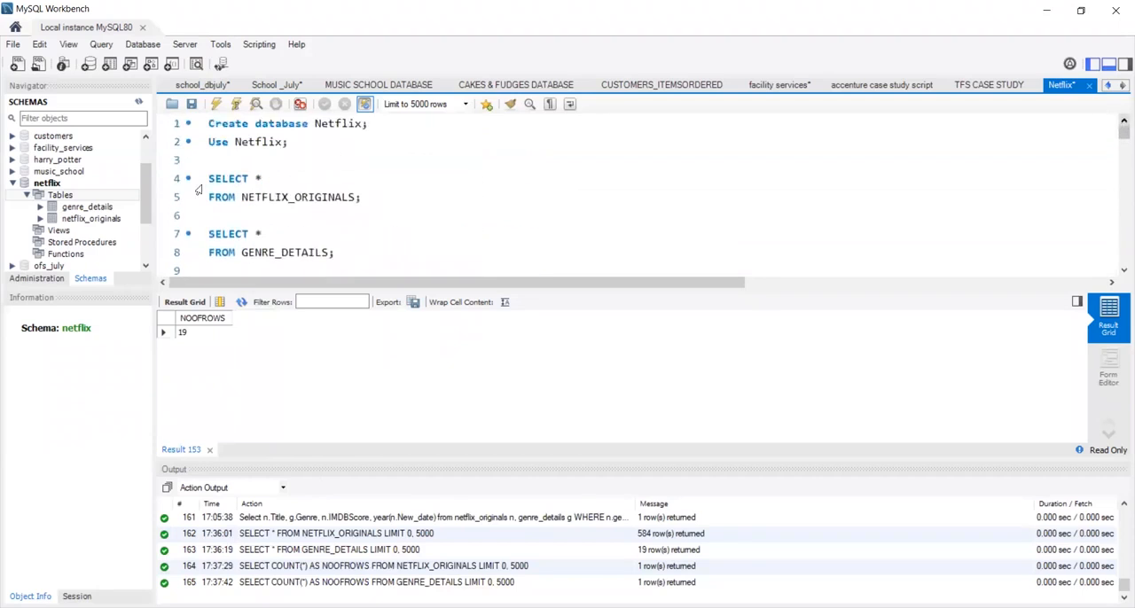
# Step: Re-list all 584 Netflix originals, then review the script down to the str_to_date premiere reformatting
pyautogui.moveTo(207, 178); pyautogui.dragTo(360, 197)
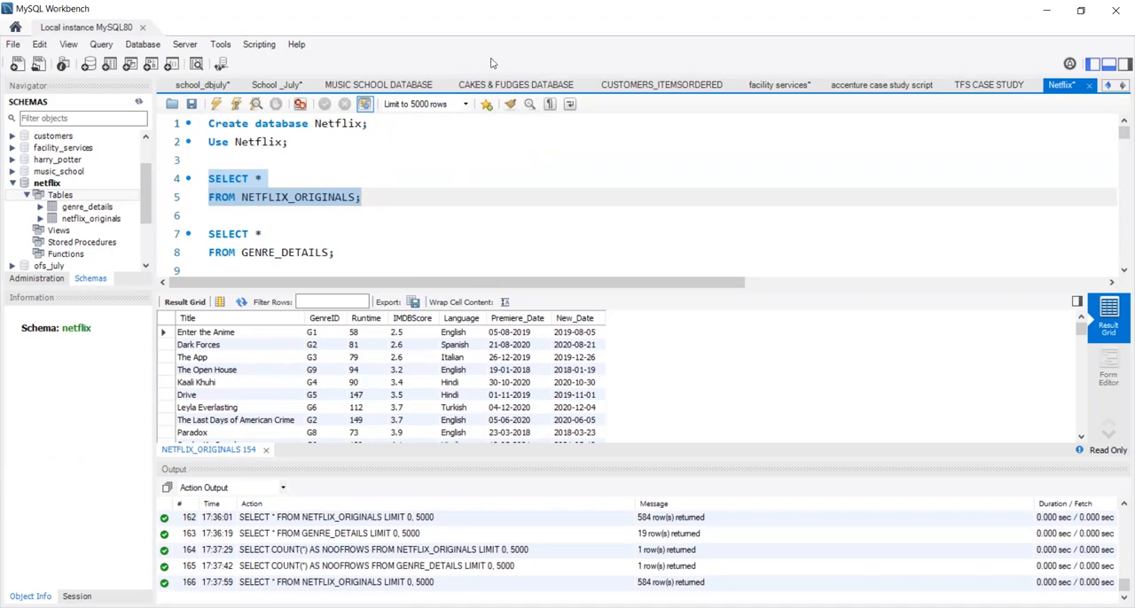
pyautogui.click(359, 197)
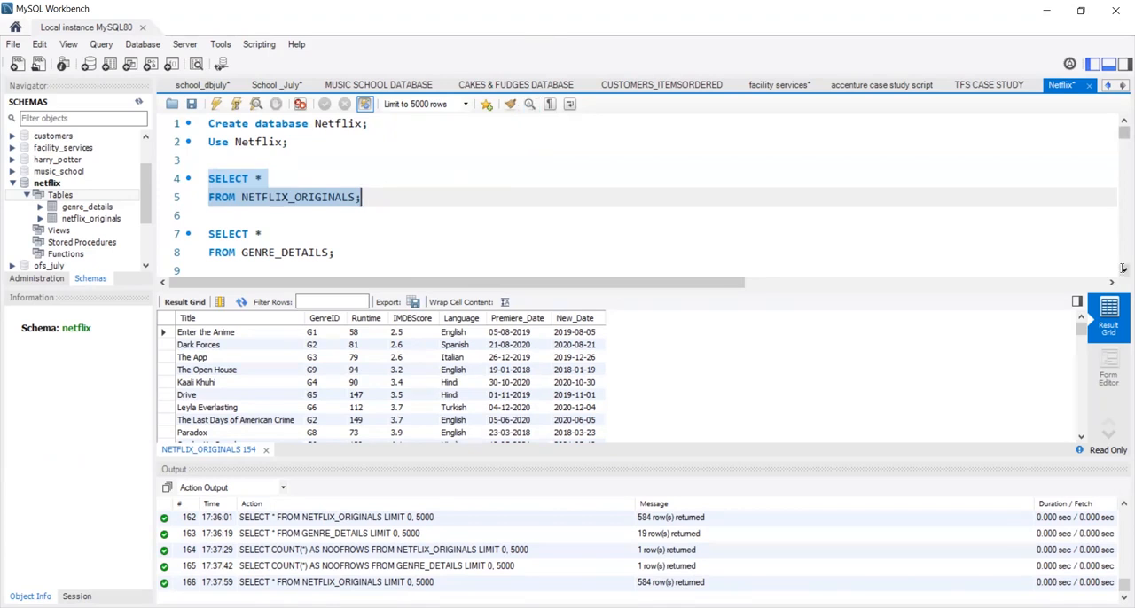
pyautogui.scroll(-3)
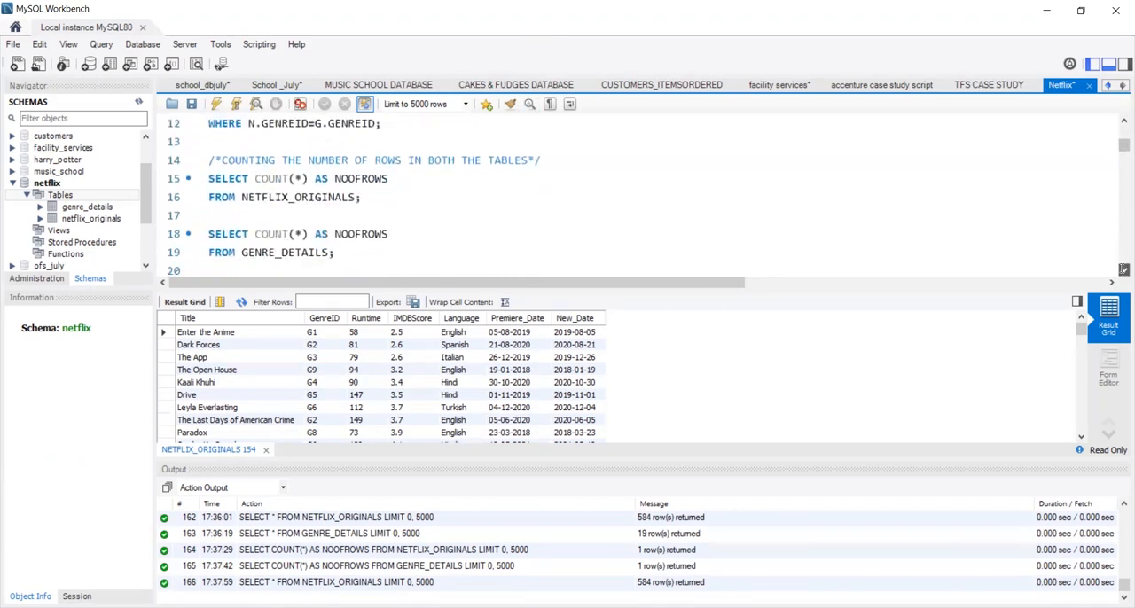
pyautogui.scroll(-3)
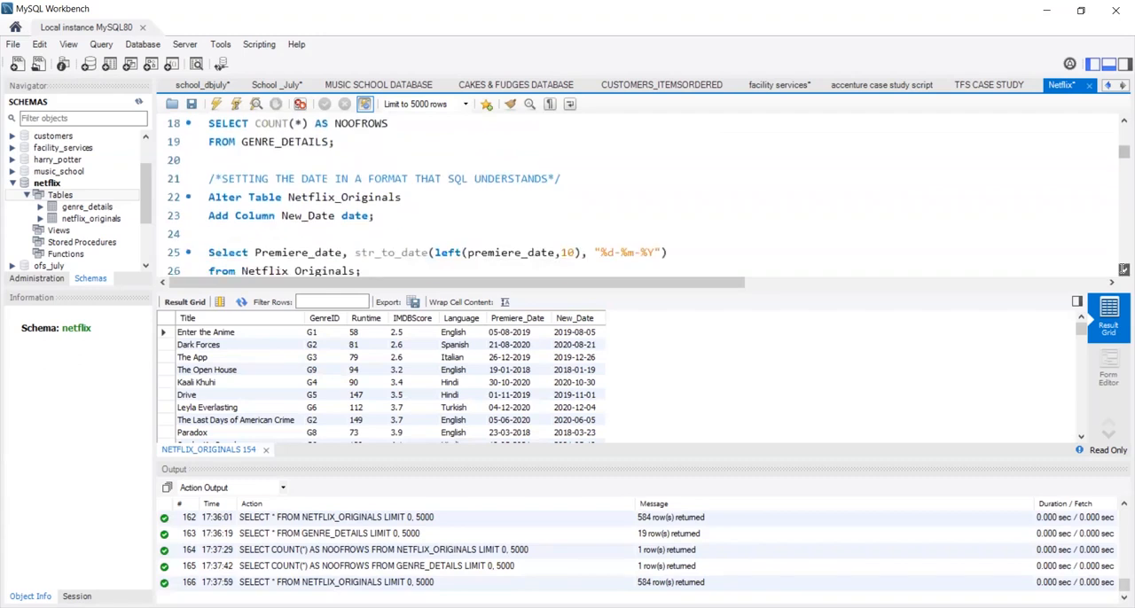
pyautogui.scroll(-3)
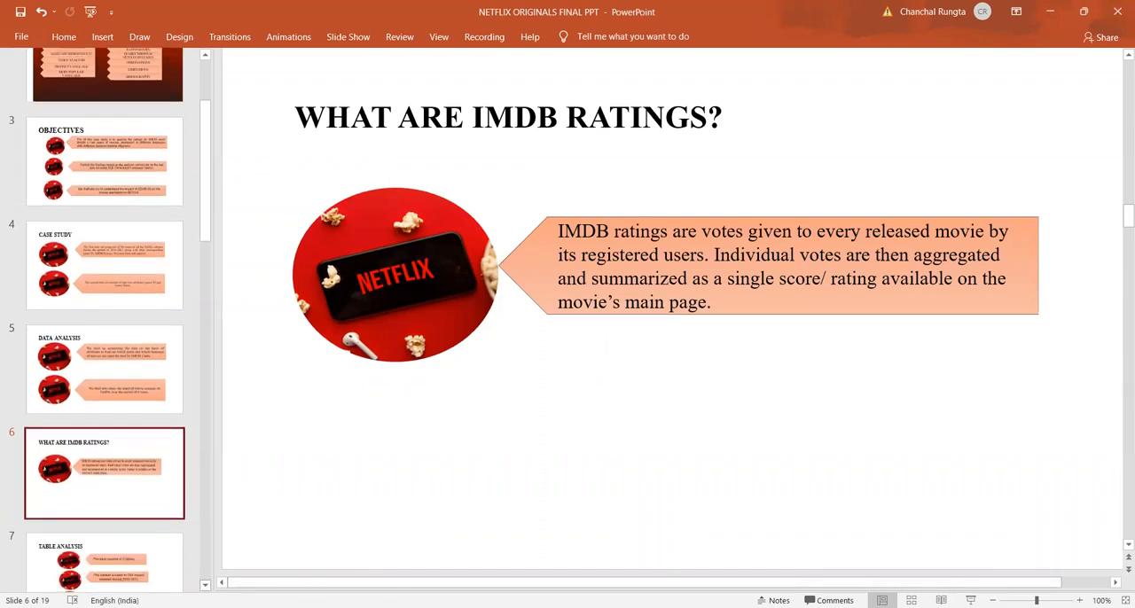
# Step: Move from the IMDB ratings slide to the Distinct Languages slide
pyautogui.scroll(-3)
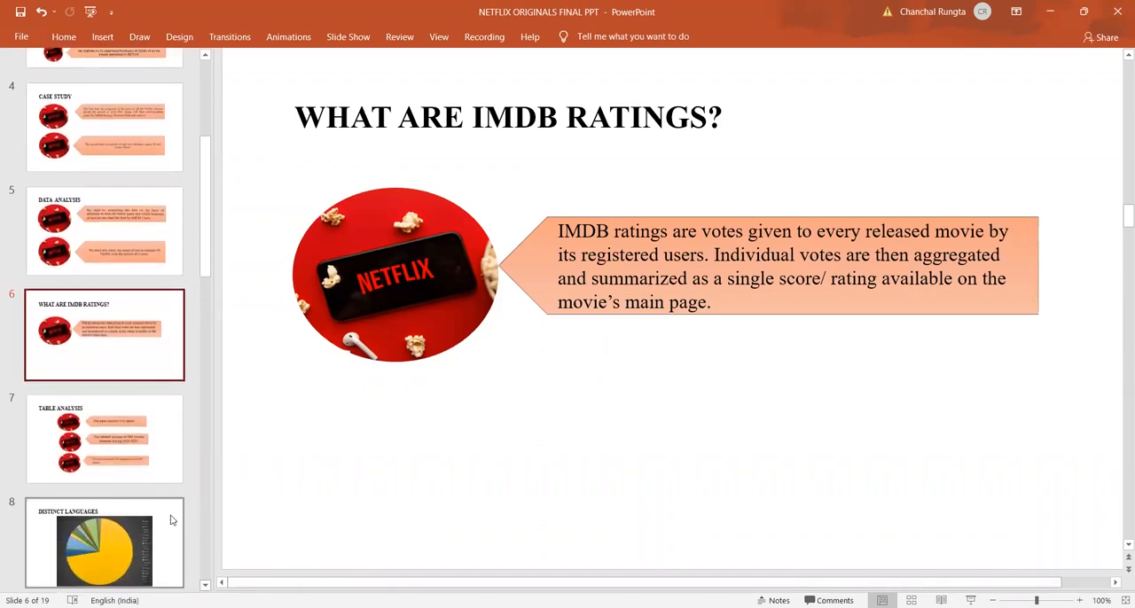
pyautogui.click(104, 438)
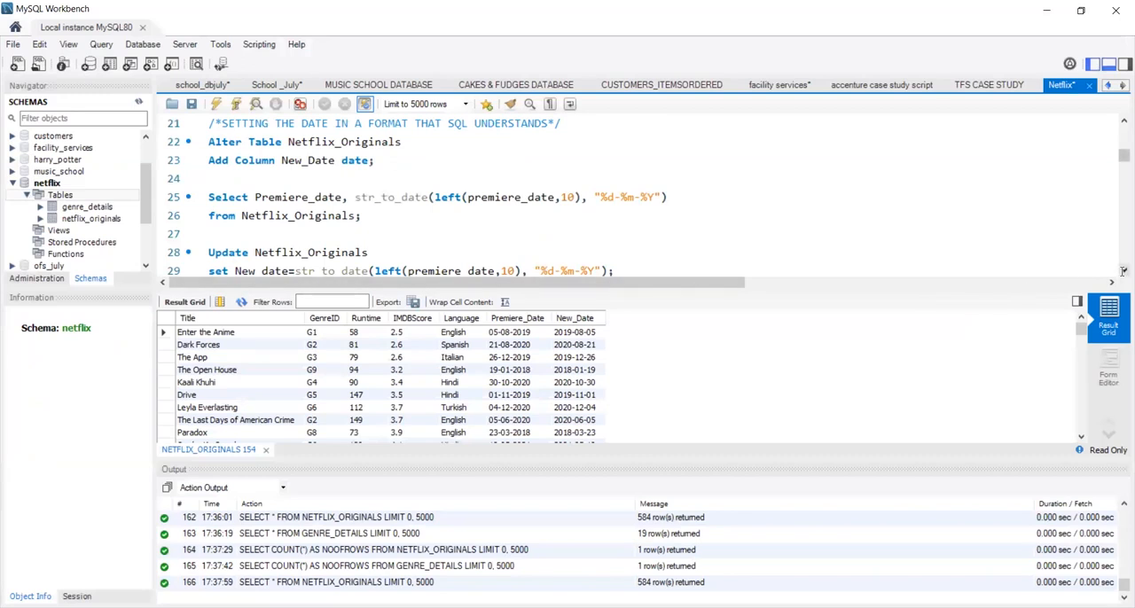
# Step: Run the count-per-language query returning 23 languages, English leading at 420
pyautogui.scroll(-3)
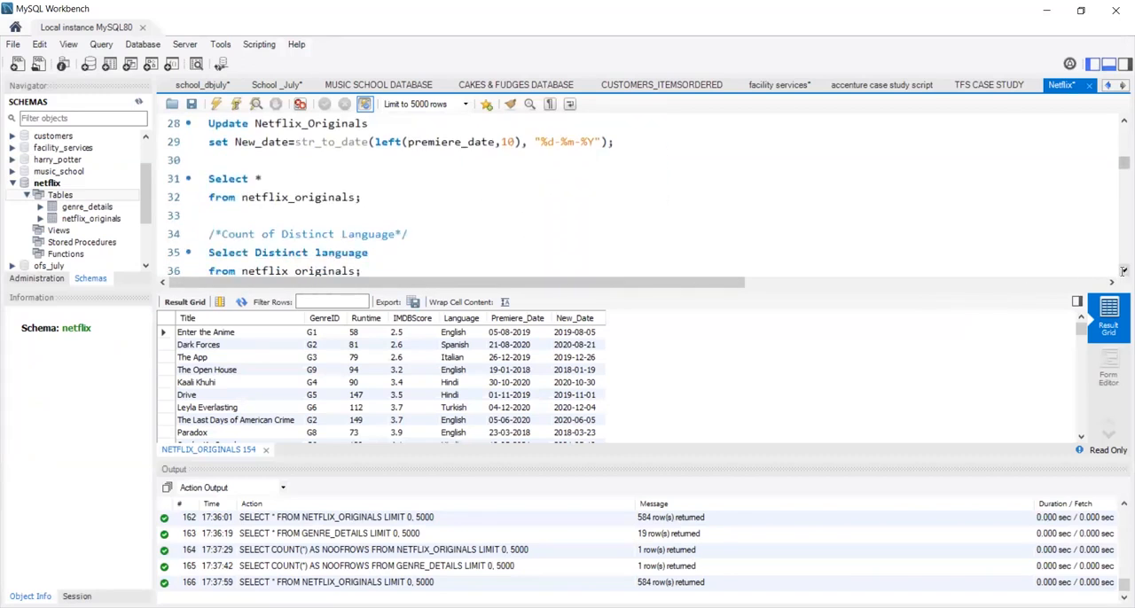
pyautogui.scroll(-3)
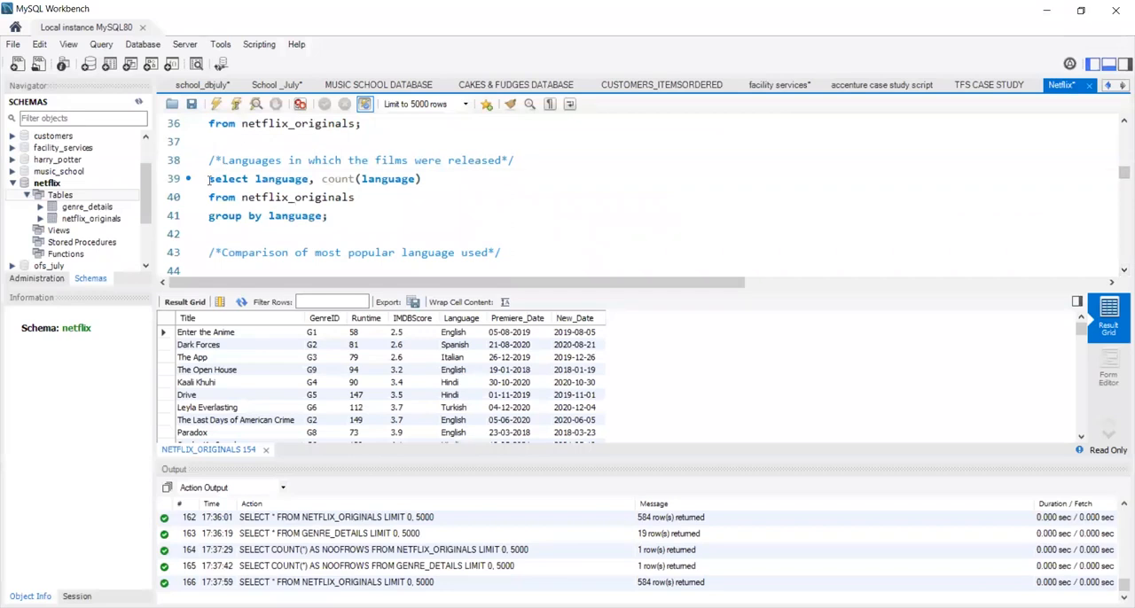
pyautogui.moveTo(207, 178); pyautogui.dragTo(327, 216)
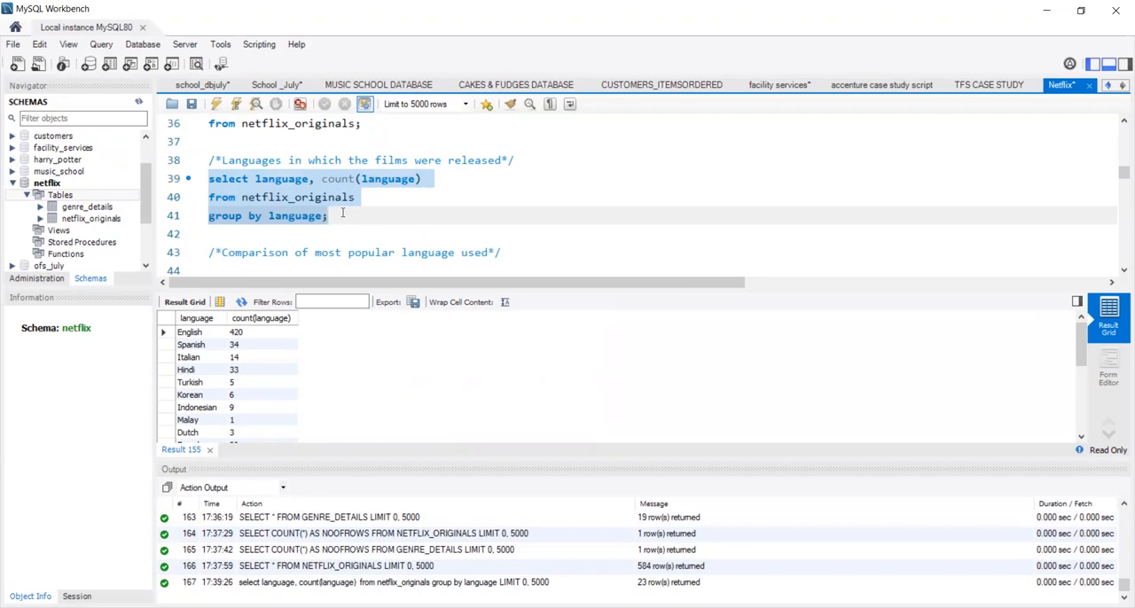
pyautogui.click(328, 216)
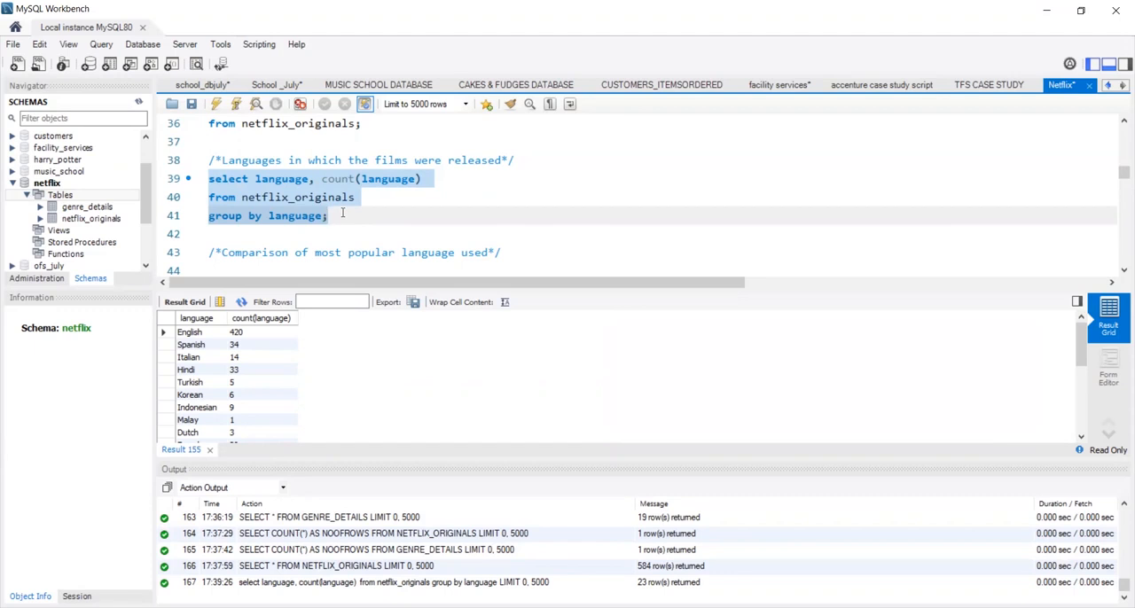
pyautogui.moveTo(342, 216)
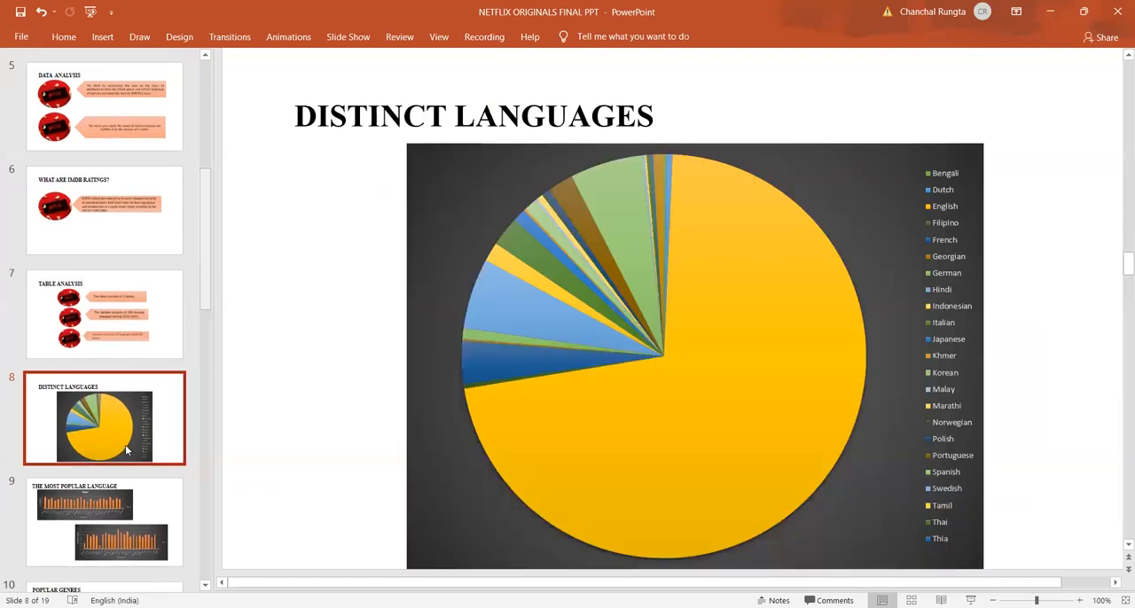
pyautogui.moveTo(741, 316)
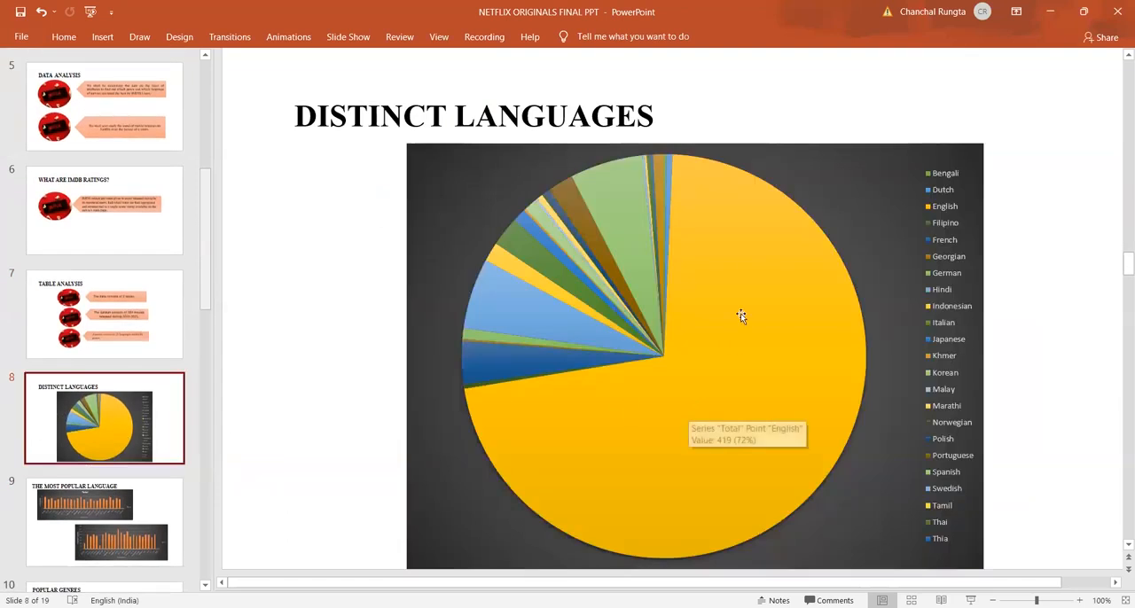
pyautogui.moveTo(638, 251)
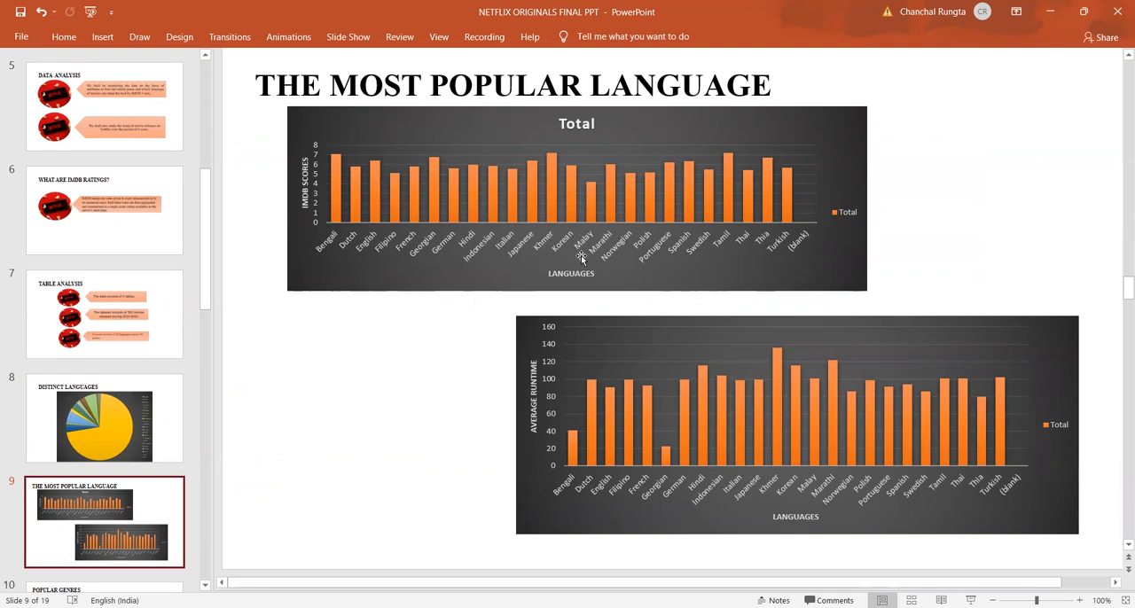
pyautogui.moveTo(582, 258)
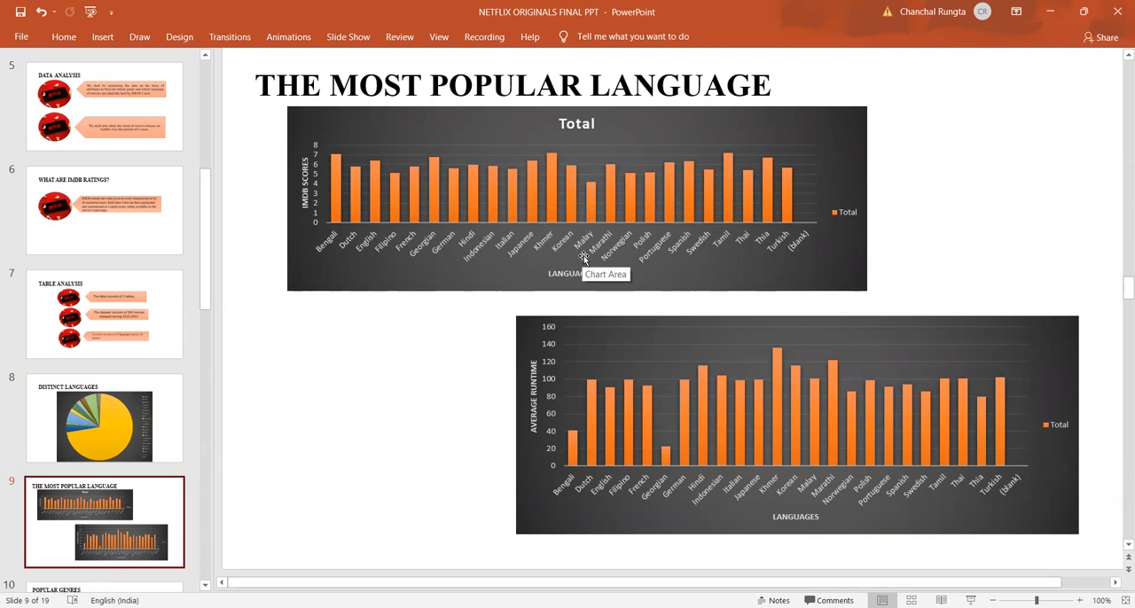
pyautogui.moveTo(552, 222)
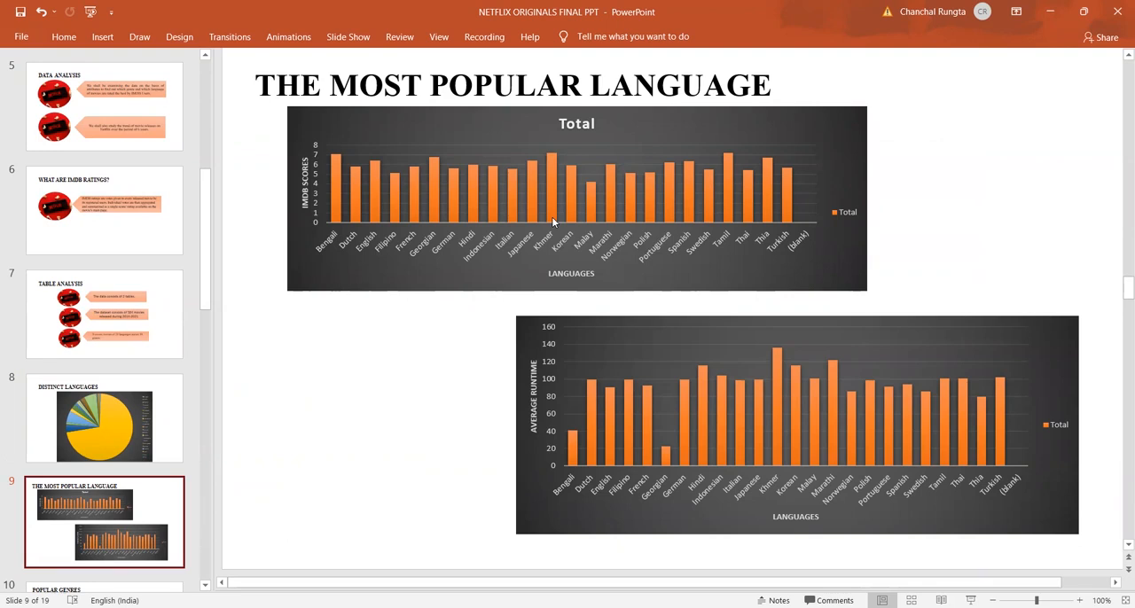
pyautogui.moveTo(552, 220)
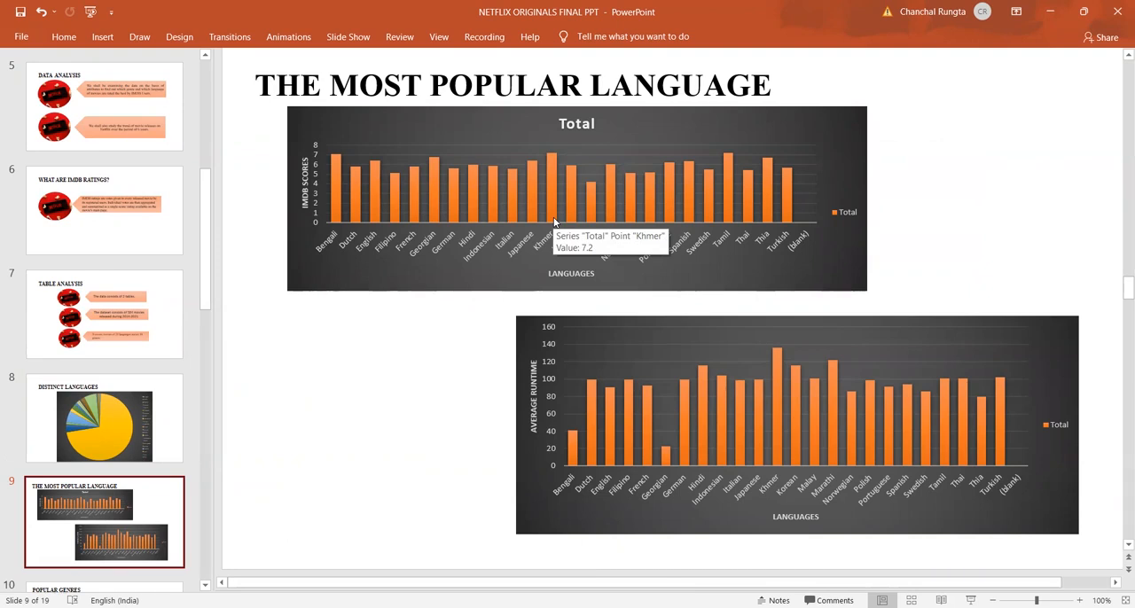
pyautogui.moveTo(346, 200)
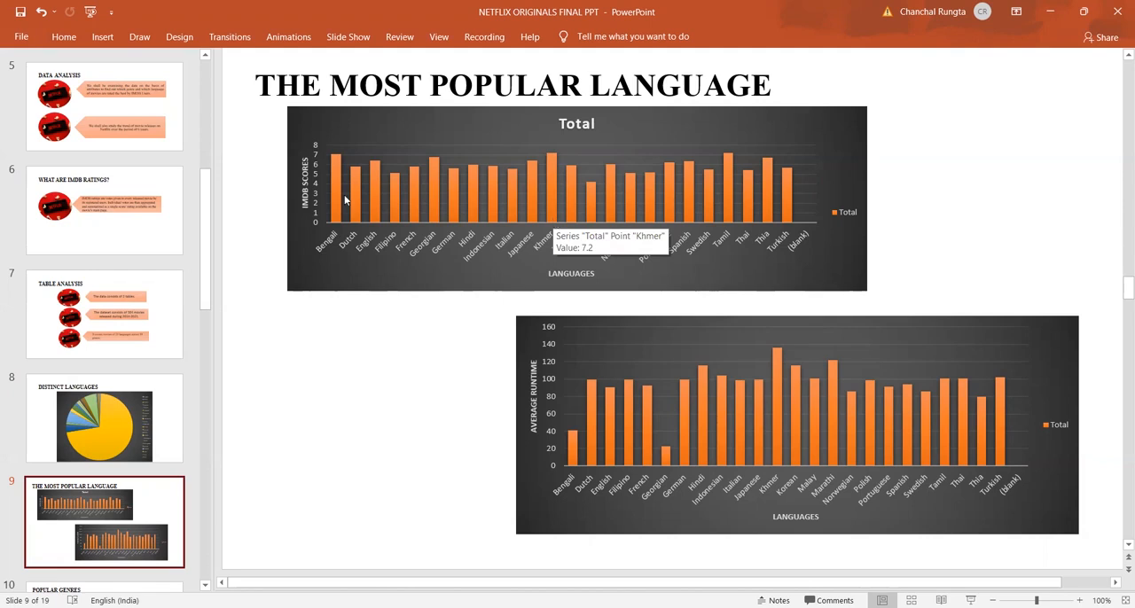
pyautogui.moveTo(729, 164)
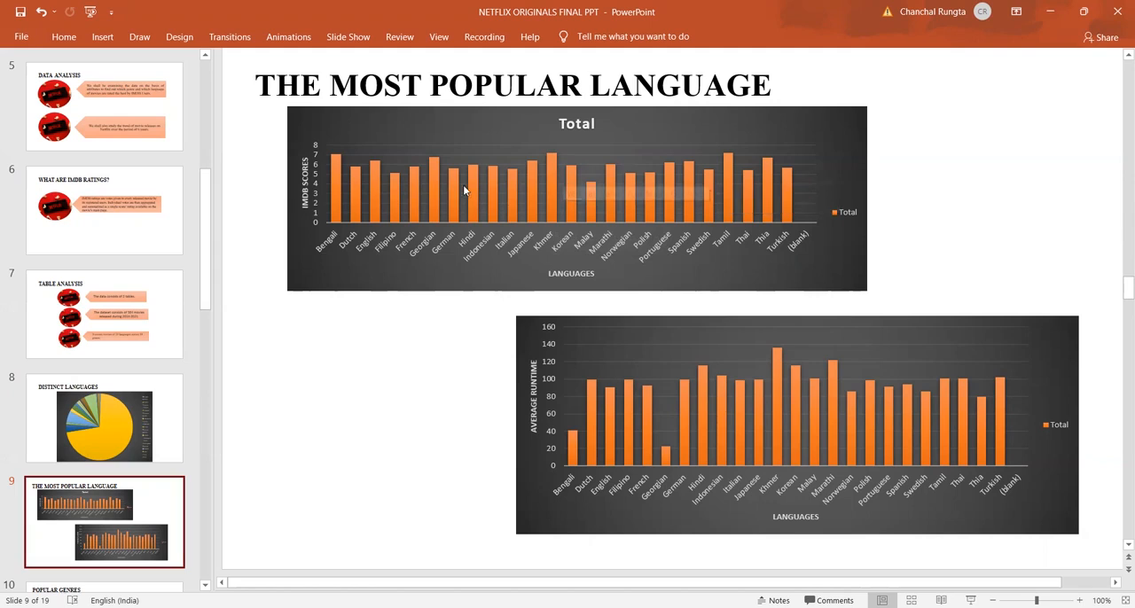
pyautogui.moveTo(461, 190)
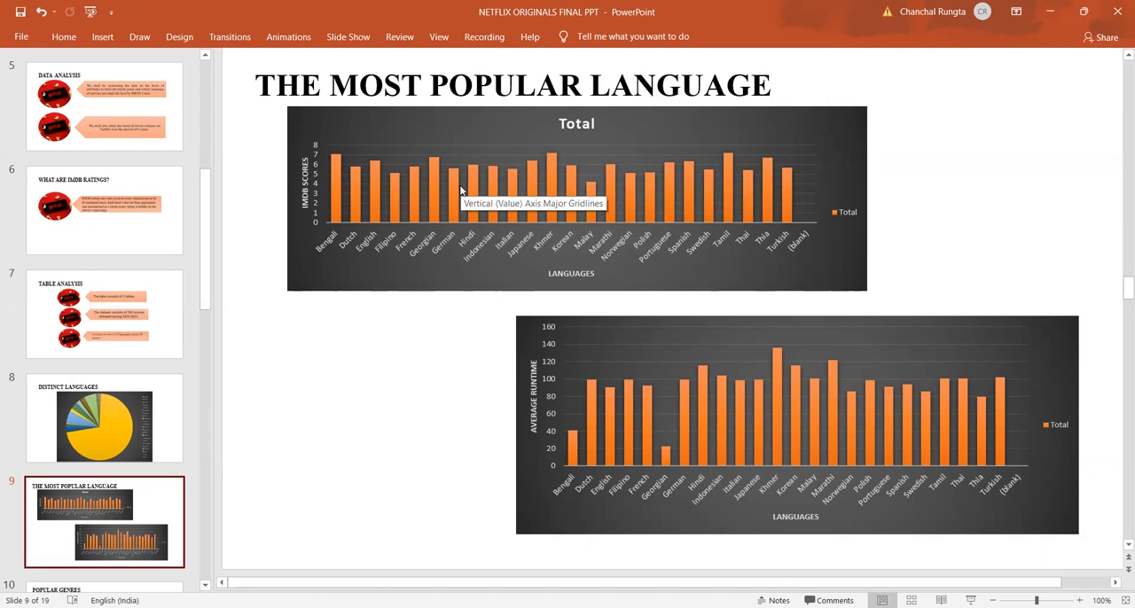
pyautogui.moveTo(371, 187)
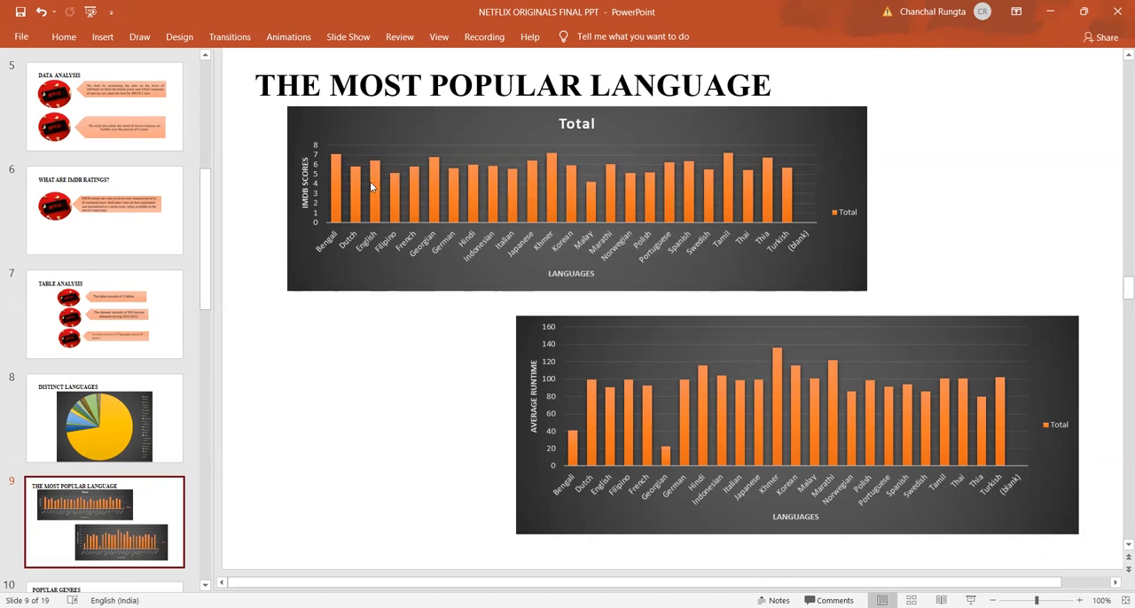
pyautogui.moveTo(372, 187)
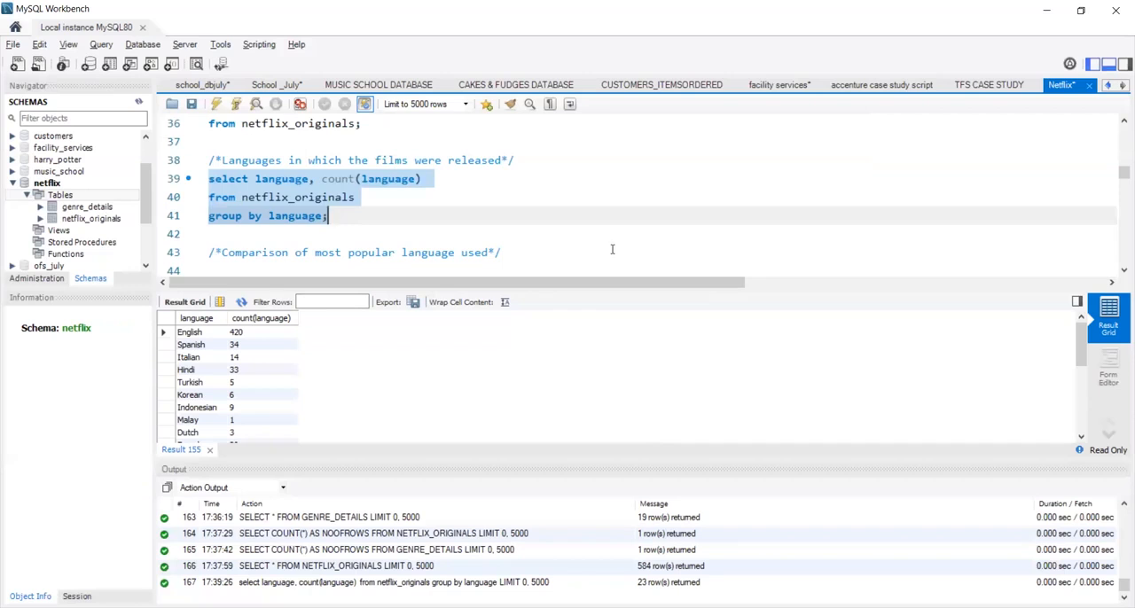
# Step: Run the query of count, average runtime and average IMDB score per language, Khmer first at 7.2
pyautogui.click(501, 252)
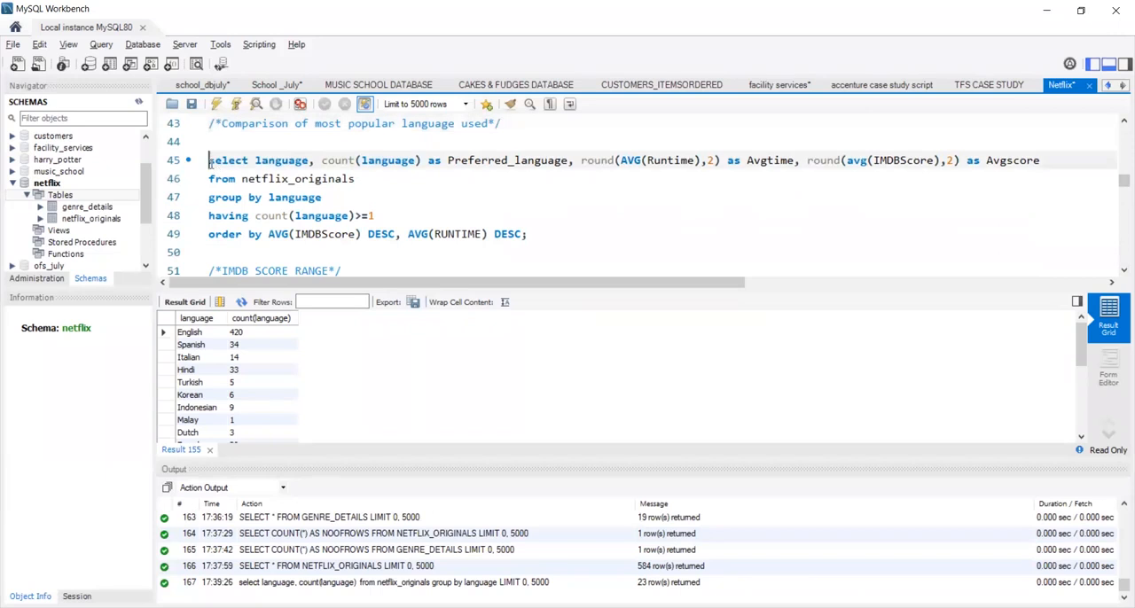
pyautogui.moveTo(208, 159); pyautogui.dragTo(528, 234)
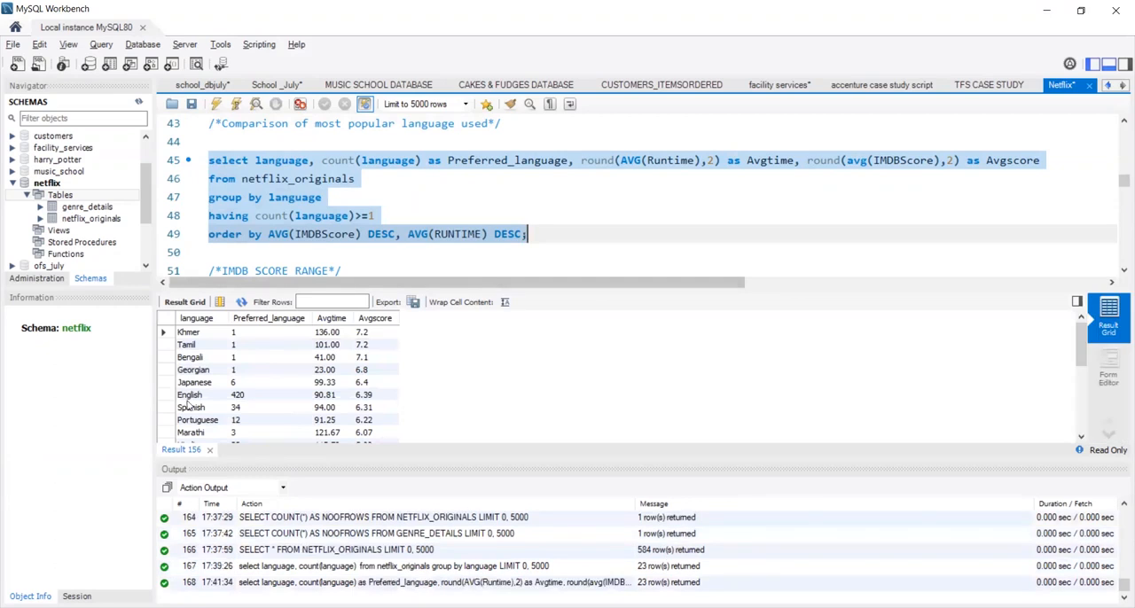
pyautogui.moveTo(202, 343)
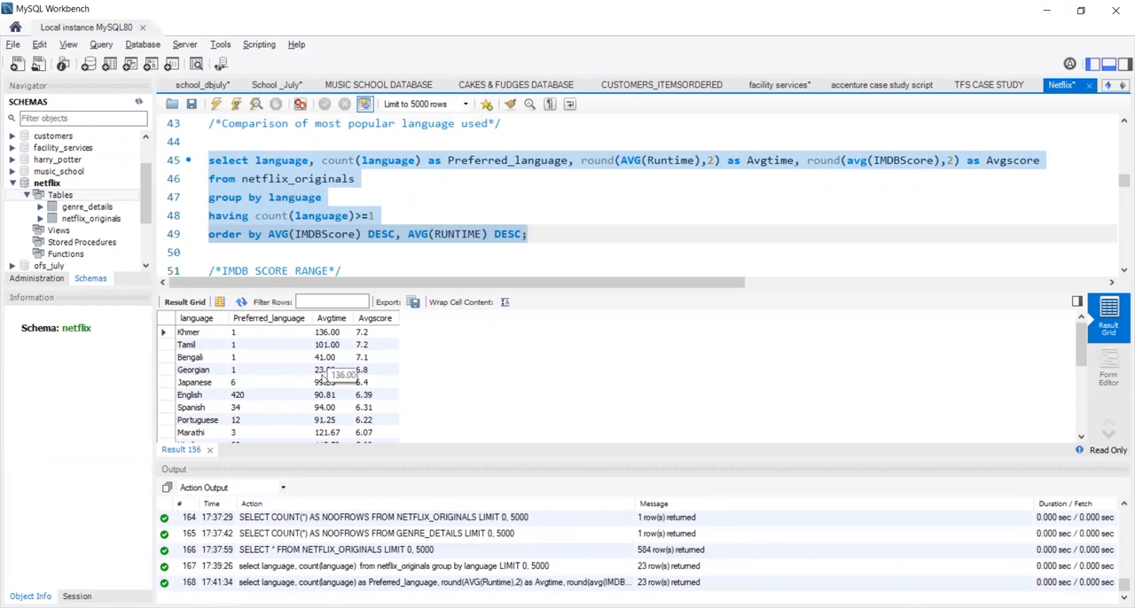
pyautogui.moveTo(362, 331)
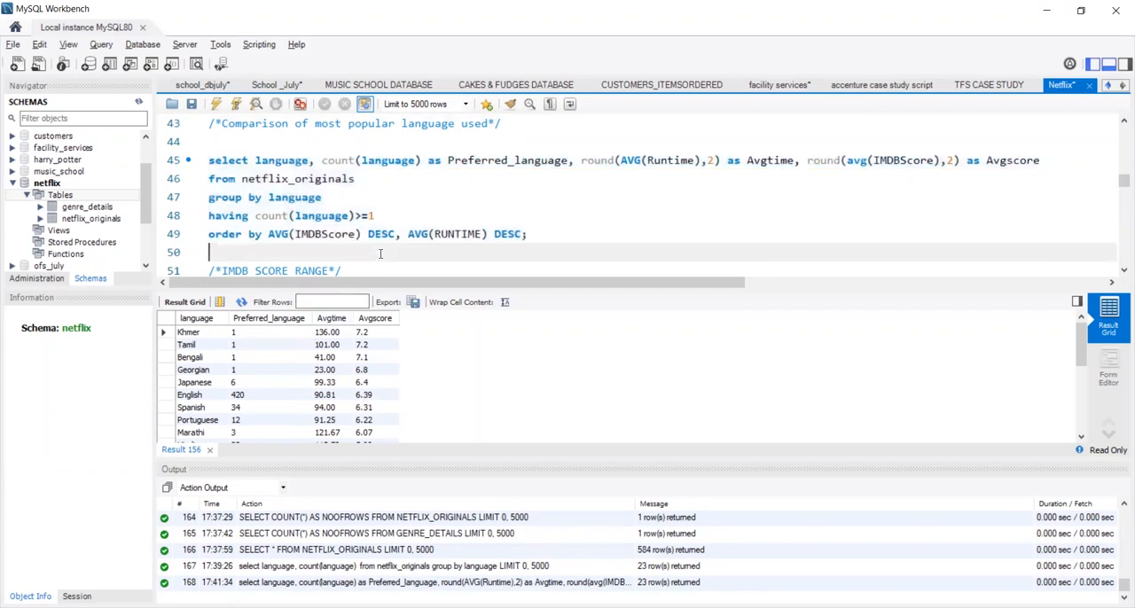
# Step: Run the IMDB score range query and point out the maximum score of 9
pyautogui.scroll(-3)
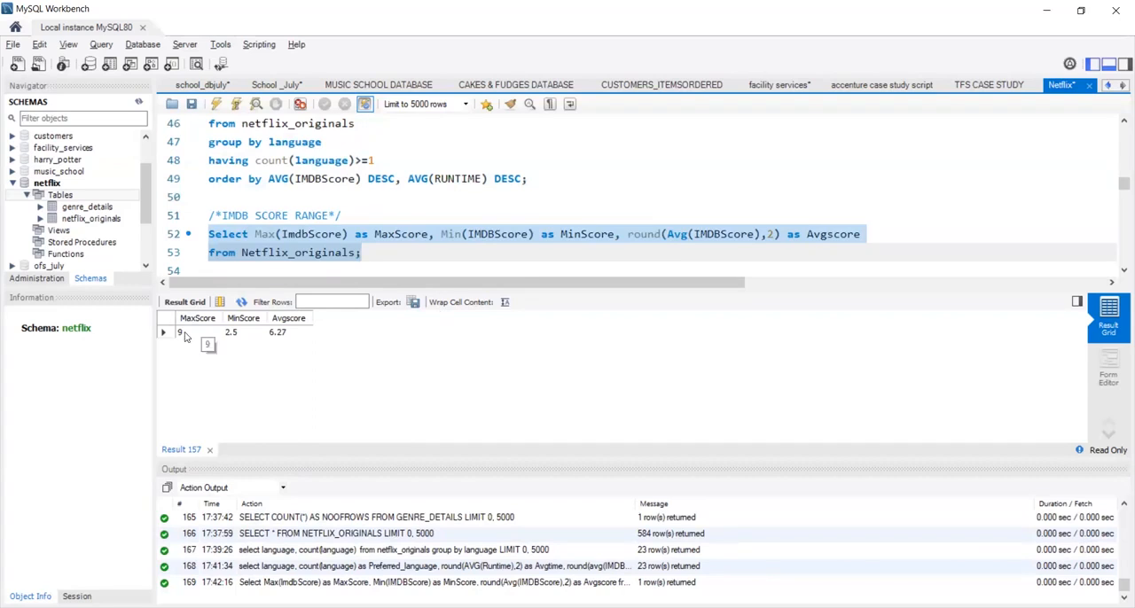
pyautogui.click(231, 332)
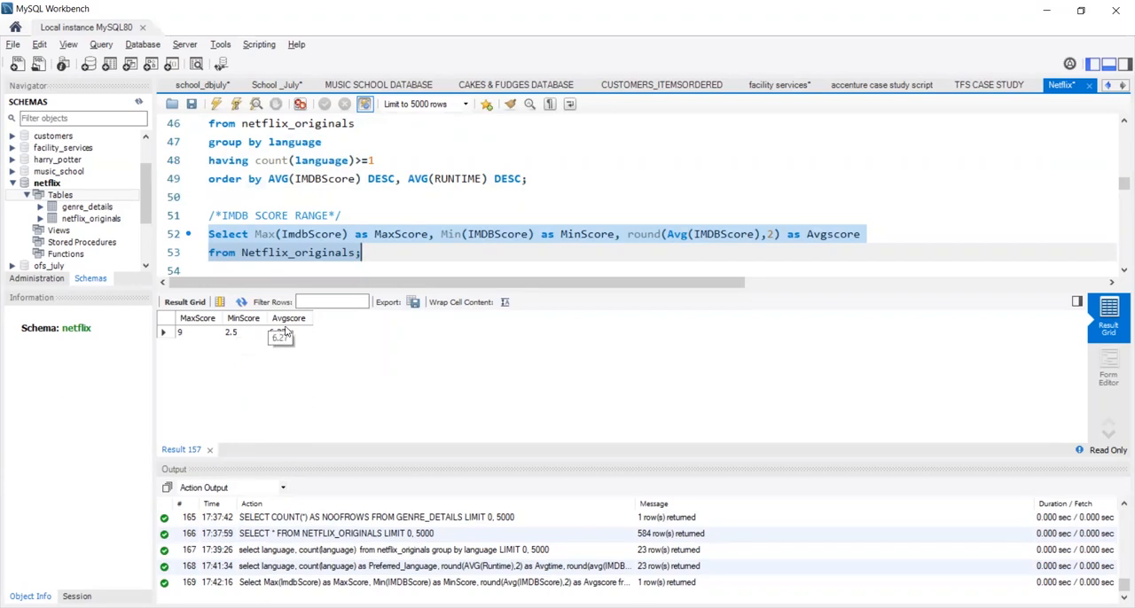
pyautogui.moveTo(289, 354)
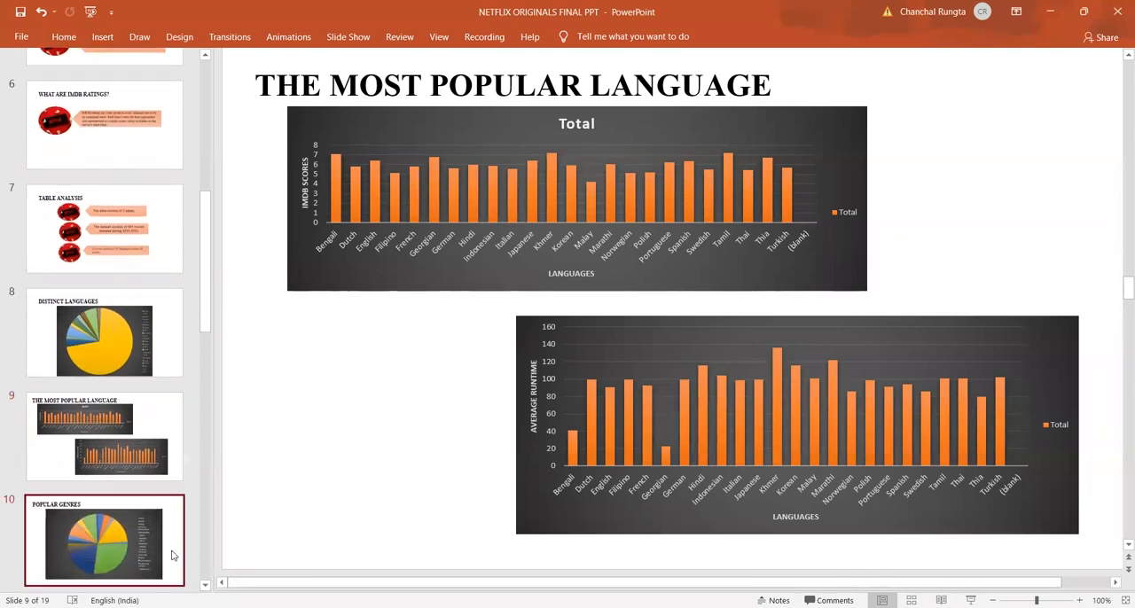
# Step: Show the Popular Genres pie chart led by Documentary at 27%, then return to the SQL queries
pyautogui.click(104, 540)
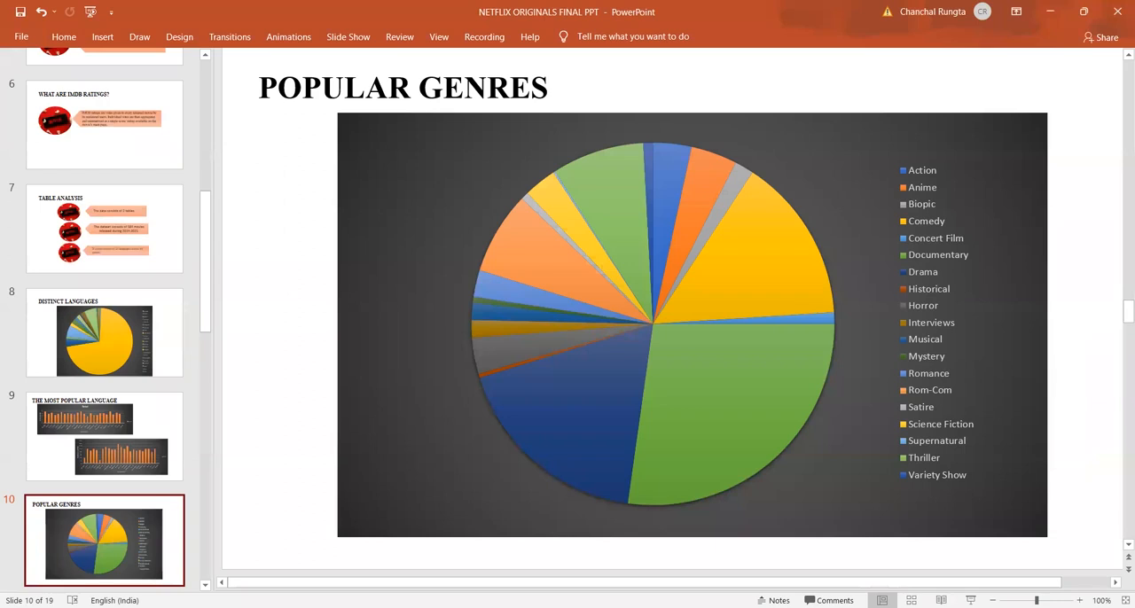
pyautogui.moveTo(803, 338)
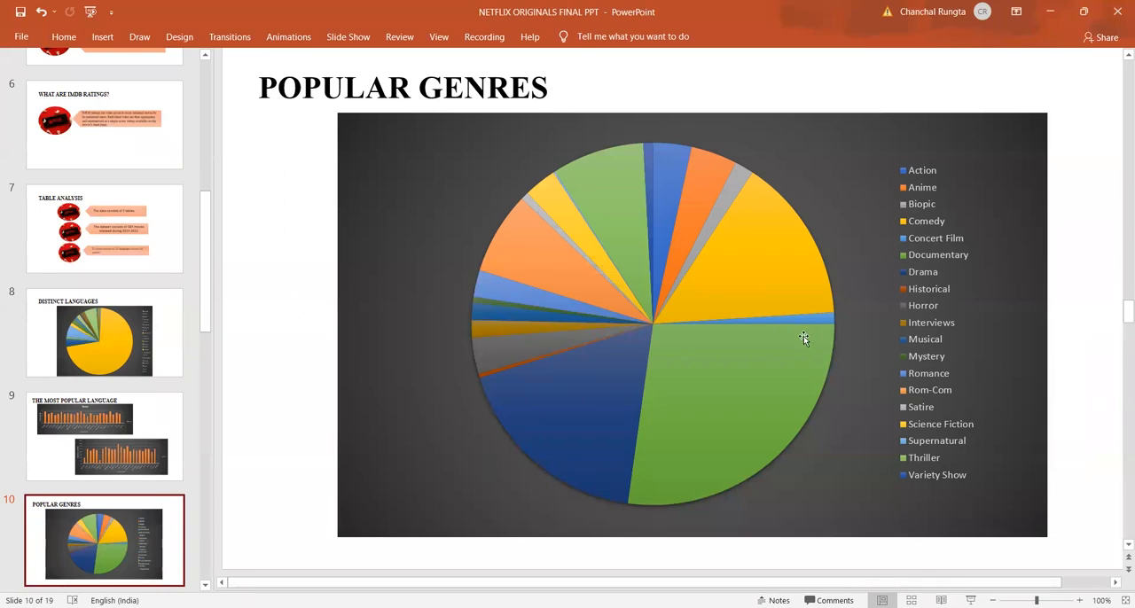
pyautogui.moveTo(788, 359)
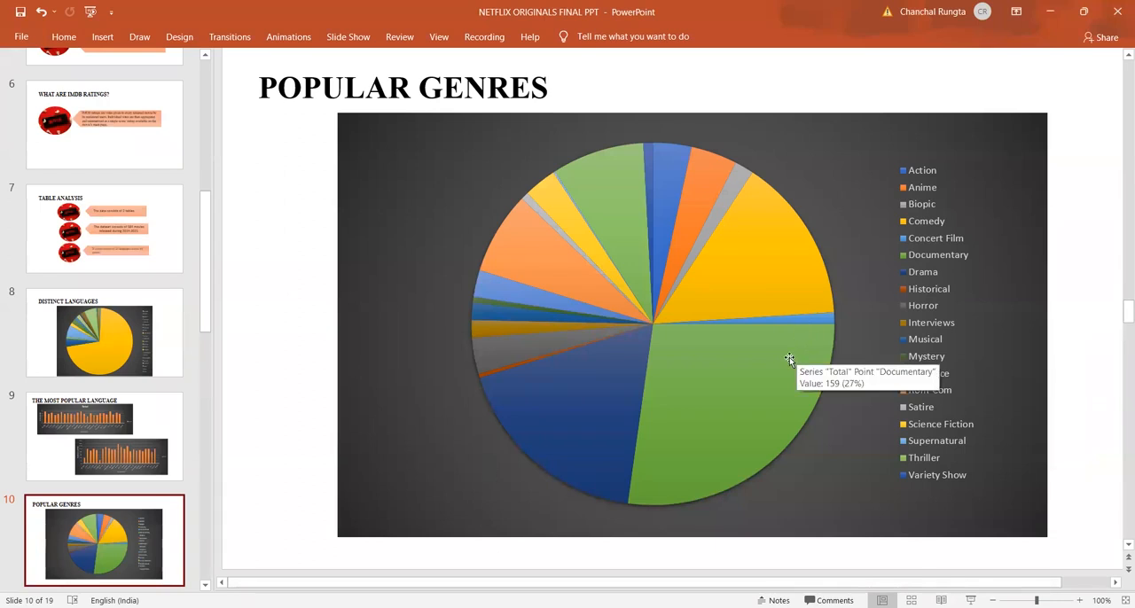
pyautogui.moveTo(776, 359)
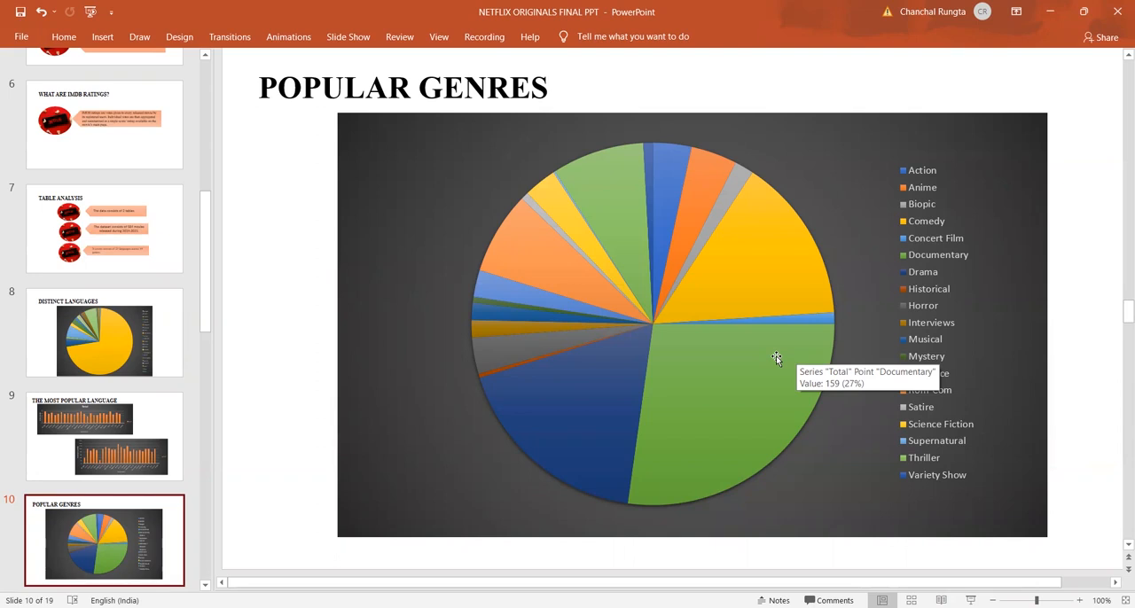
pyautogui.moveTo(609, 381)
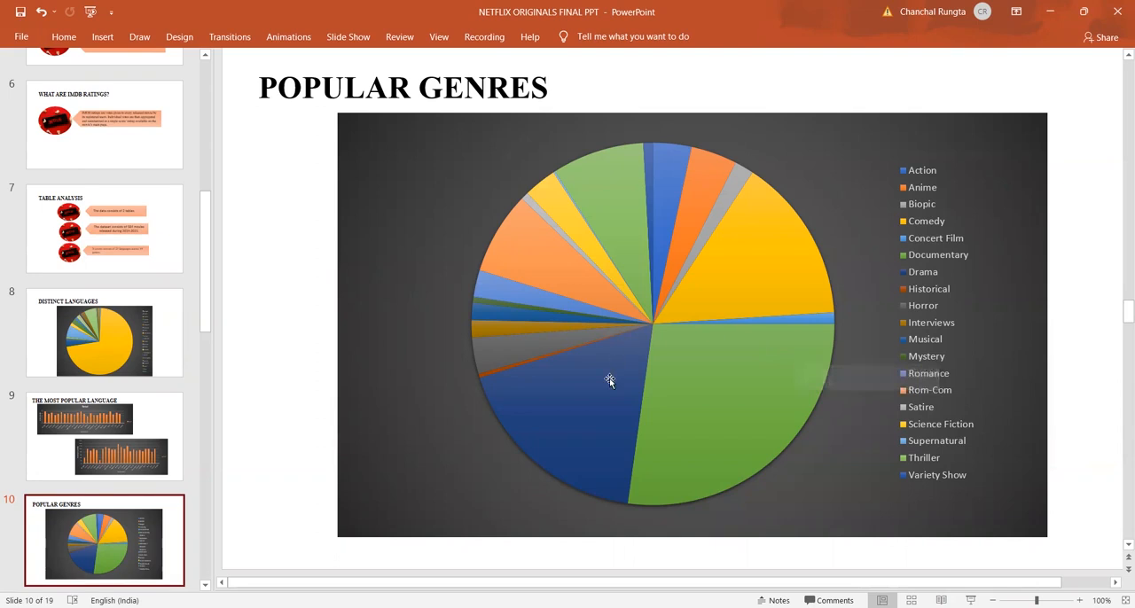
pyautogui.moveTo(645, 353)
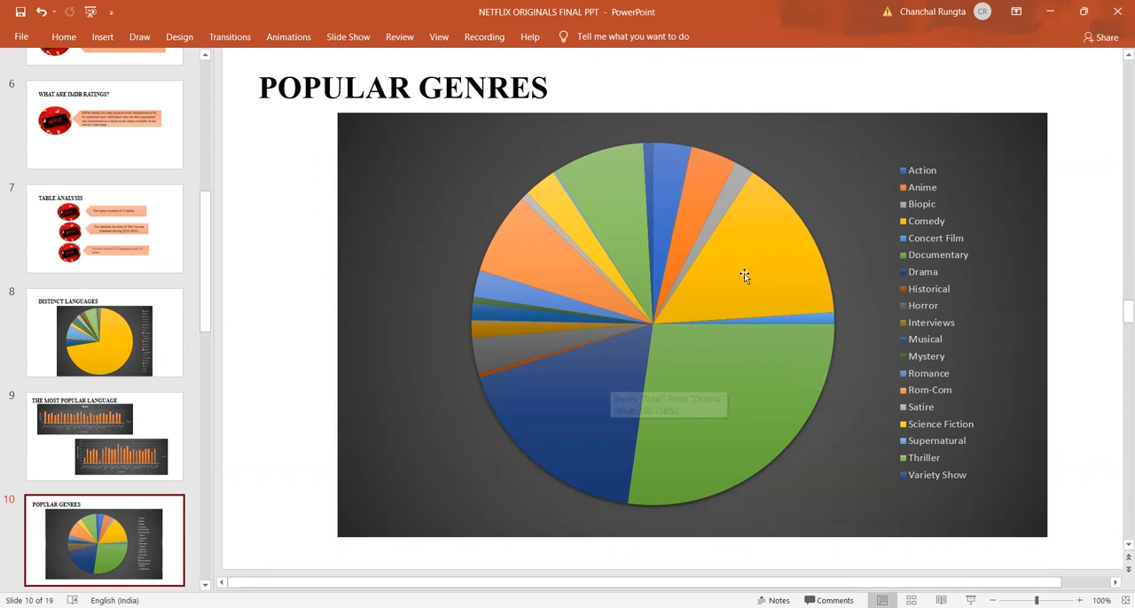
pyautogui.click(743, 275)
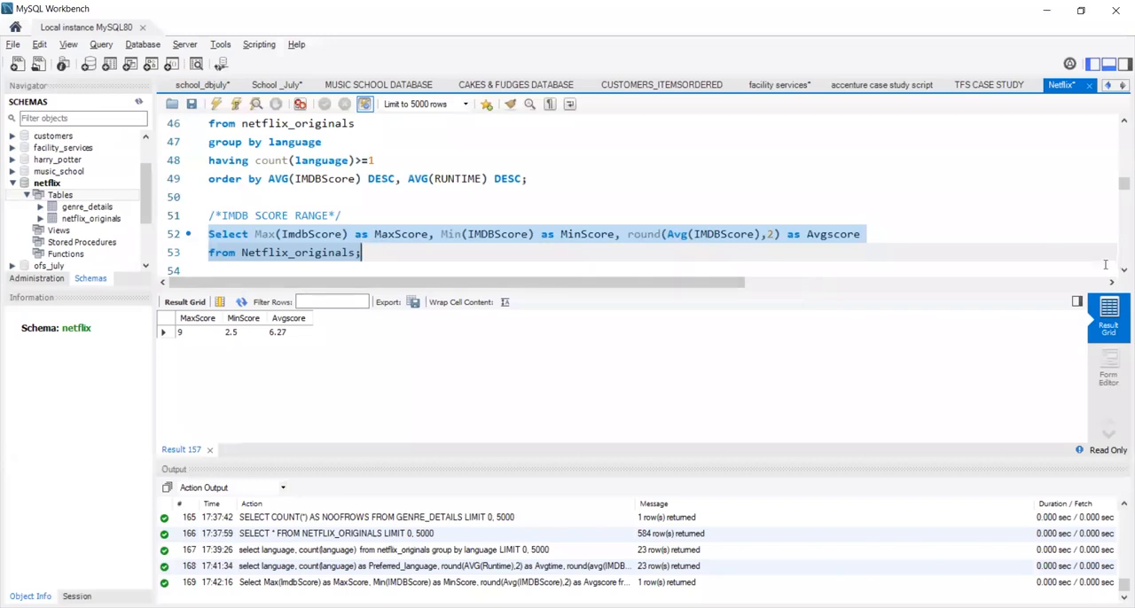
# Step: Run the popular genres count query, returning 19 genres led by Documentary (159) and Drama (105)
pyautogui.scroll(-3)
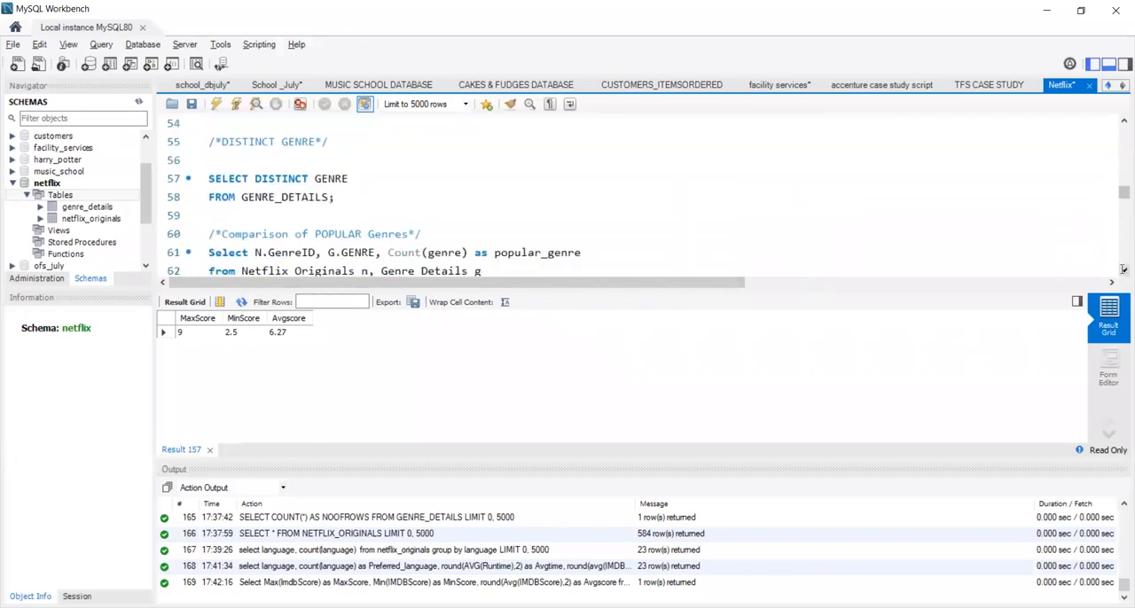
pyautogui.scroll(-3)
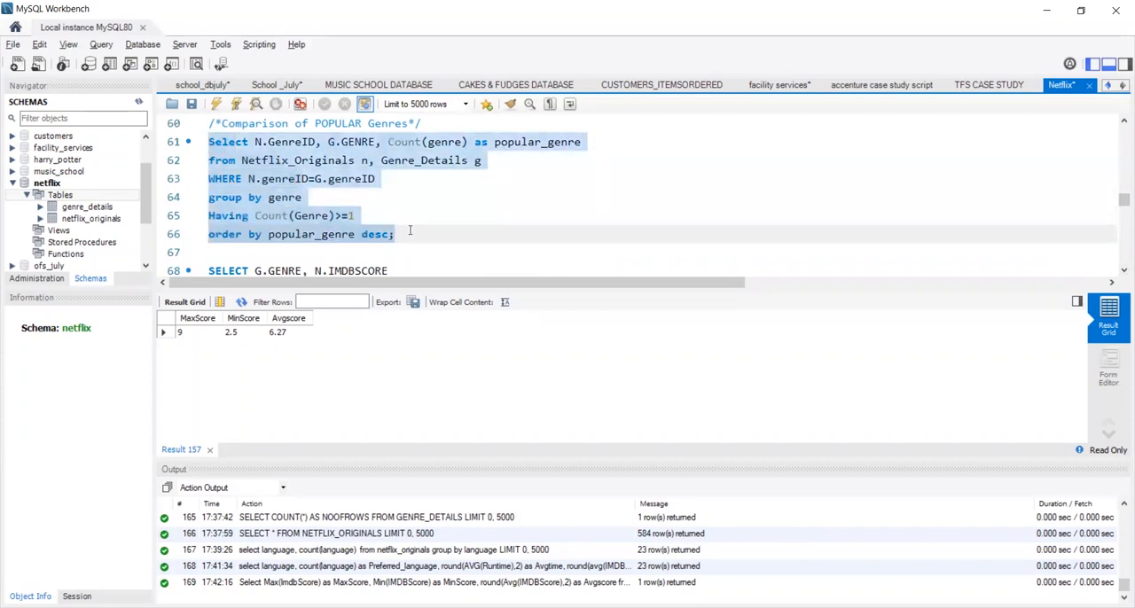
pyautogui.click(486, 103)
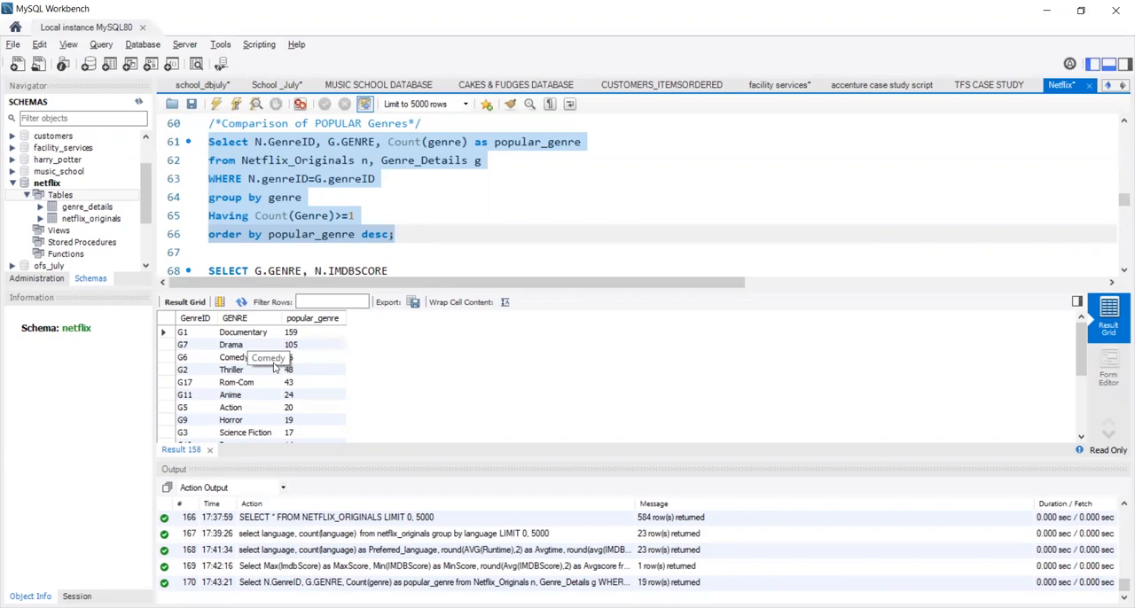
pyautogui.moveTo(260, 376)
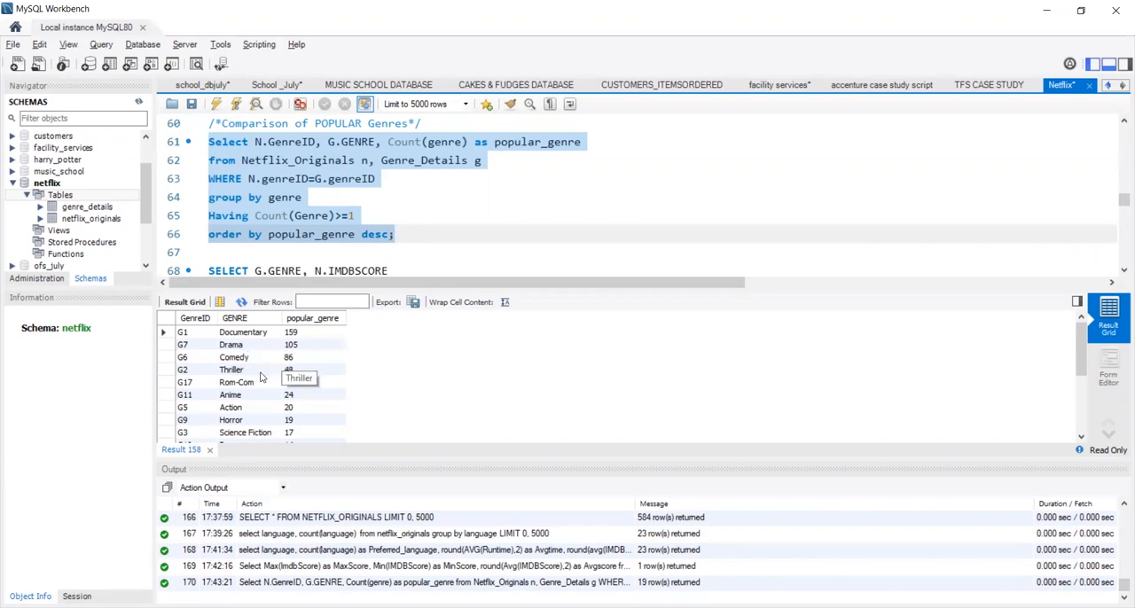
pyautogui.moveTo(293, 420)
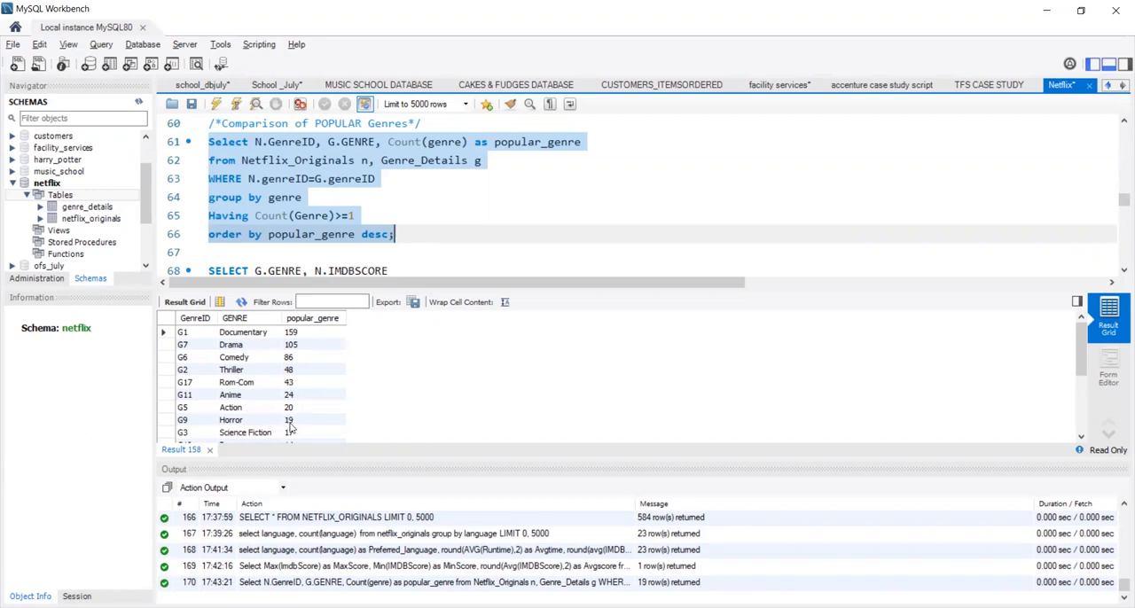
pyautogui.moveTo(1048, 303)
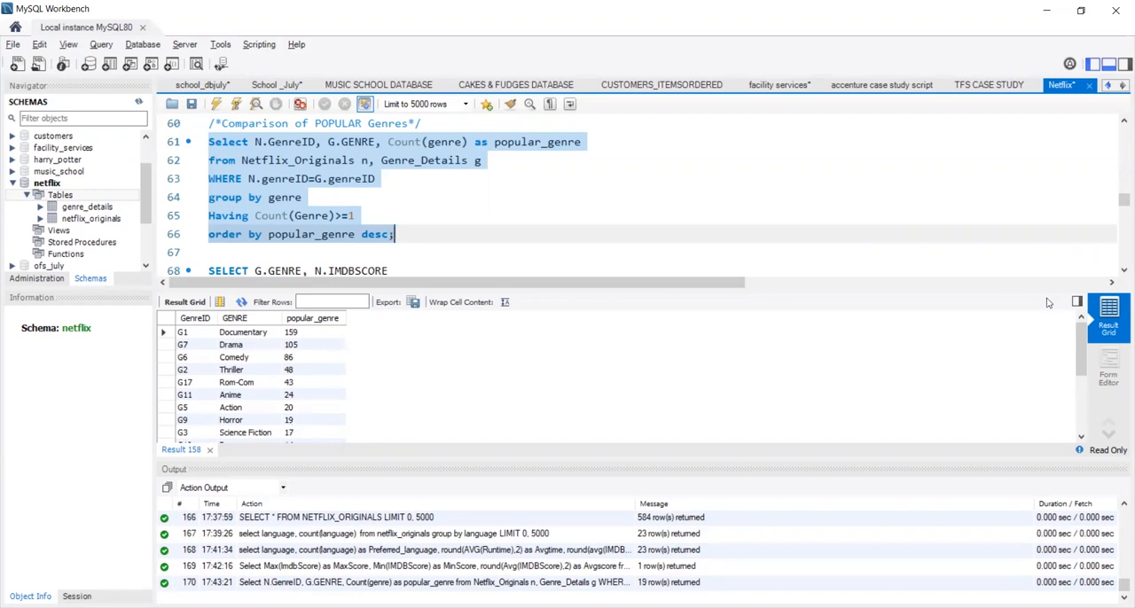
pyautogui.scroll(-3)
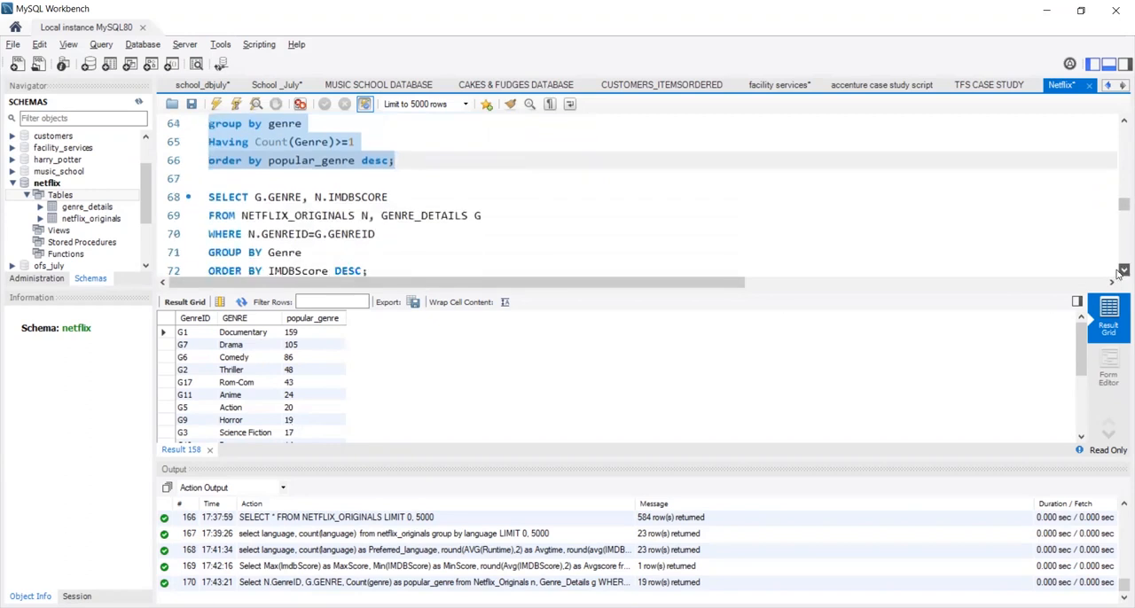
pyautogui.scroll(-3)
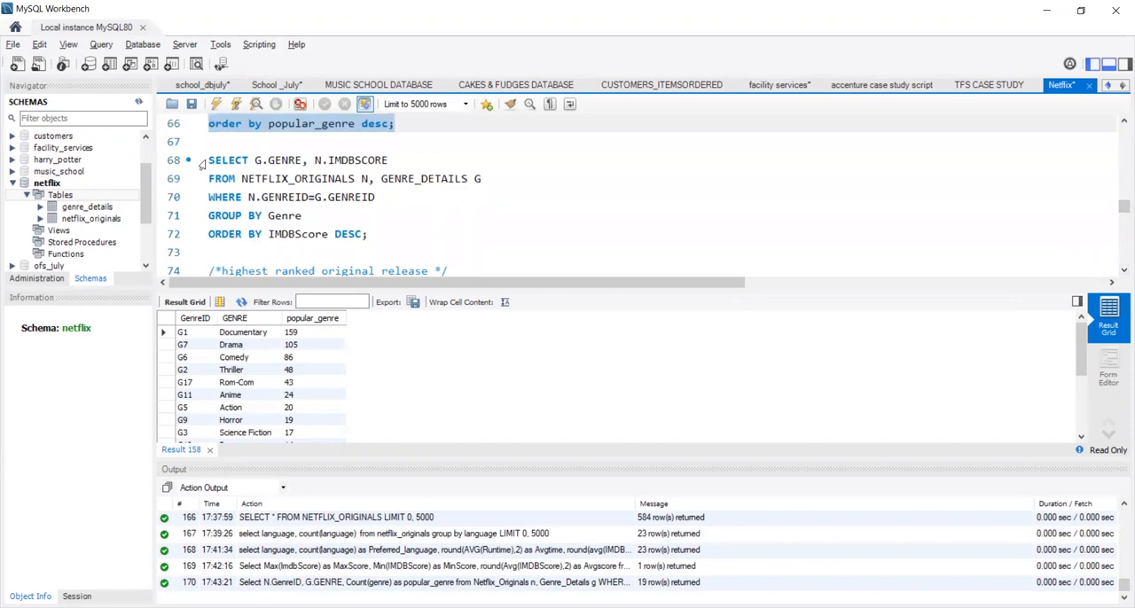
# Step: Select and run the genre IMDB score query on lines 68–72, returning Historical first at 6.9
pyautogui.click(209, 160)
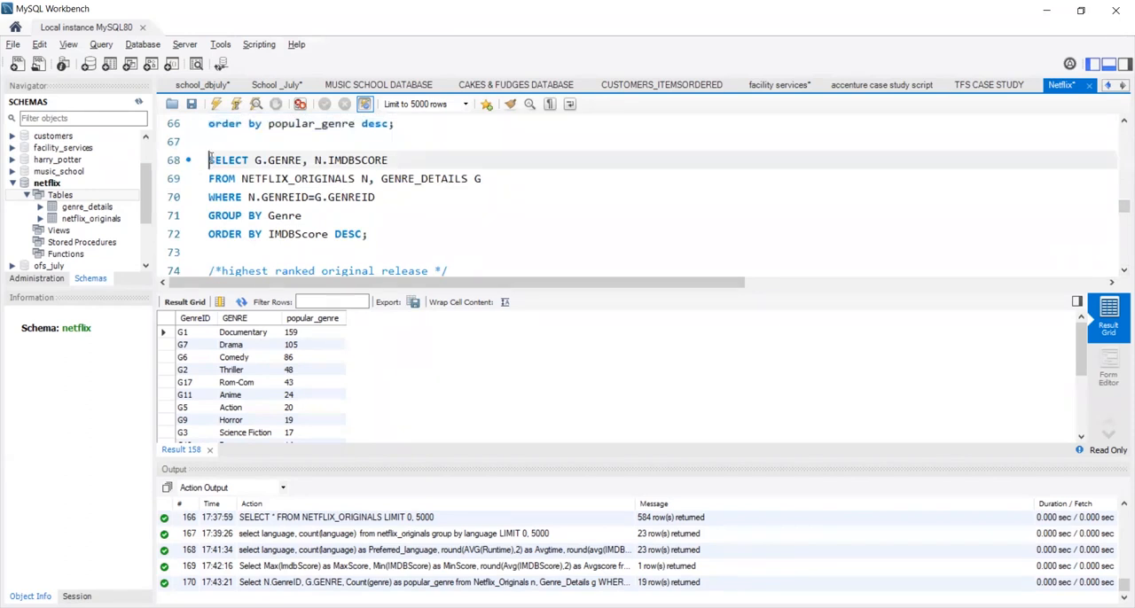
pyautogui.moveTo(209, 160); pyautogui.dragTo(367, 234)
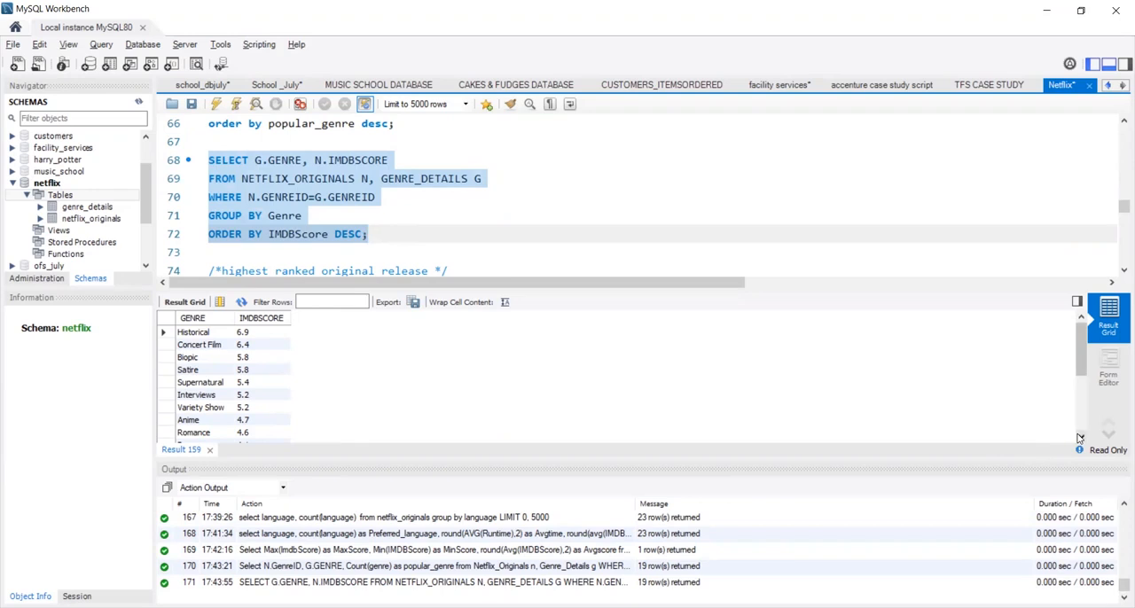
pyautogui.scroll(-3)
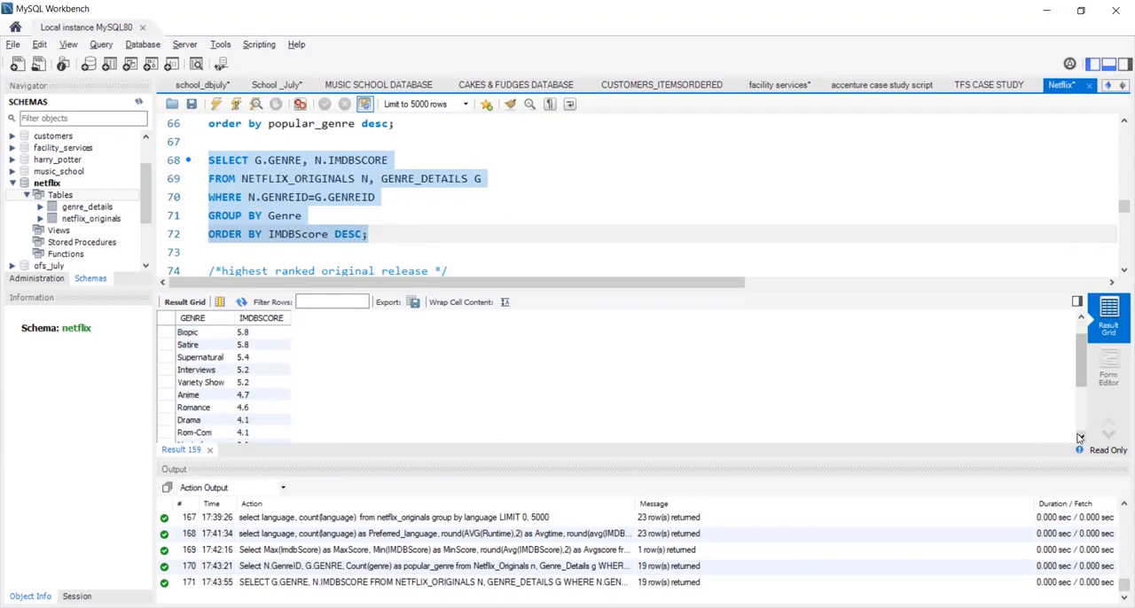
pyautogui.click(367, 234)
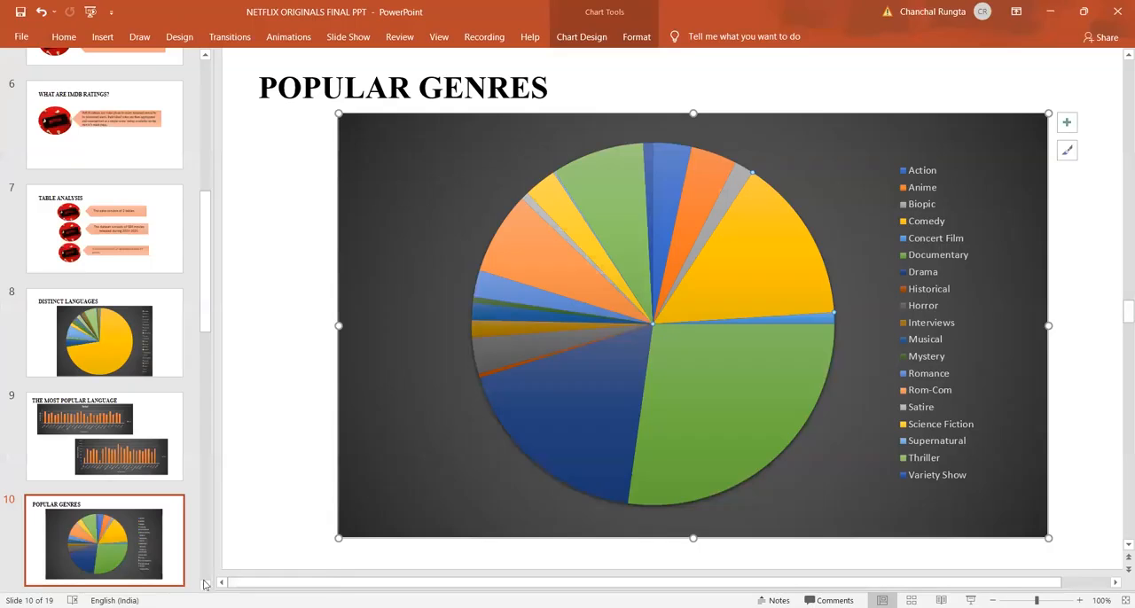
# Step: Display slide 11 charting average IMDB scores per genre
pyautogui.scroll(-3)
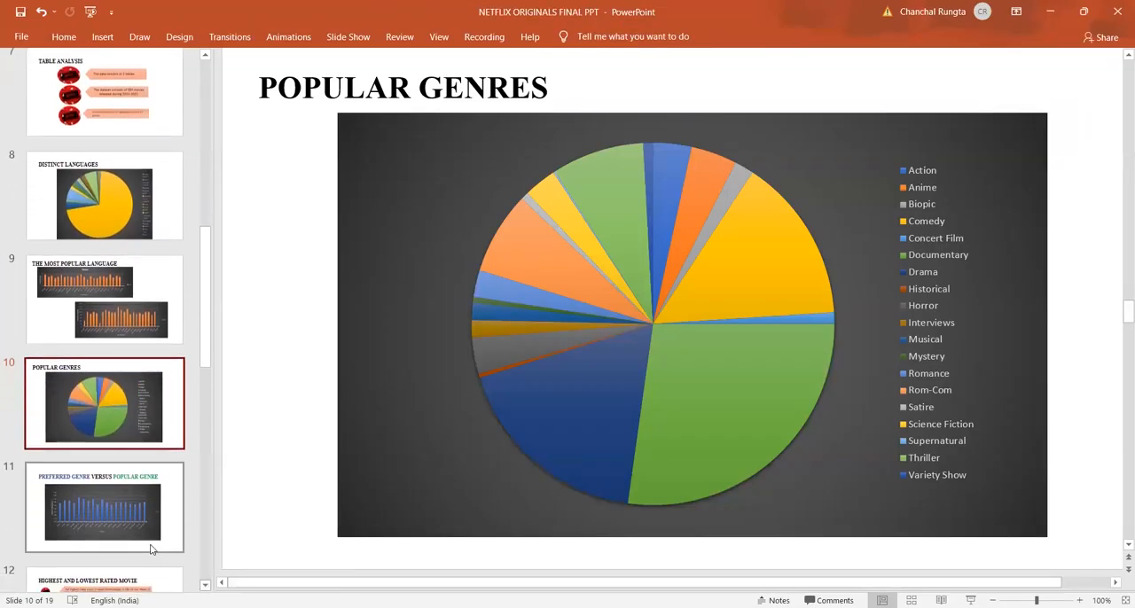
pyautogui.click(104, 506)
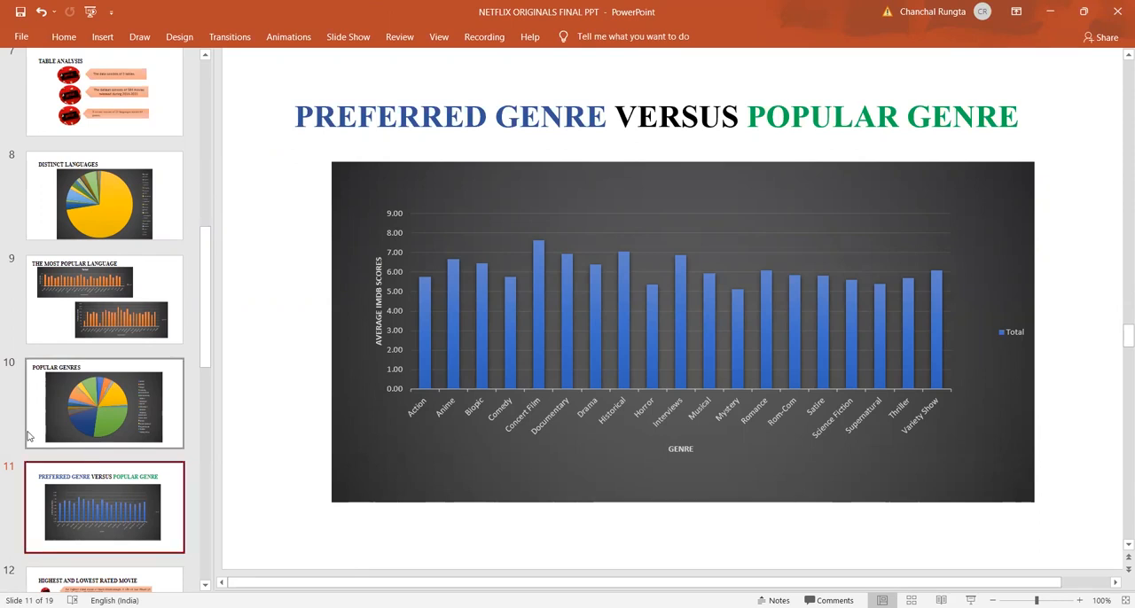
pyautogui.moveTo(536, 383)
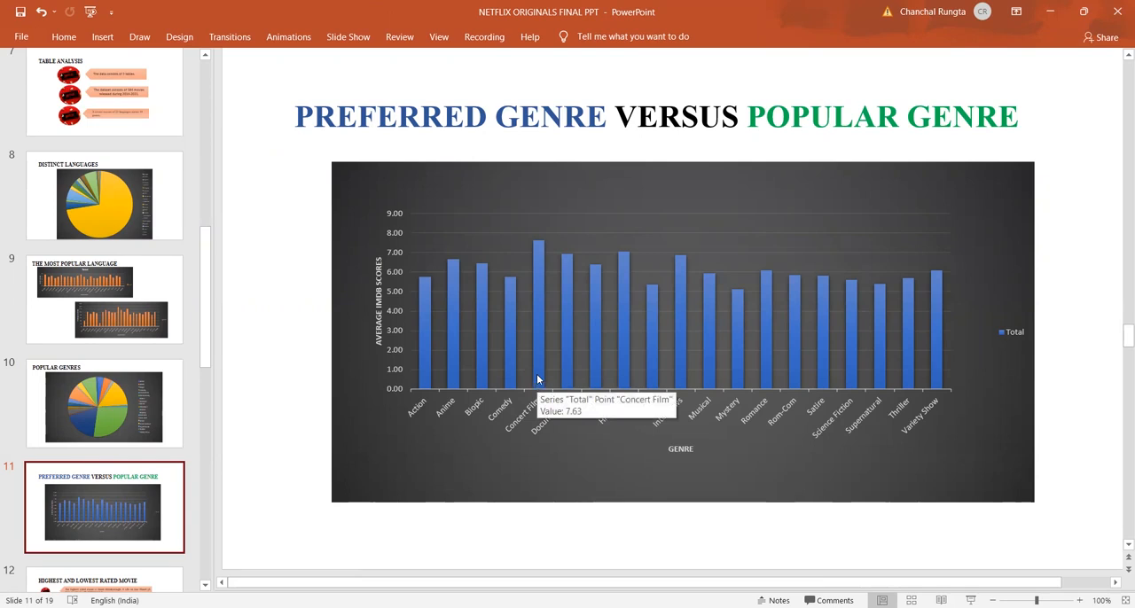
pyautogui.moveTo(623, 385)
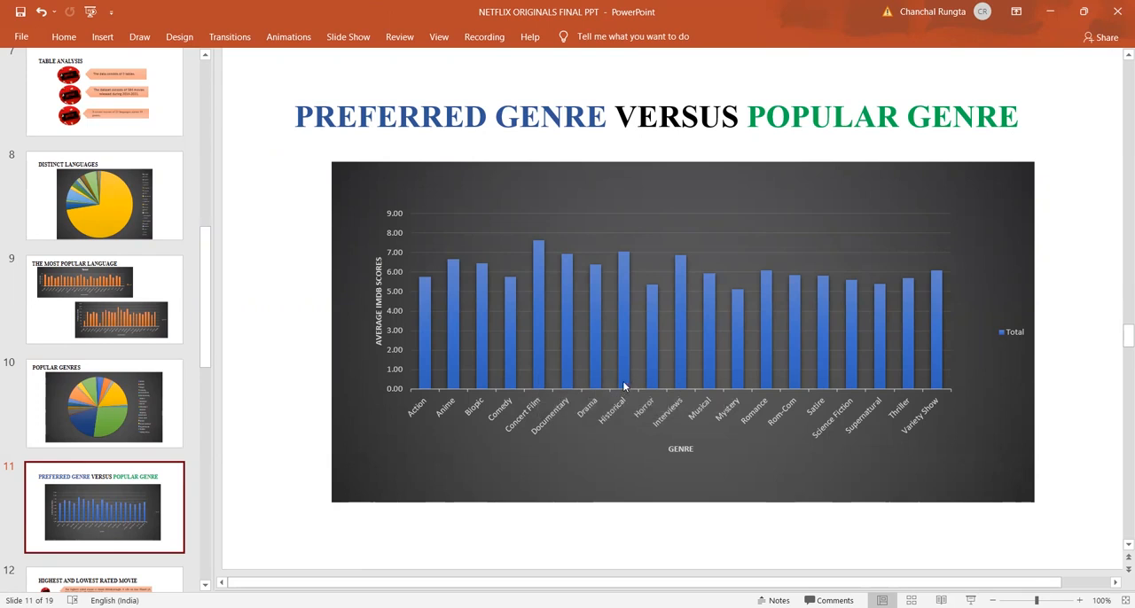
pyautogui.moveTo(683, 388)
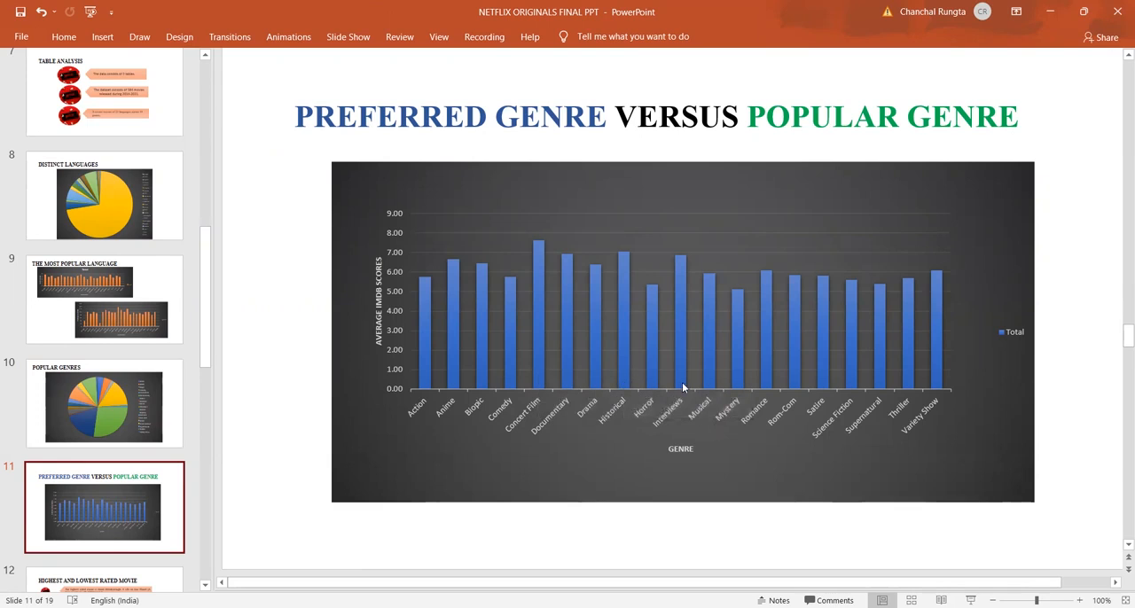
pyautogui.moveTo(681, 385)
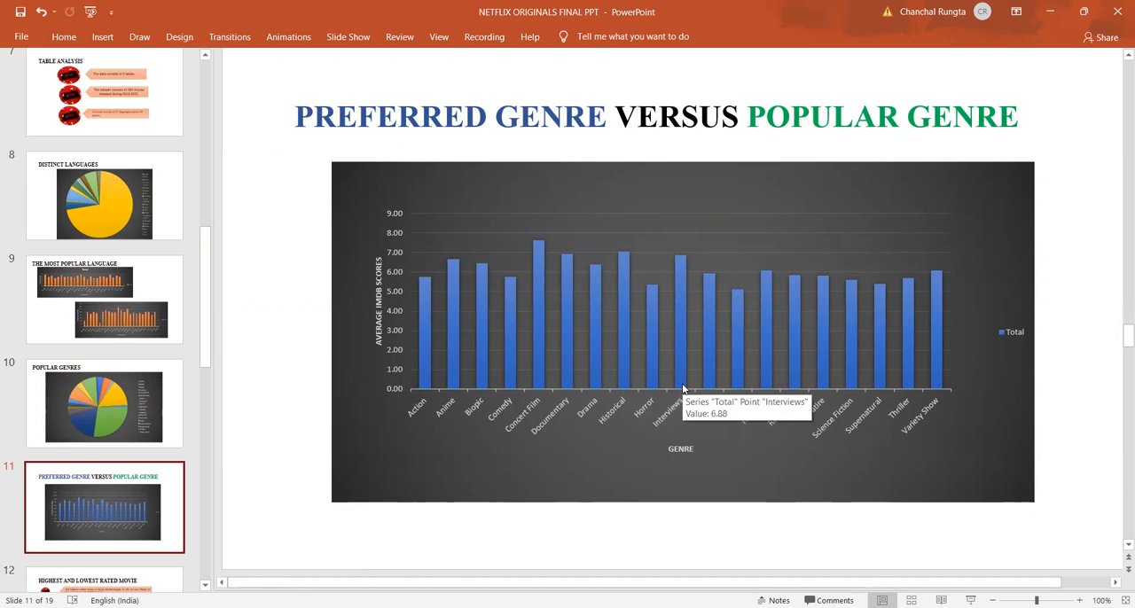
pyautogui.moveTo(1117, 542)
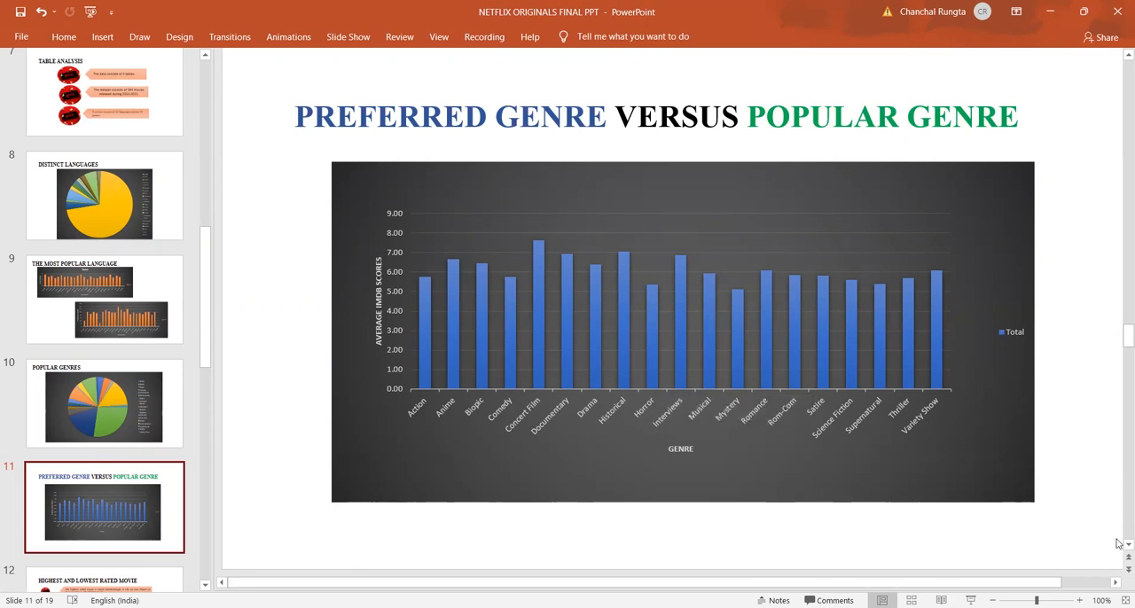
# Step: Display the Highest and Lowest Rated Movie slide with scores of 9 and 2.5
pyautogui.click(102, 516)
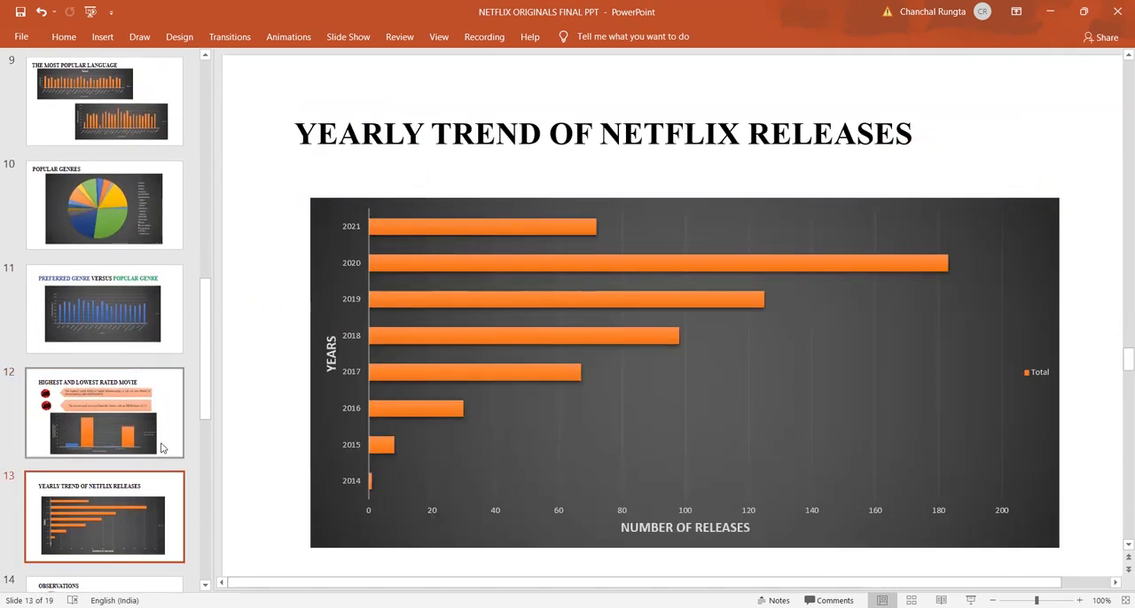
pyautogui.click(103, 412)
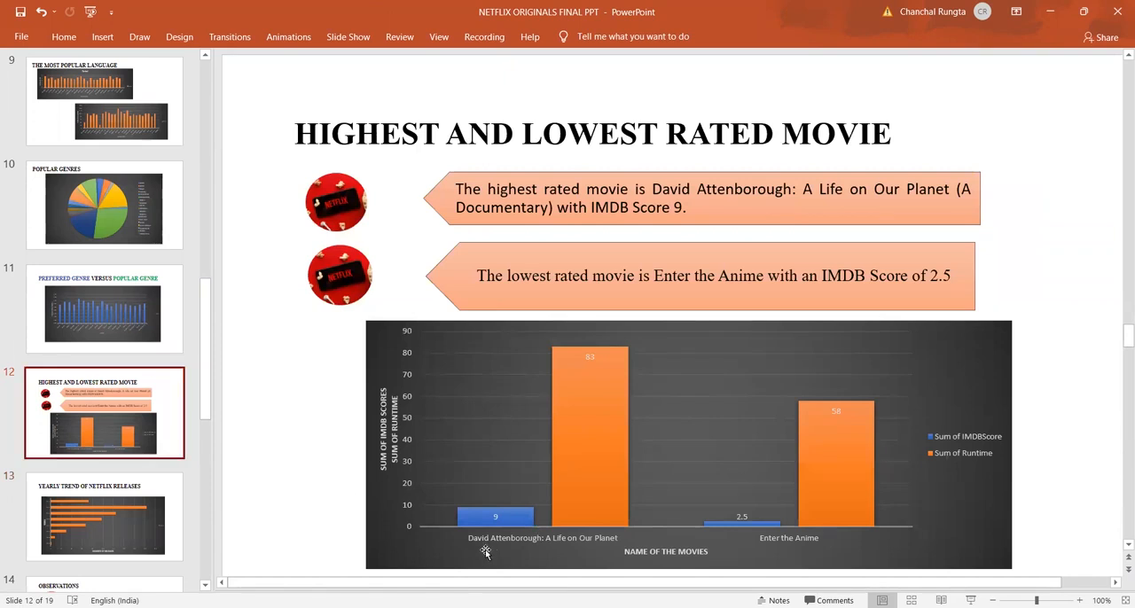
pyautogui.moveTo(570, 548)
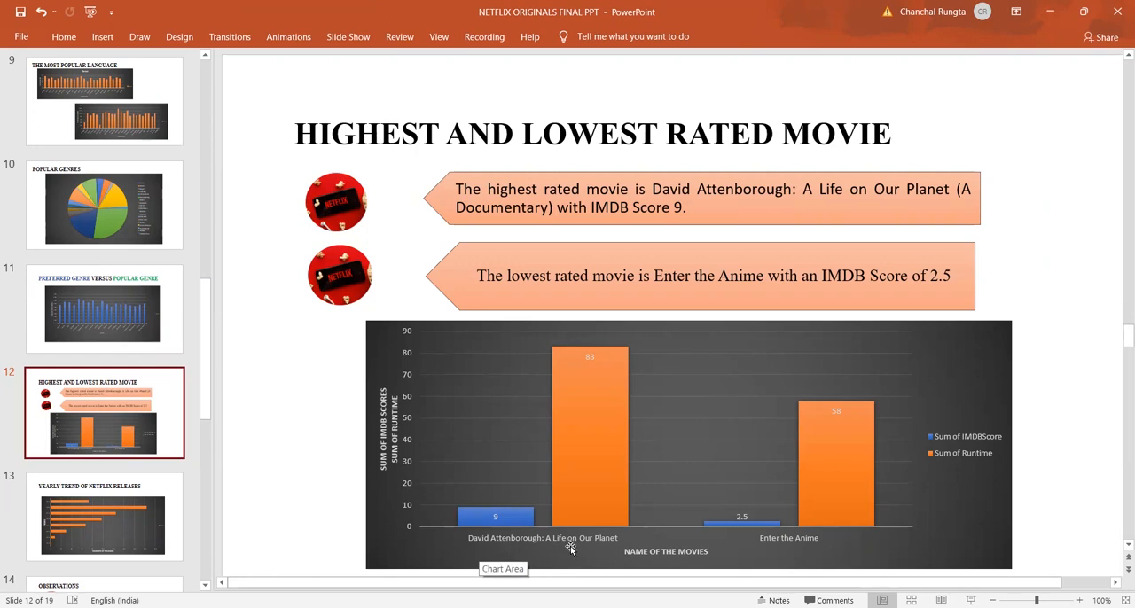
pyautogui.moveTo(590, 547)
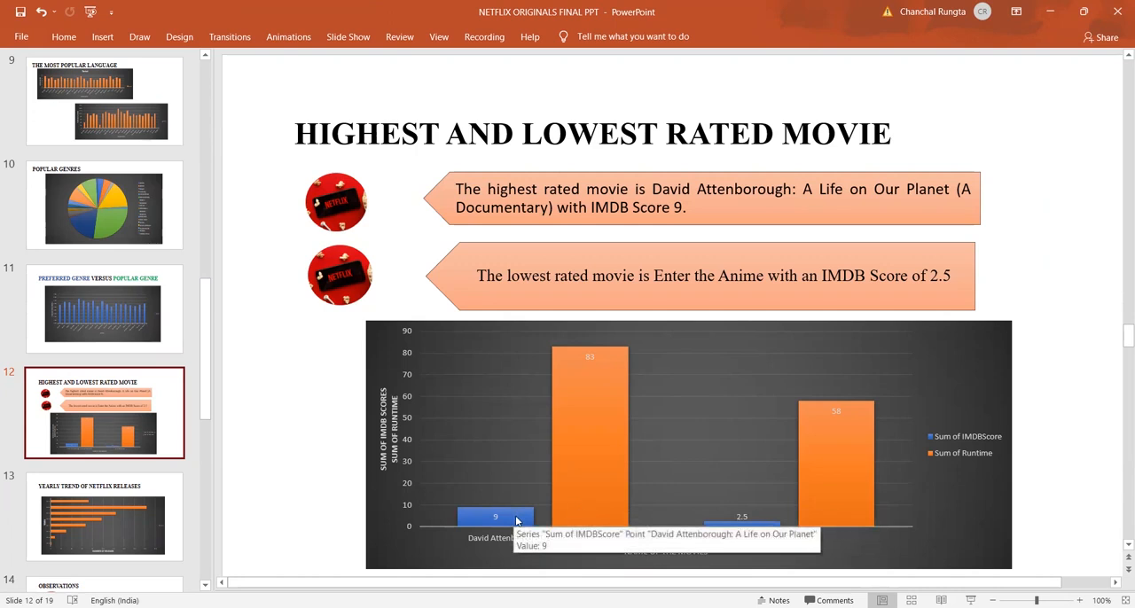
pyautogui.moveTo(695, 458)
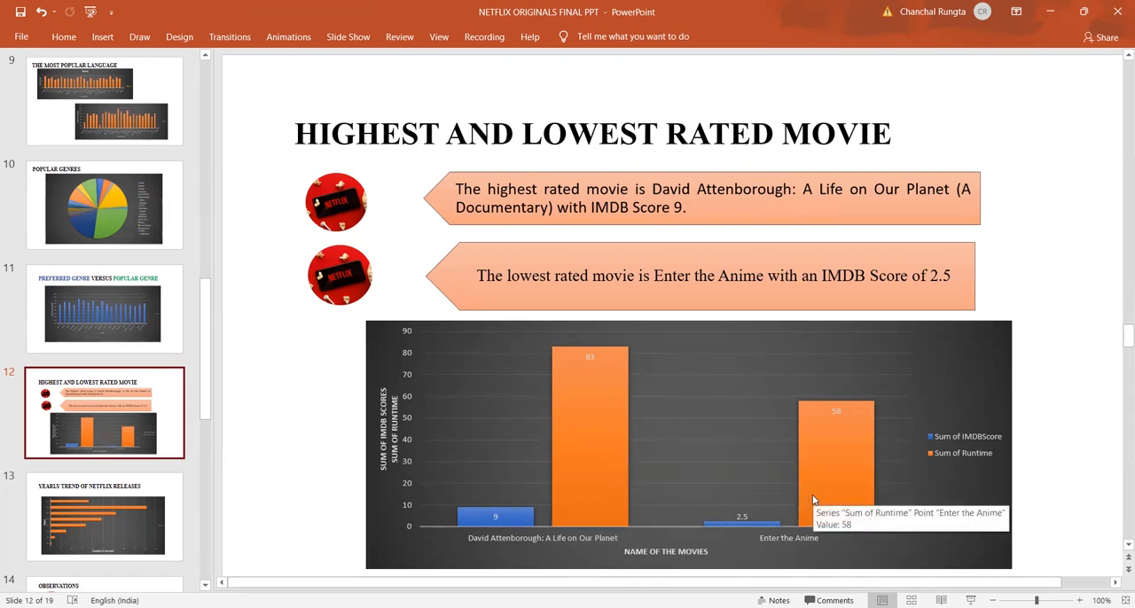
pyautogui.moveTo(758, 532)
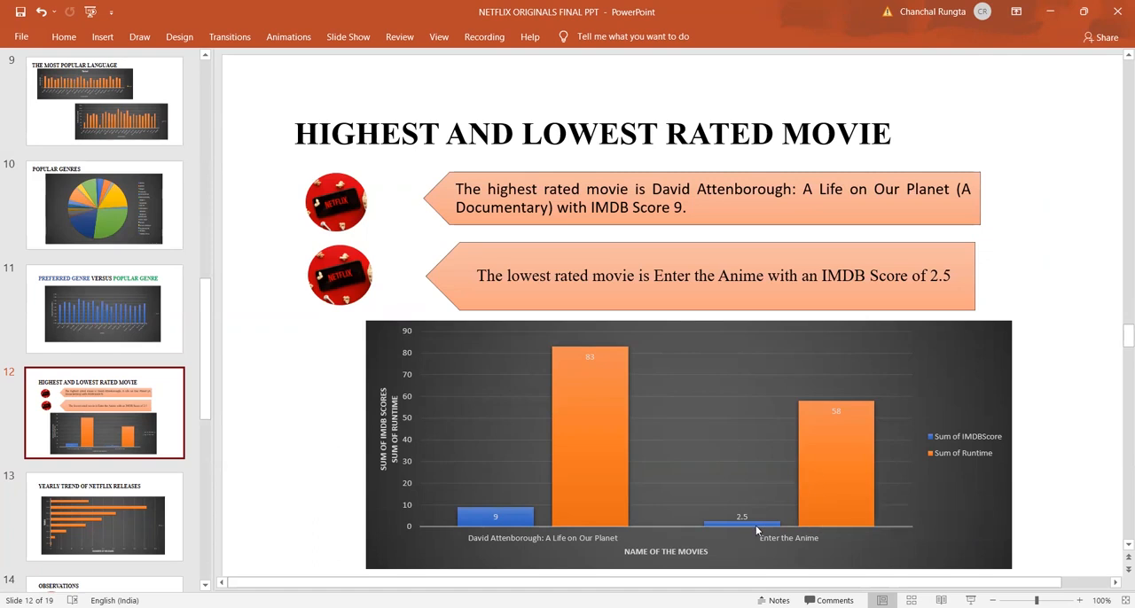
pyautogui.moveTo(742, 521)
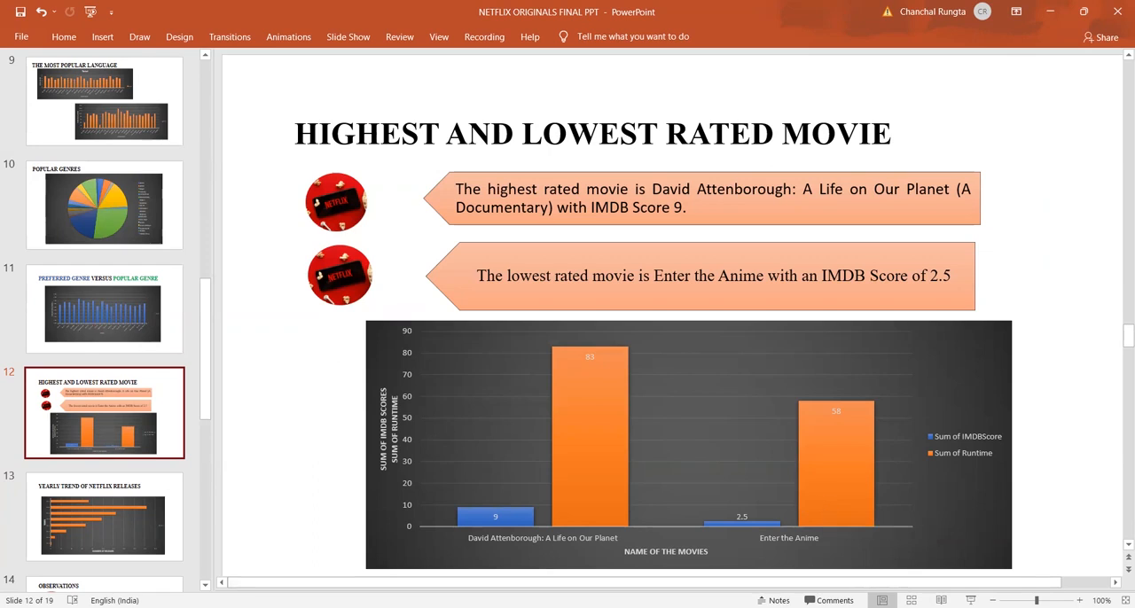
pyautogui.moveTo(612, 571)
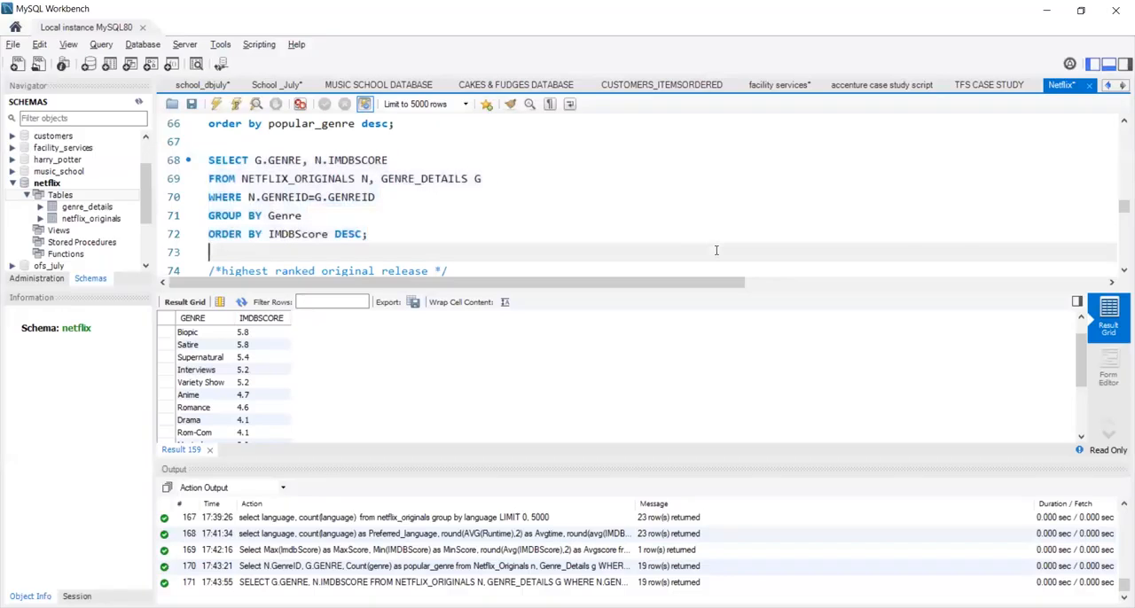
# Step: Select and run the dense rank query on lines 76–78, listing 584 titles led by David Attenborough at 9
pyautogui.scroll(-3)
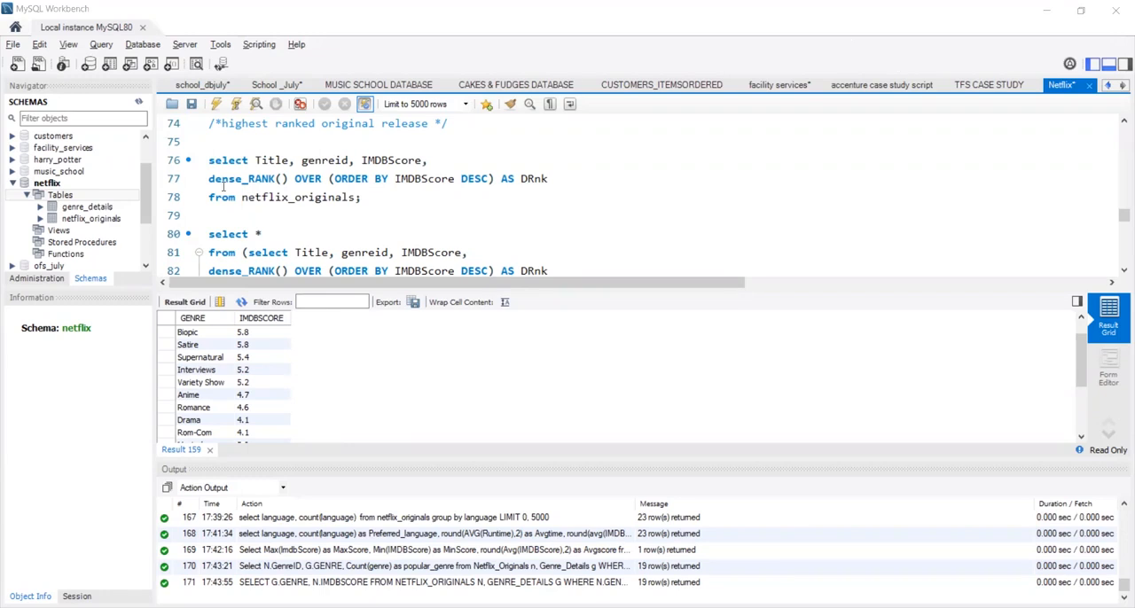
pyautogui.moveTo(207, 160); pyautogui.dragTo(361, 197)
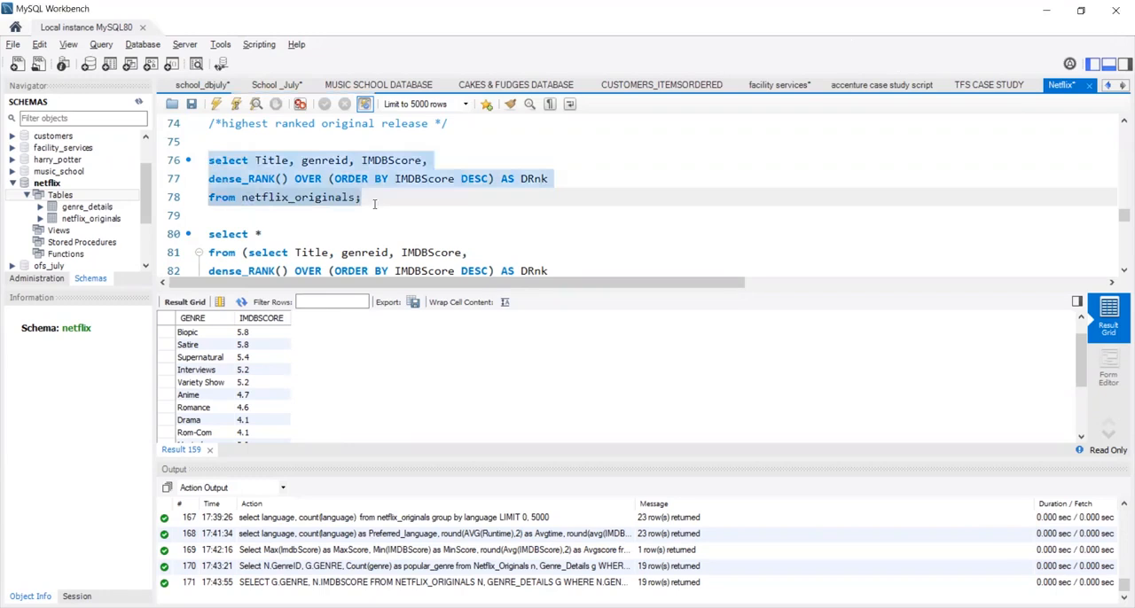
pyautogui.click(361, 197)
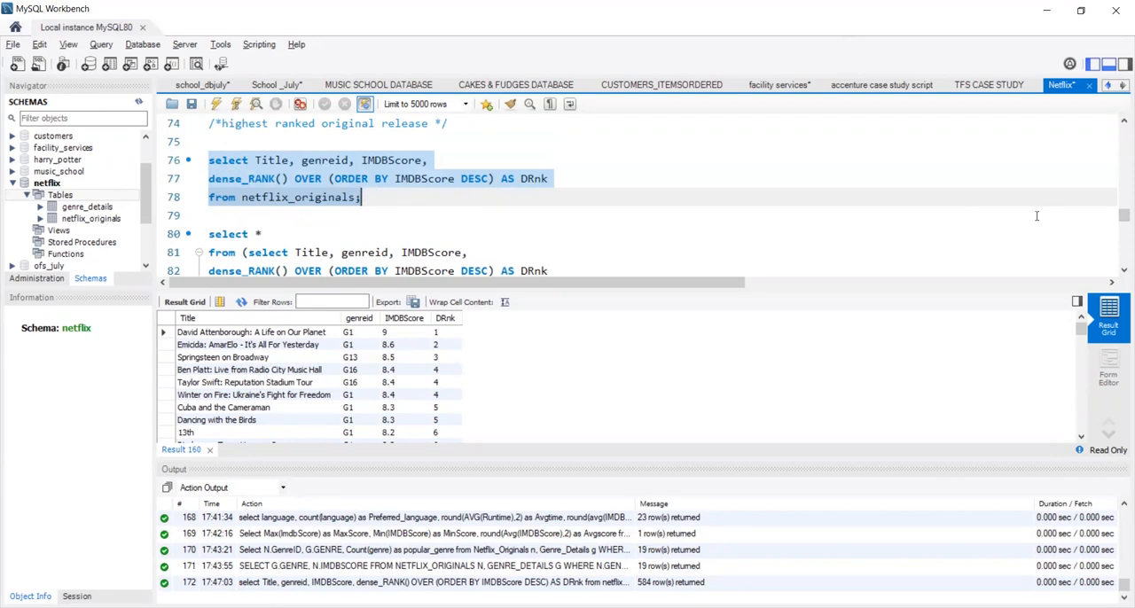
pyautogui.moveTo(1117, 270)
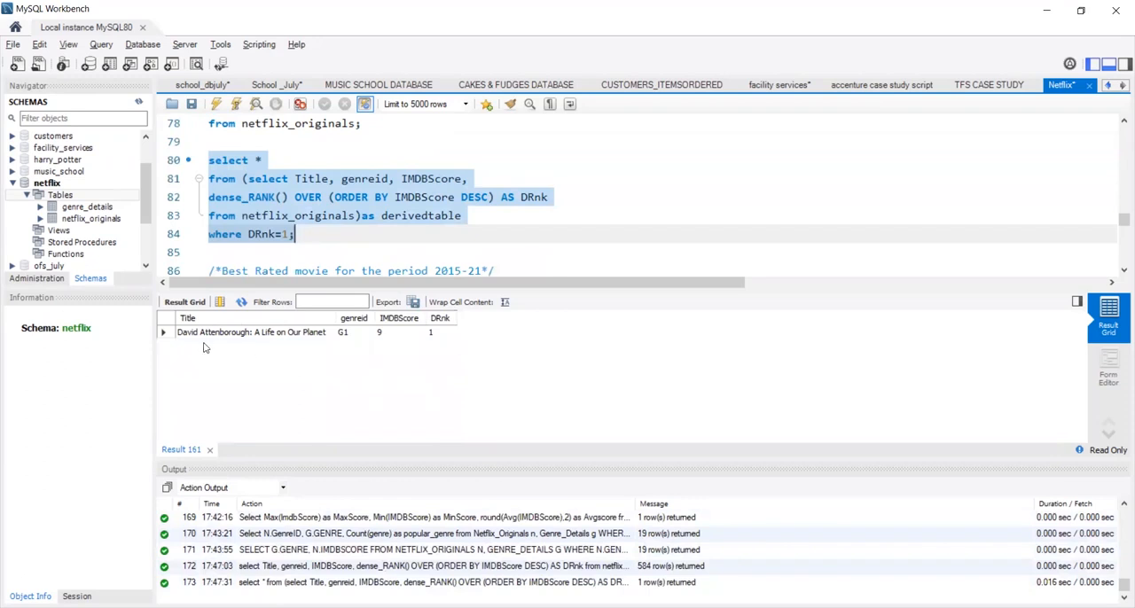
pyautogui.moveTo(282, 346)
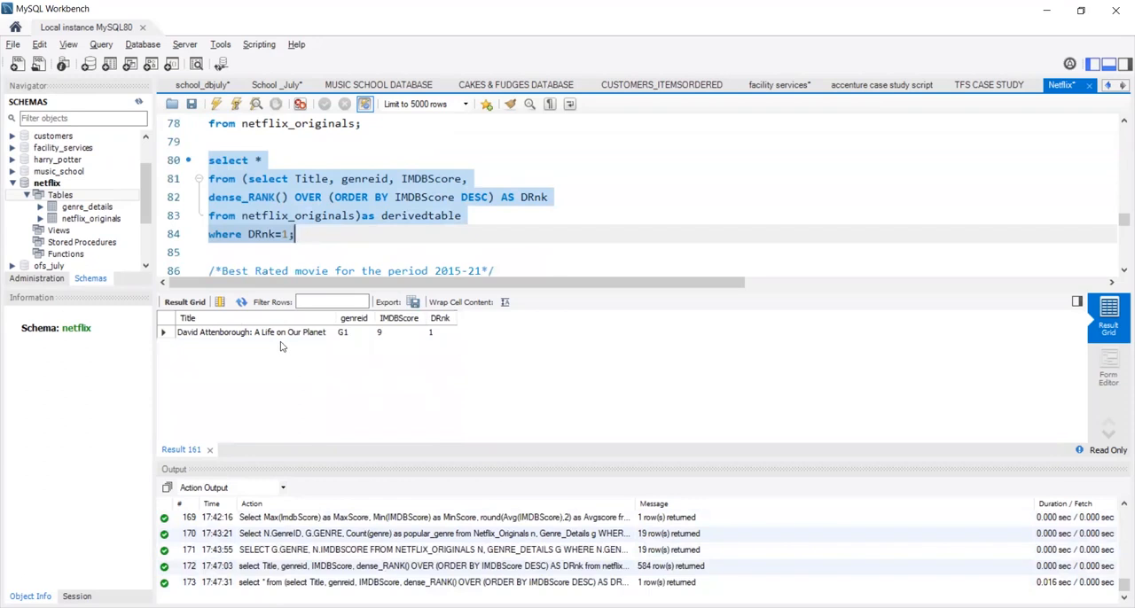
pyautogui.moveTo(372, 342)
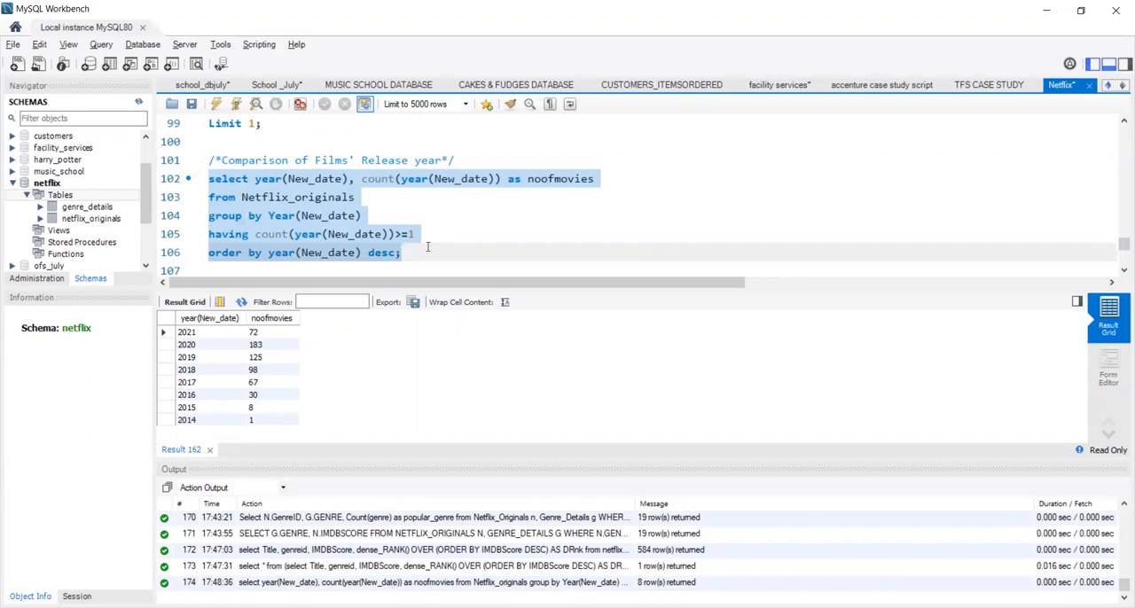
# Step: Run the release-year count query for 2021 back to 2014, then switch to PowerPoint
pyautogui.click(399, 253)
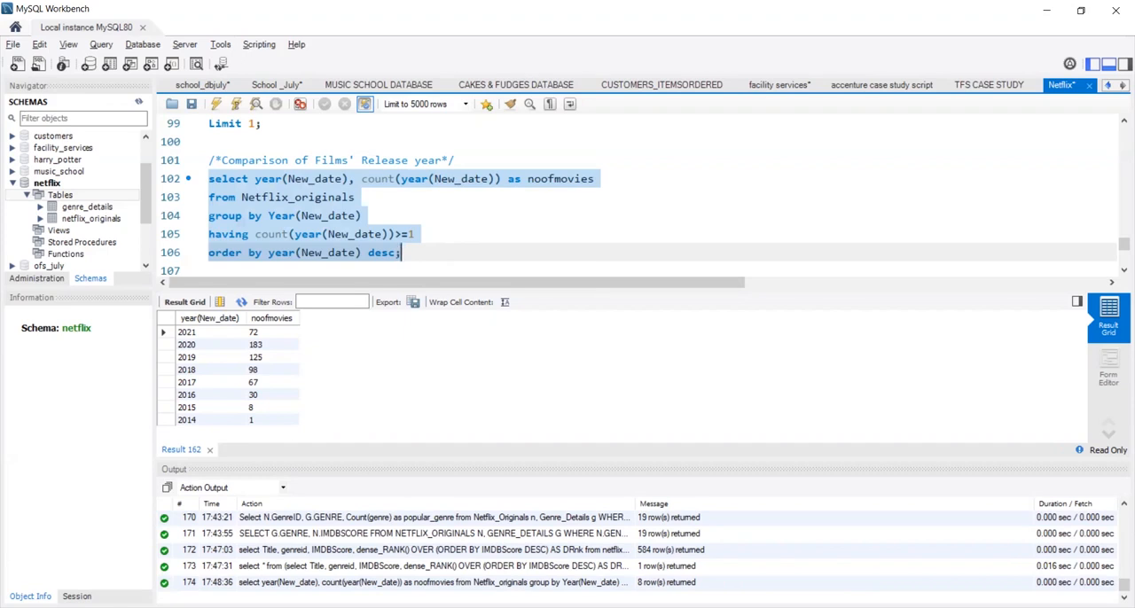
pyautogui.press('alt+tab')
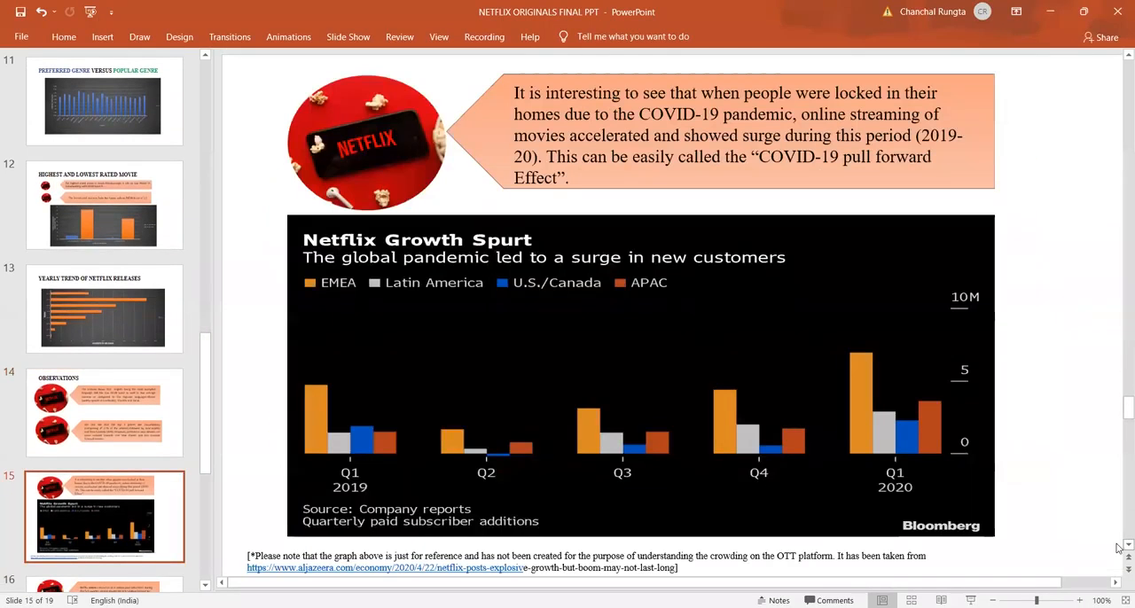
# Step: Display the Observations slide on English's low scores and Documentary, Drama and Comedy as top genres
pyautogui.click(103, 309)
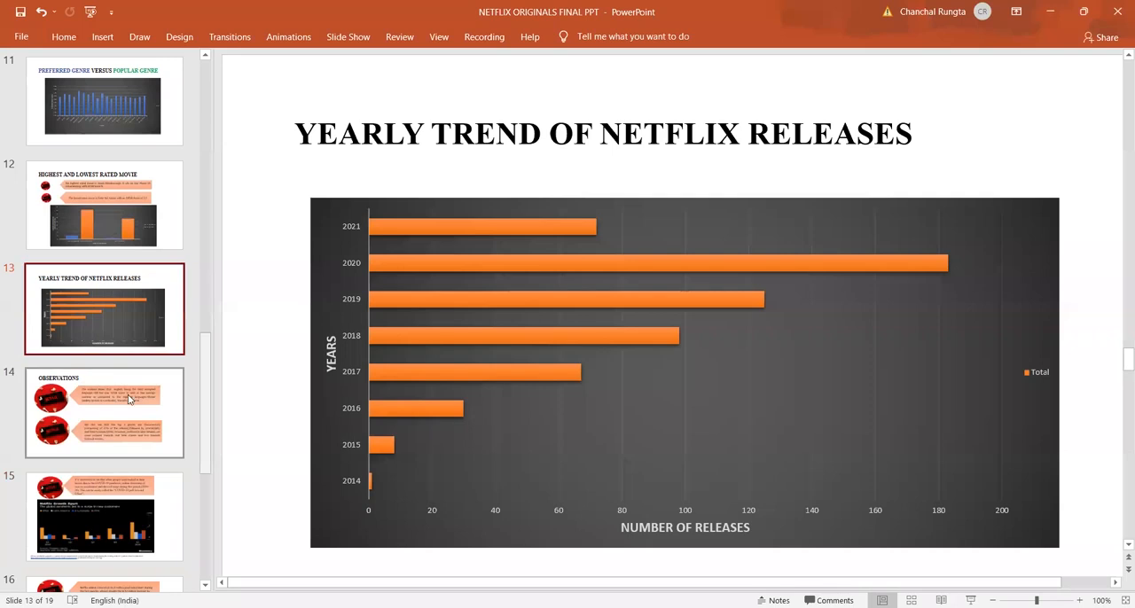
pyautogui.click(104, 413)
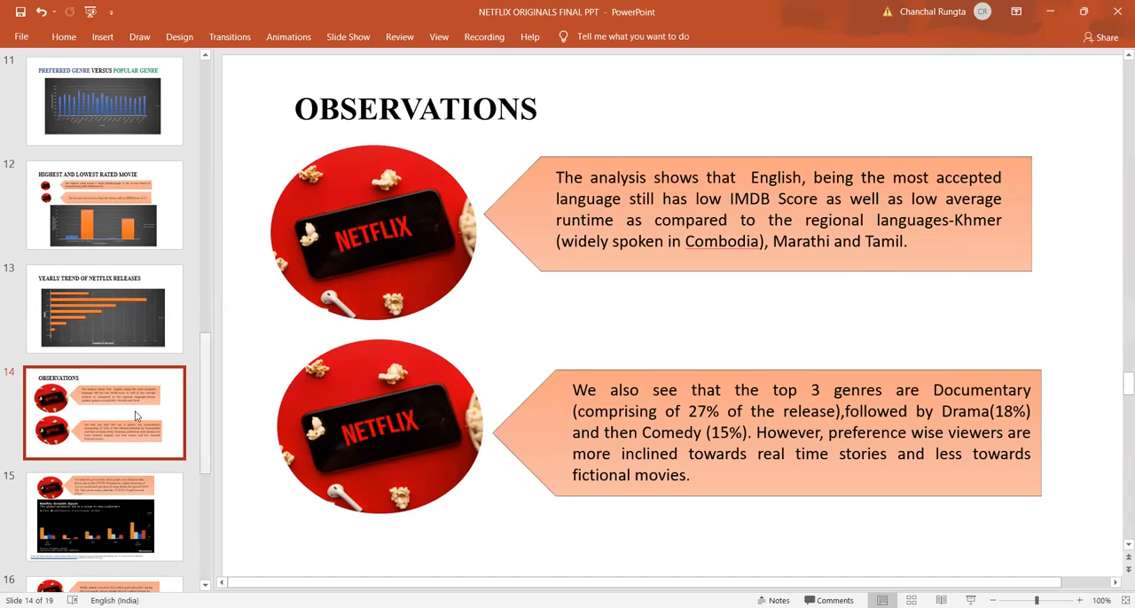
# Step: Display slide 15 on the COVID-19 streaming surge and Netflix's regional growth spurt
pyautogui.click(104, 517)
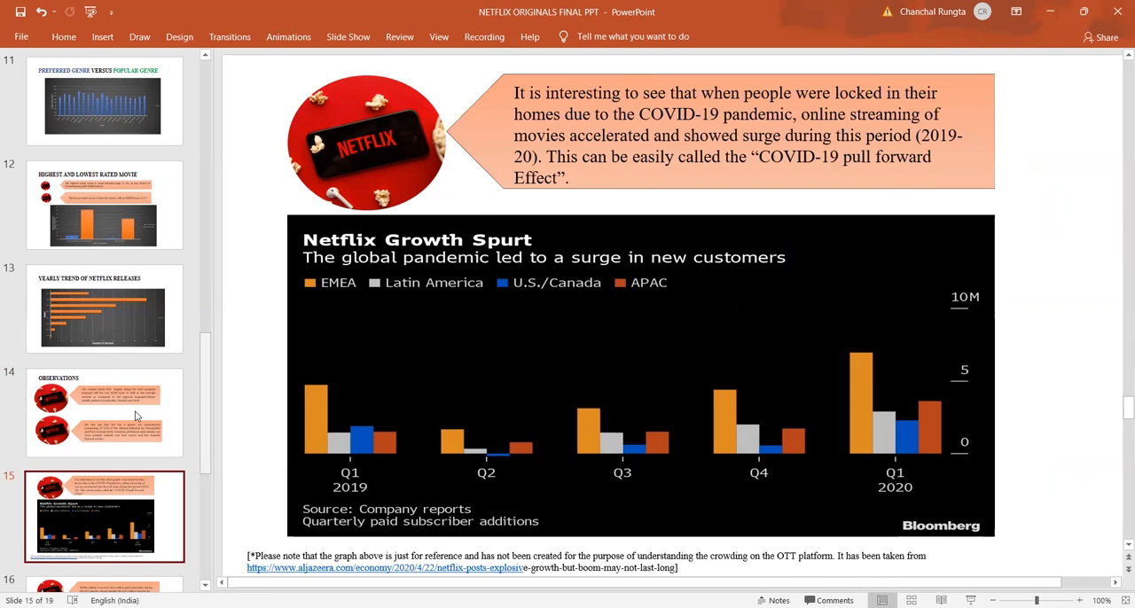
# Step: Show slide 16 on the record 15.8 million subscriber gain, then slide 17 listing three limitations
pyautogui.click(104, 413)
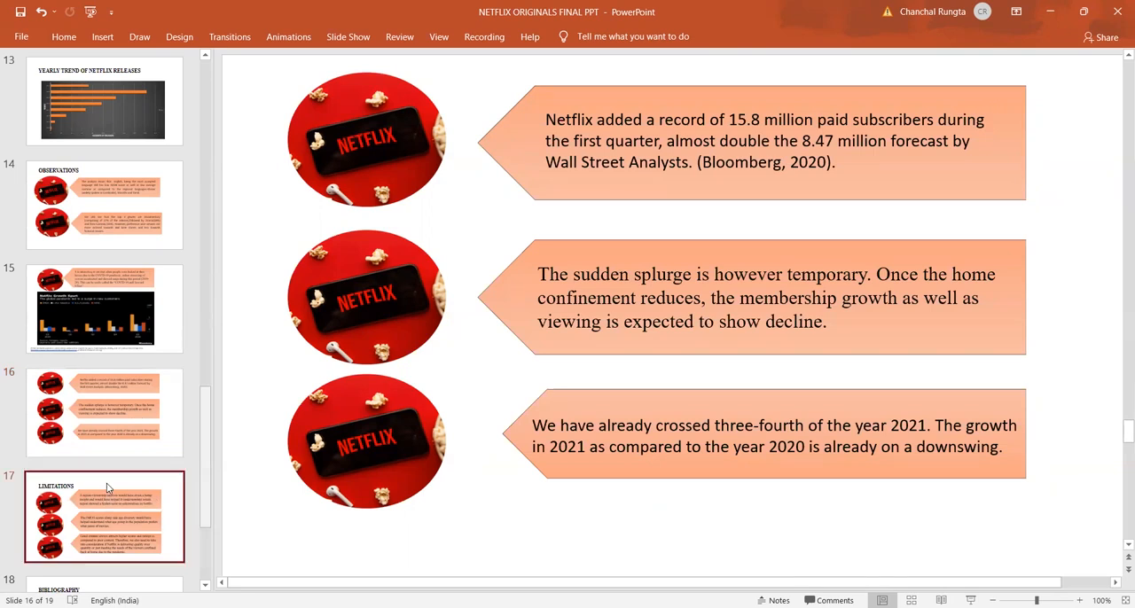
pyautogui.click(104, 516)
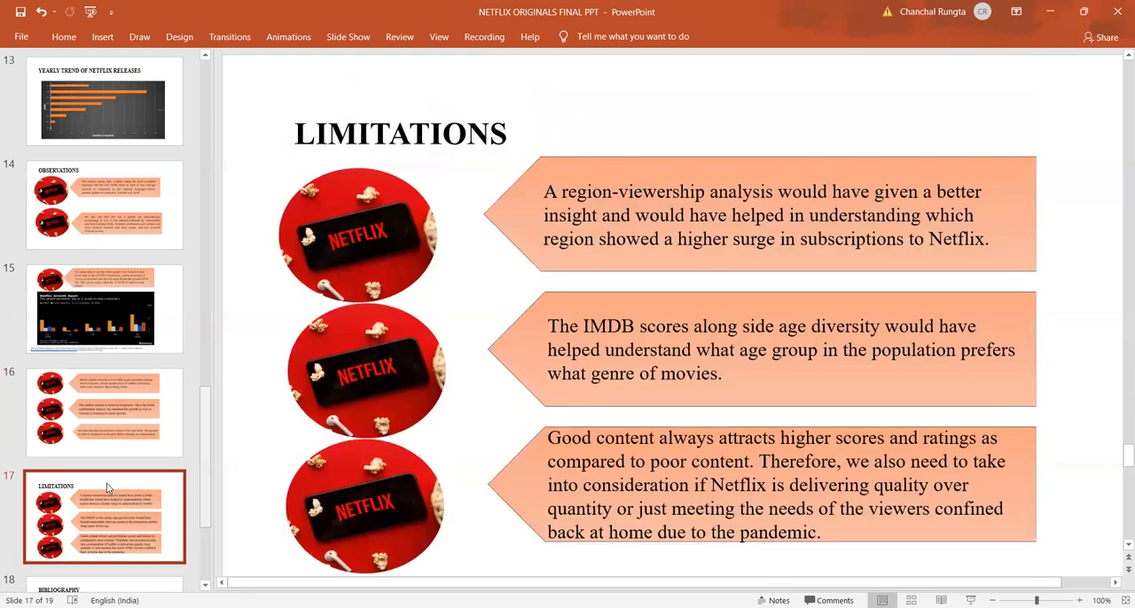